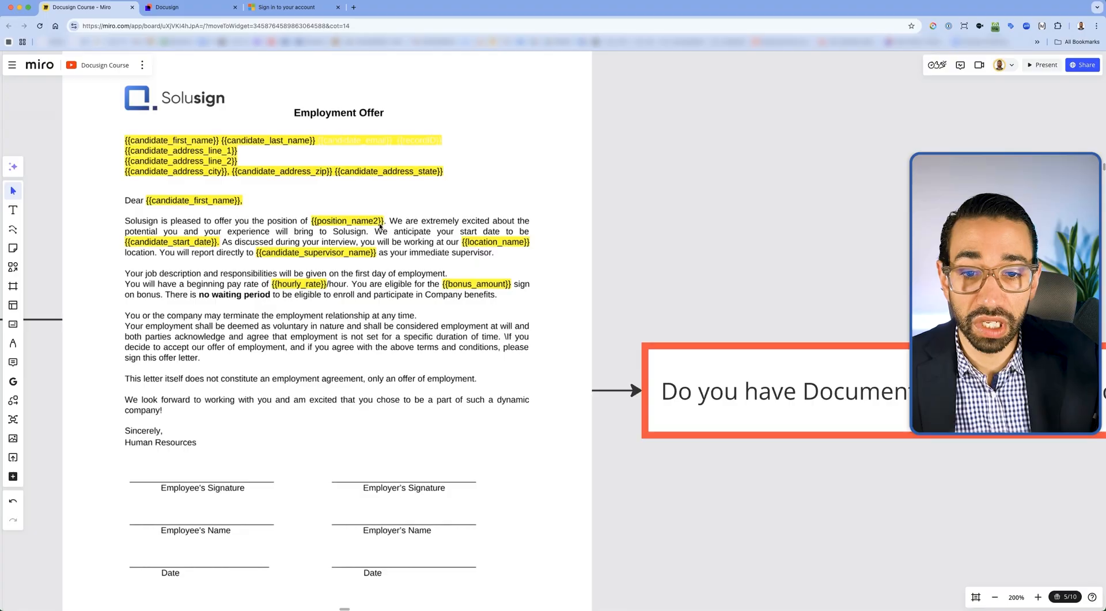
Zoom in on the offer letter template and browse to the Solusign site.
double_click(347, 221)
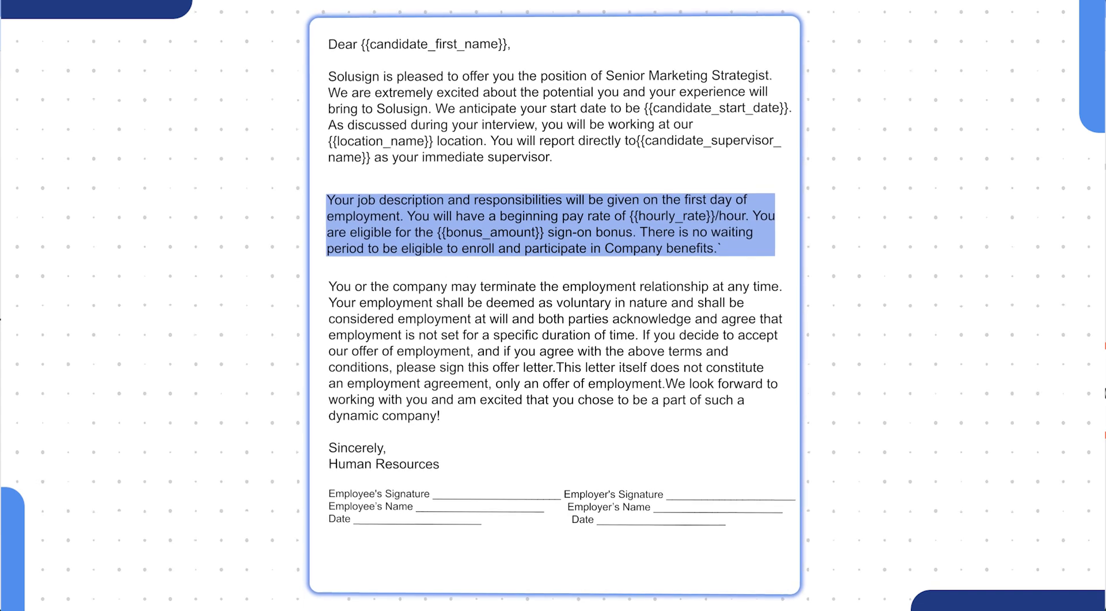
mouse_move(555, 304)
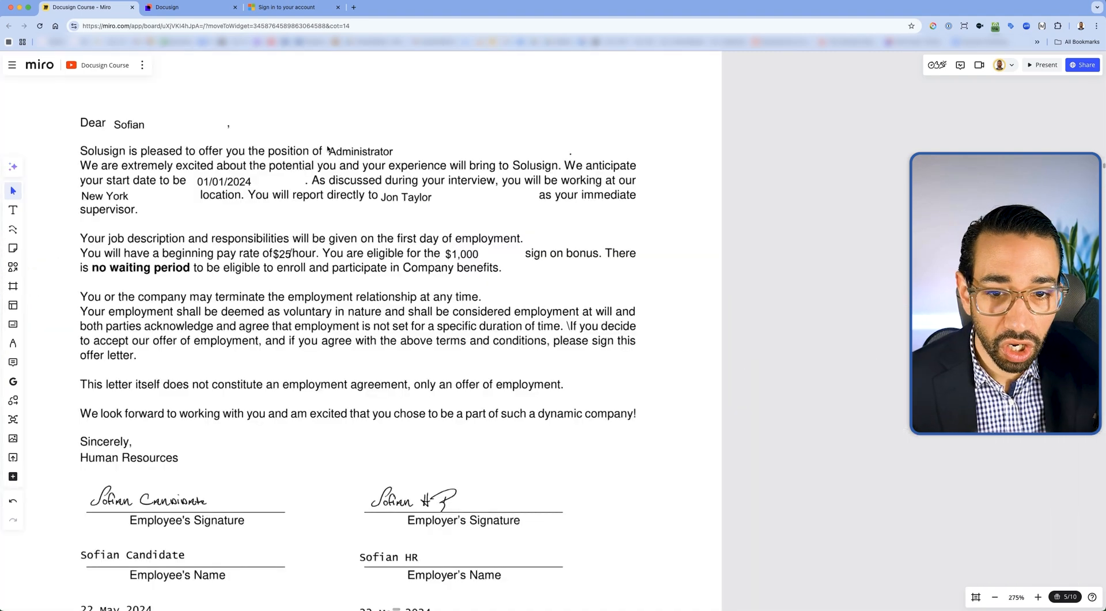
left_click(515, 151)
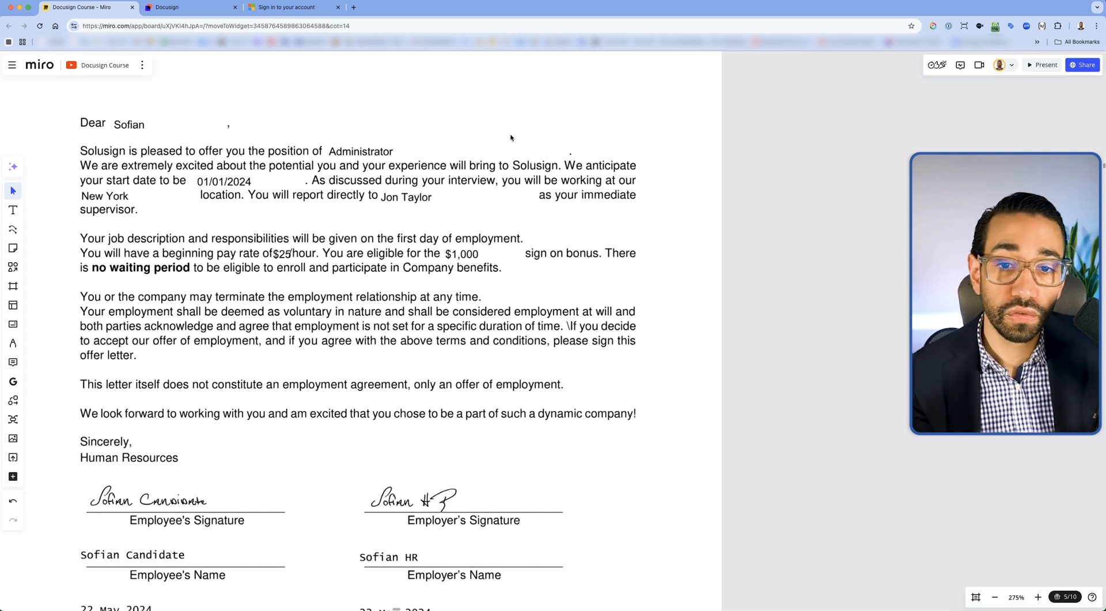
mouse_move(392, 152)
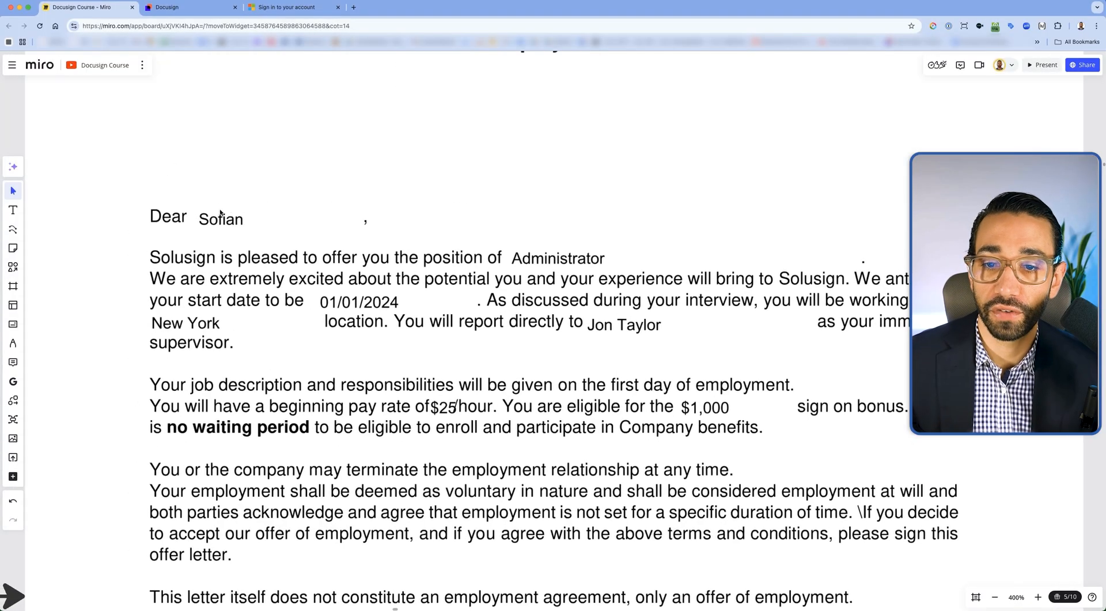
left_click(220, 219)
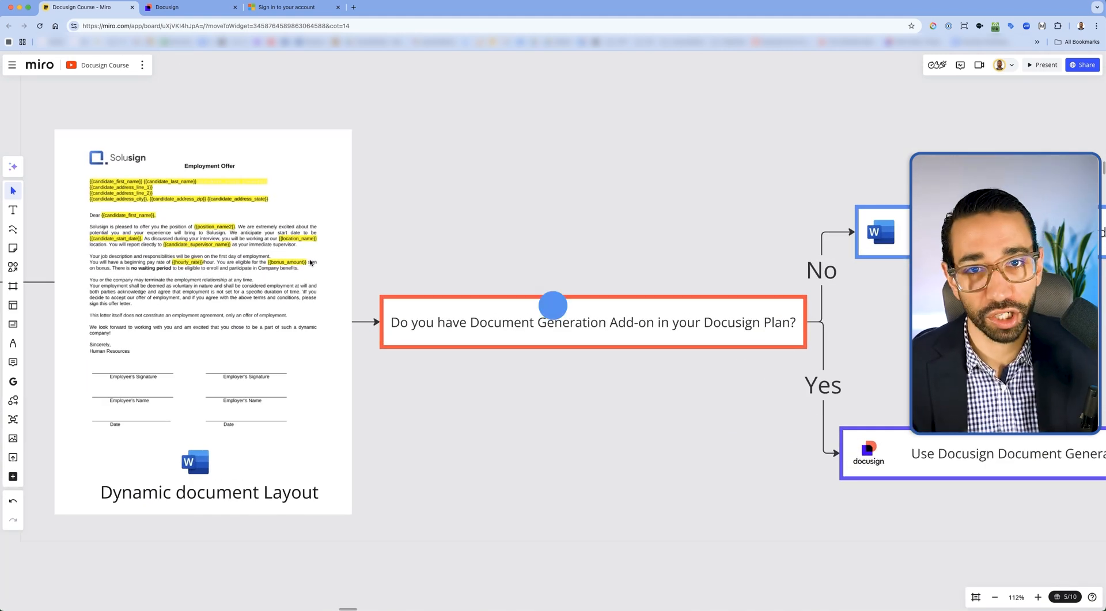
left_click(166, 7)
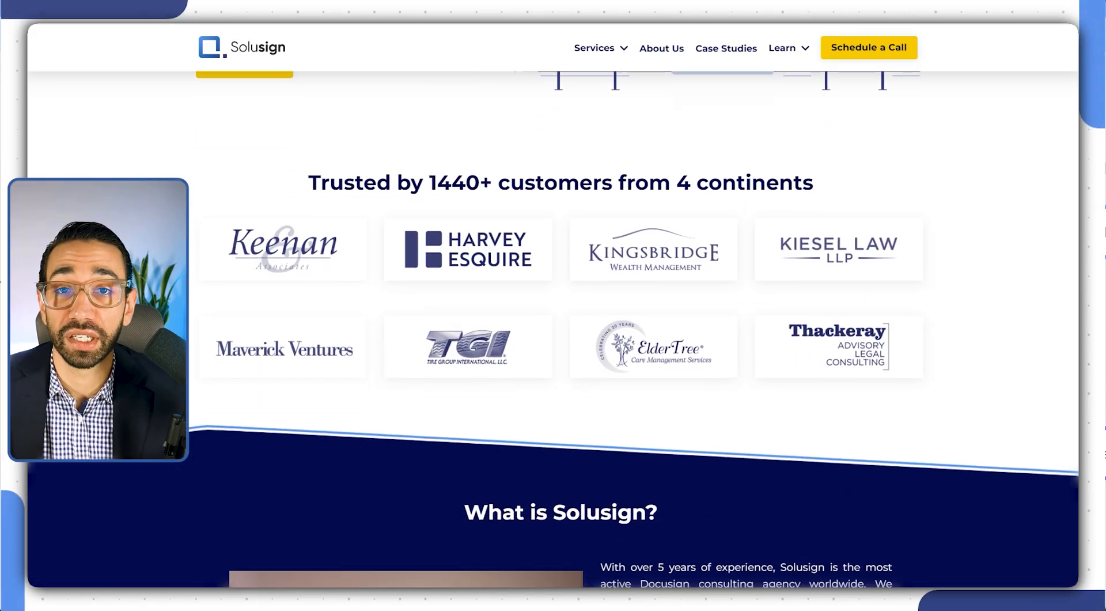
Scroll down the Solusign page to its services section.
scroll("down", 3)
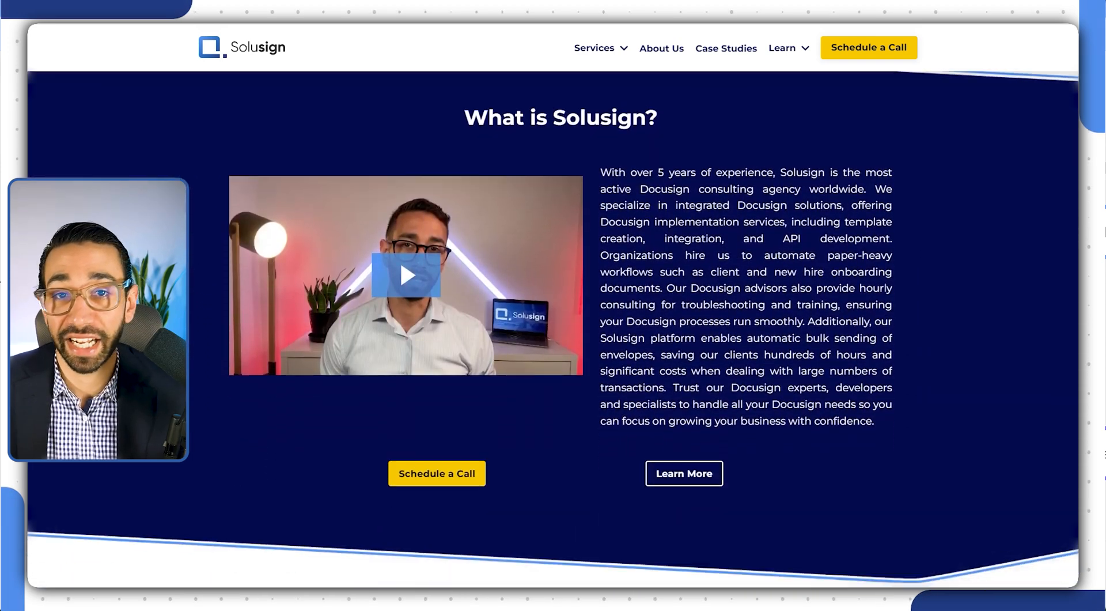
scroll("down", 3)
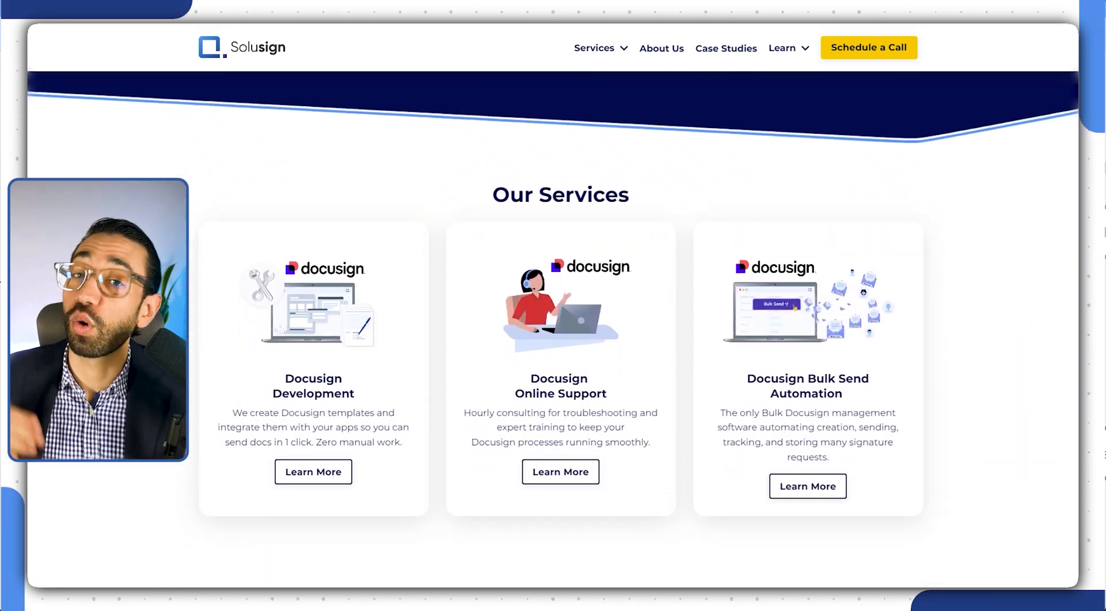
scroll("down", 3)
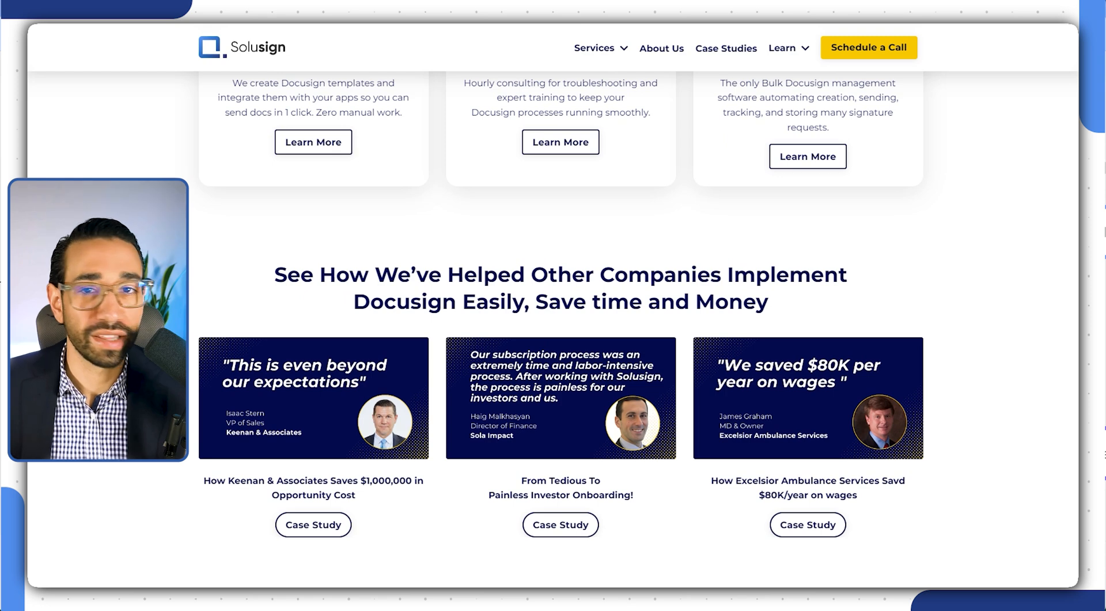
scroll("down", 3)
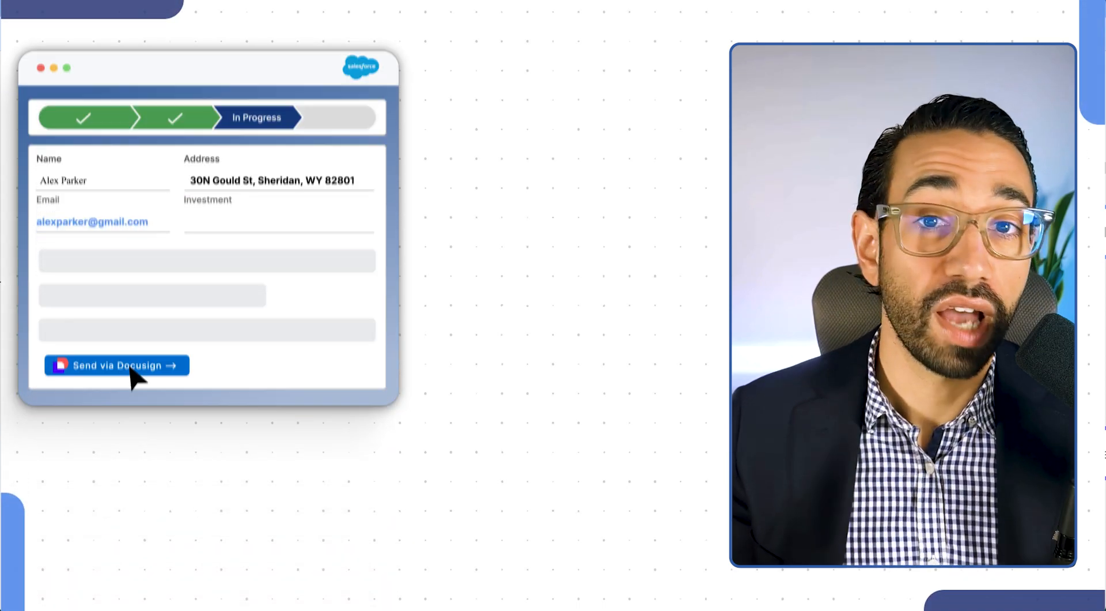
left_click(115, 365)
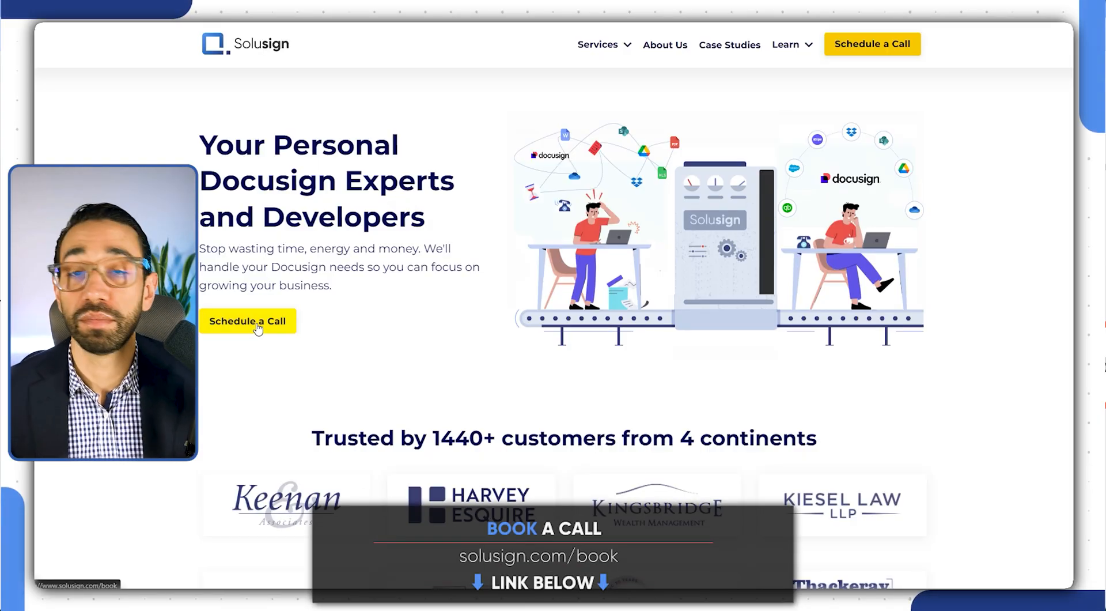
Book a Docusign Development call, then request the DocuSign Mastery cheat sheet download.
left_click(247, 320)
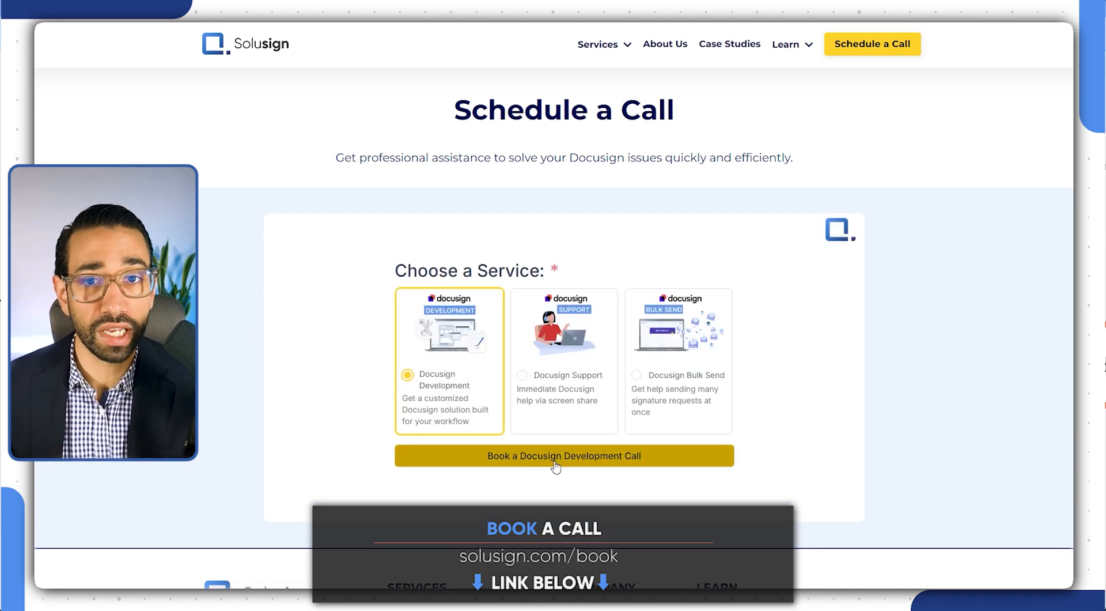
left_click(563, 455)
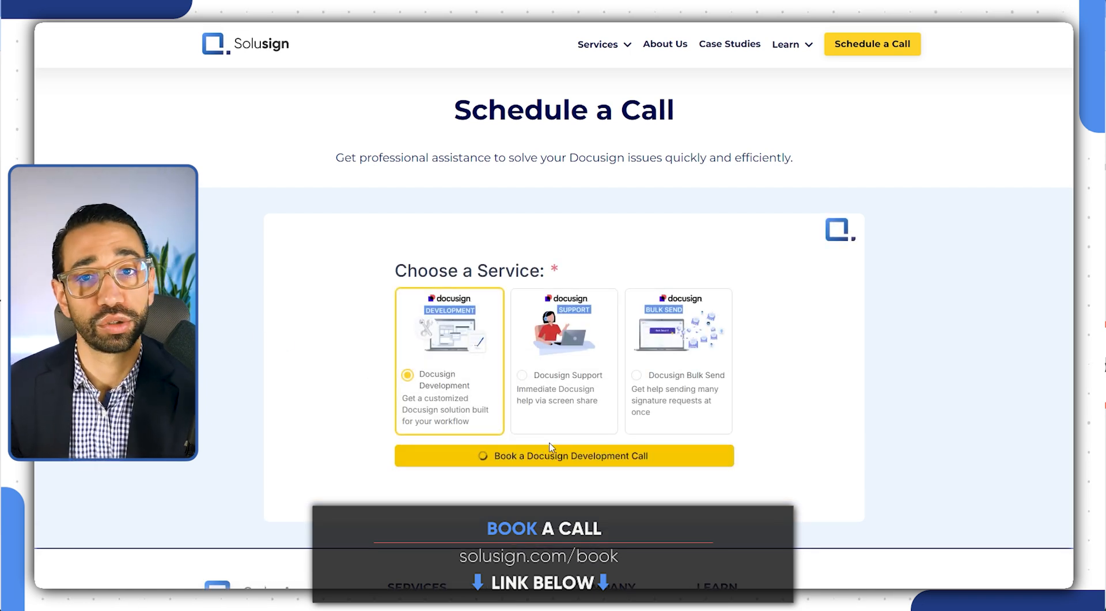
left_click(563, 455)
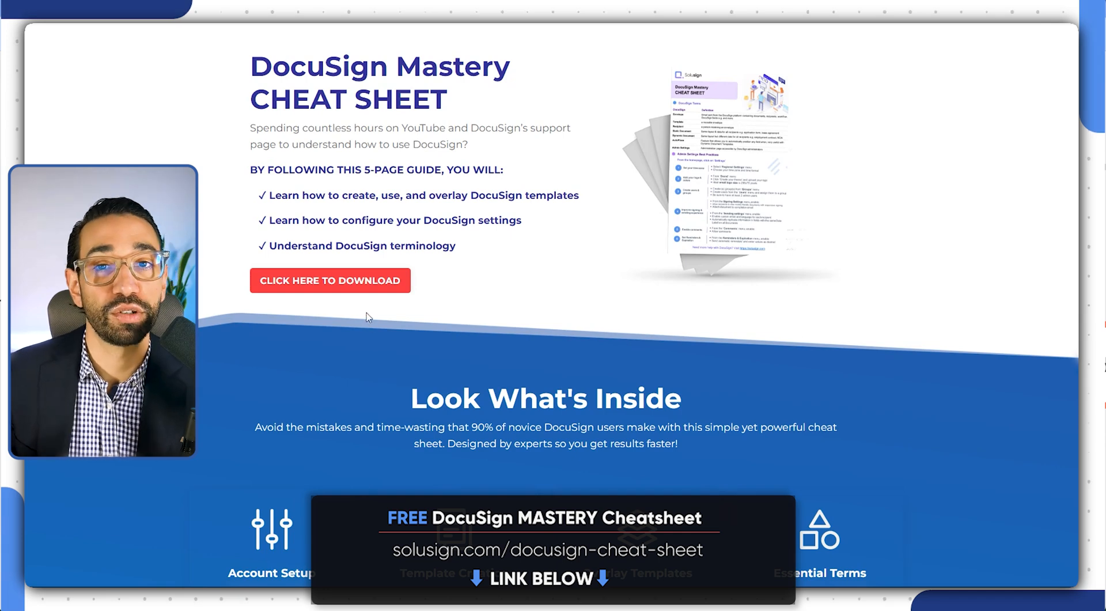
left_click(329, 280)
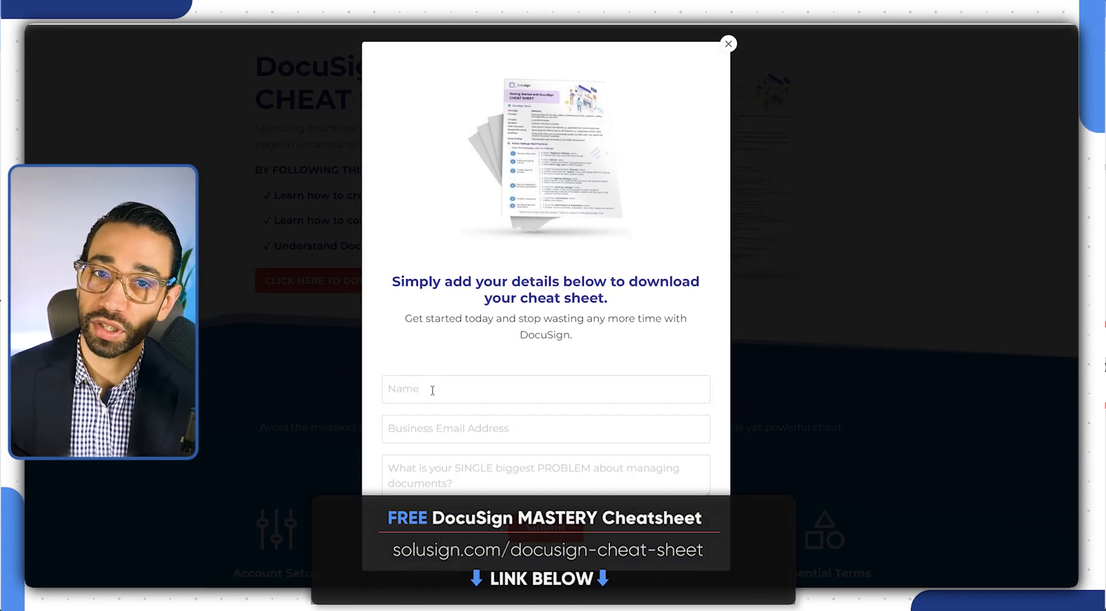
left_click(728, 44)
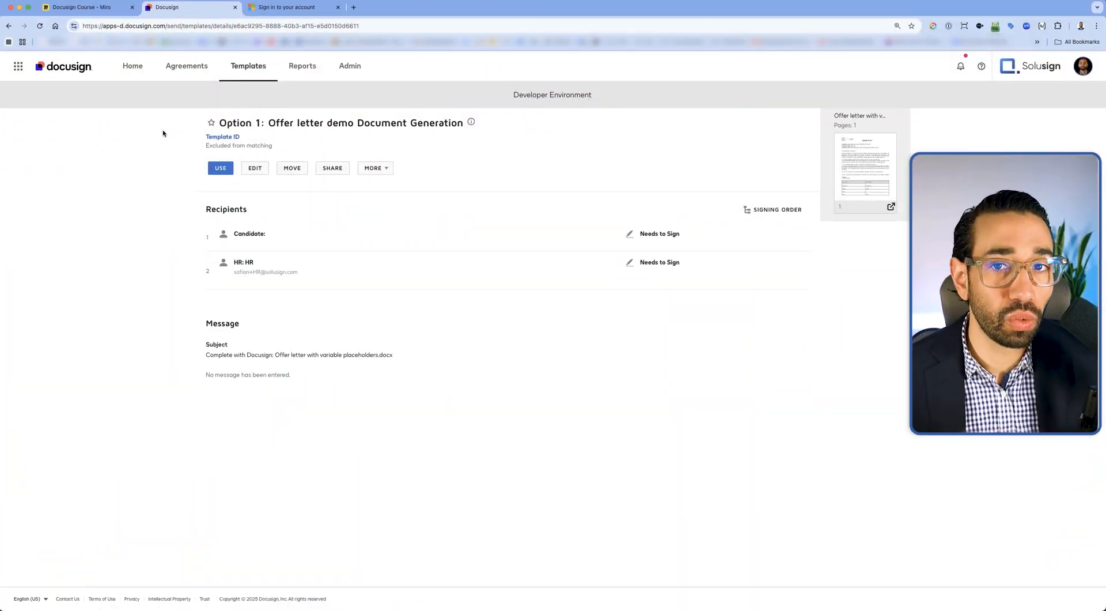
mouse_move(281, 150)
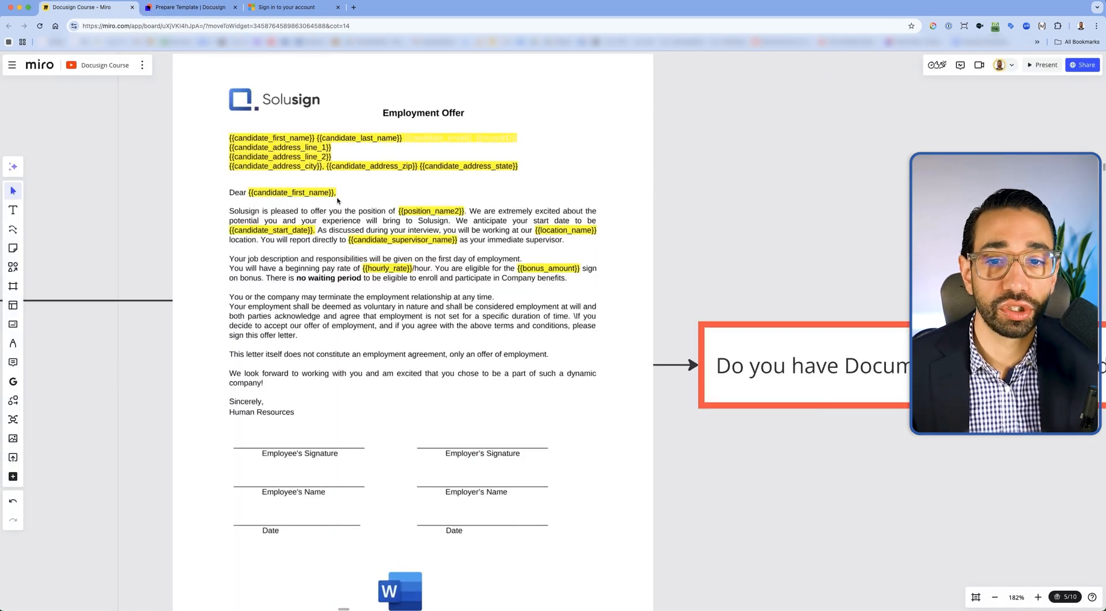
Edit the Option 1 offer letter template and view its attached offer letter document.
left_click(190, 6)
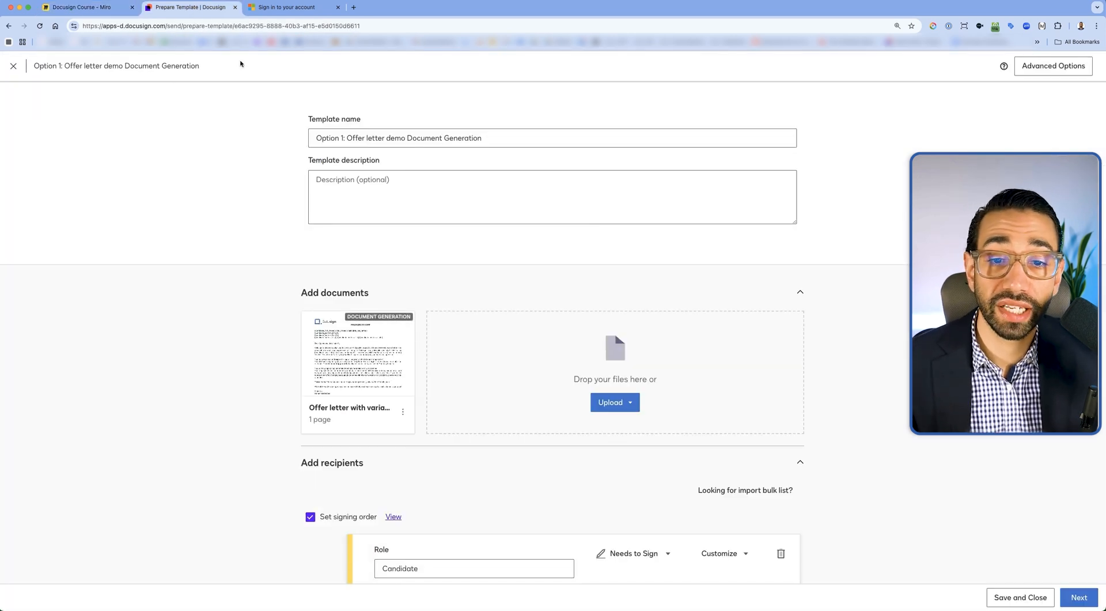
scroll("down", 3)
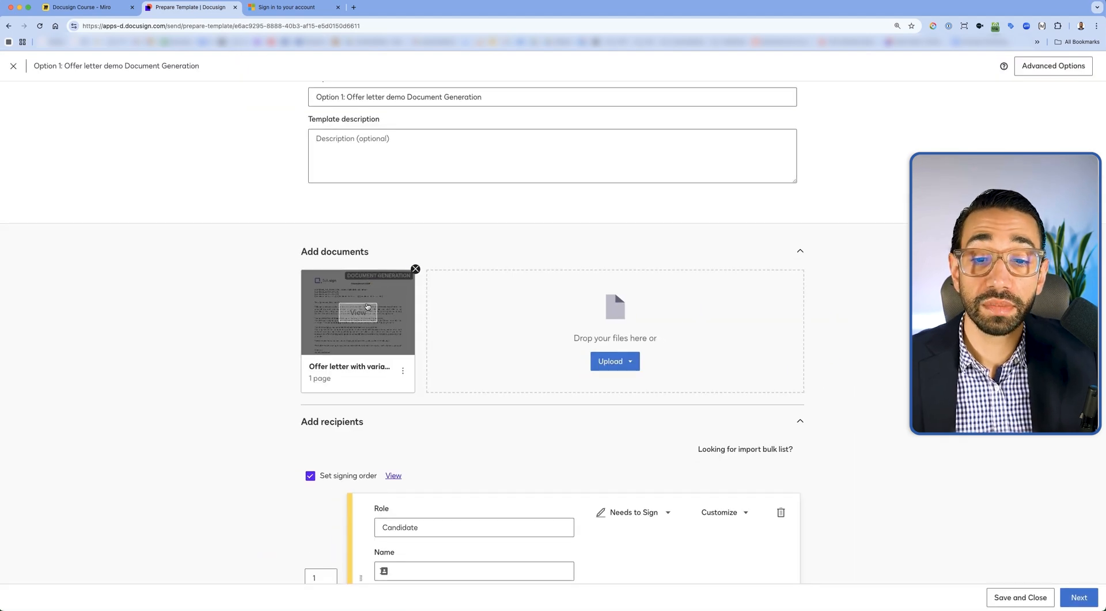
left_click(357, 311)
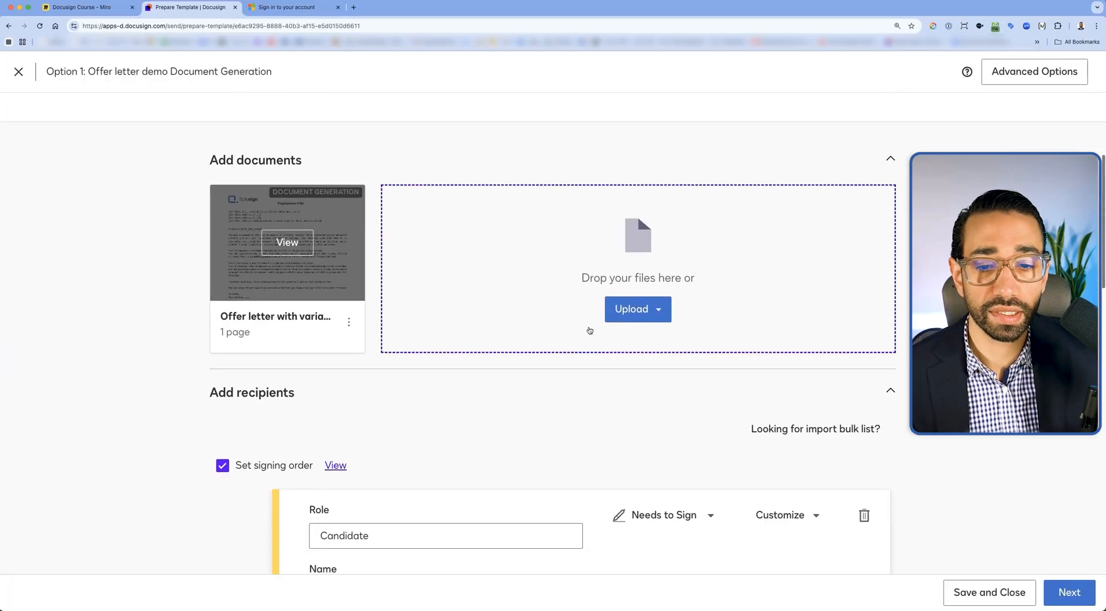
Review the Candidate and HR recipients, then select the employer and employee Sign fields.
scroll("down", 3)
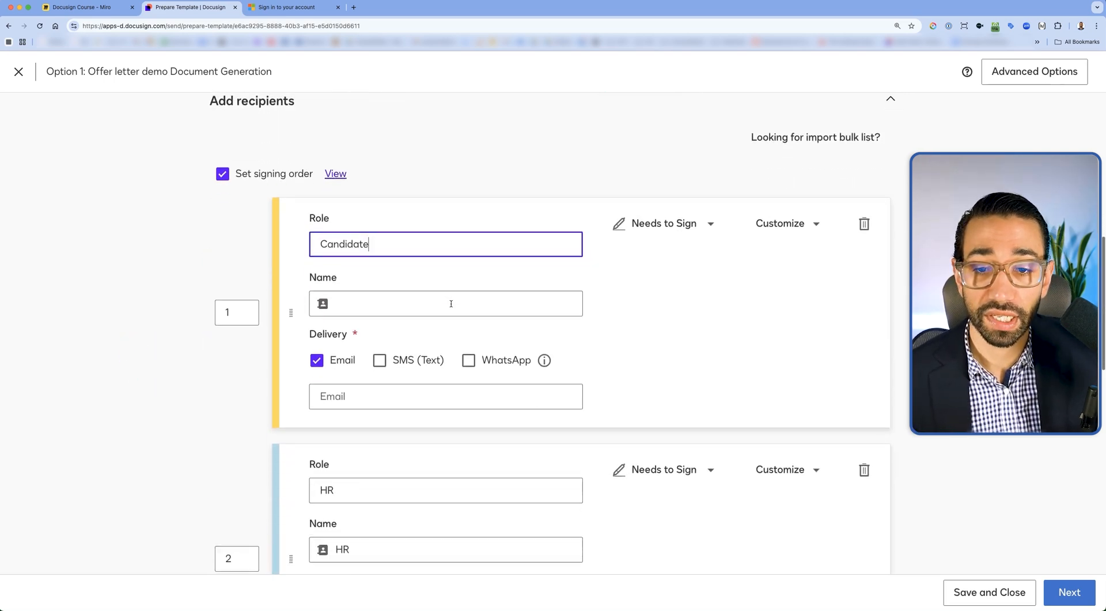
scroll("down", 3)
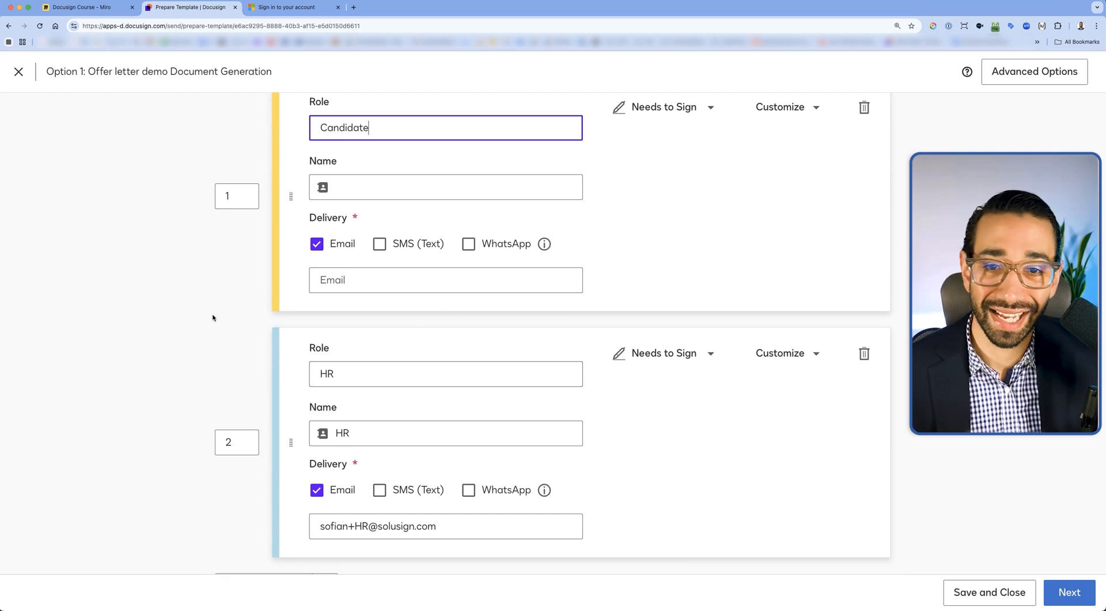
scroll("down", 3)
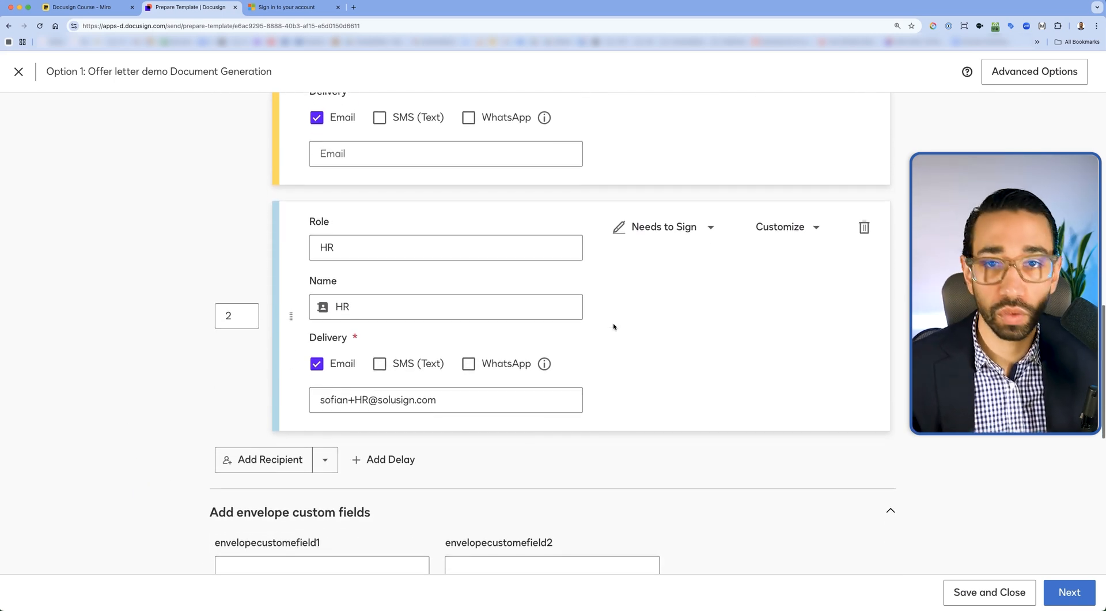
scroll("down", 3)
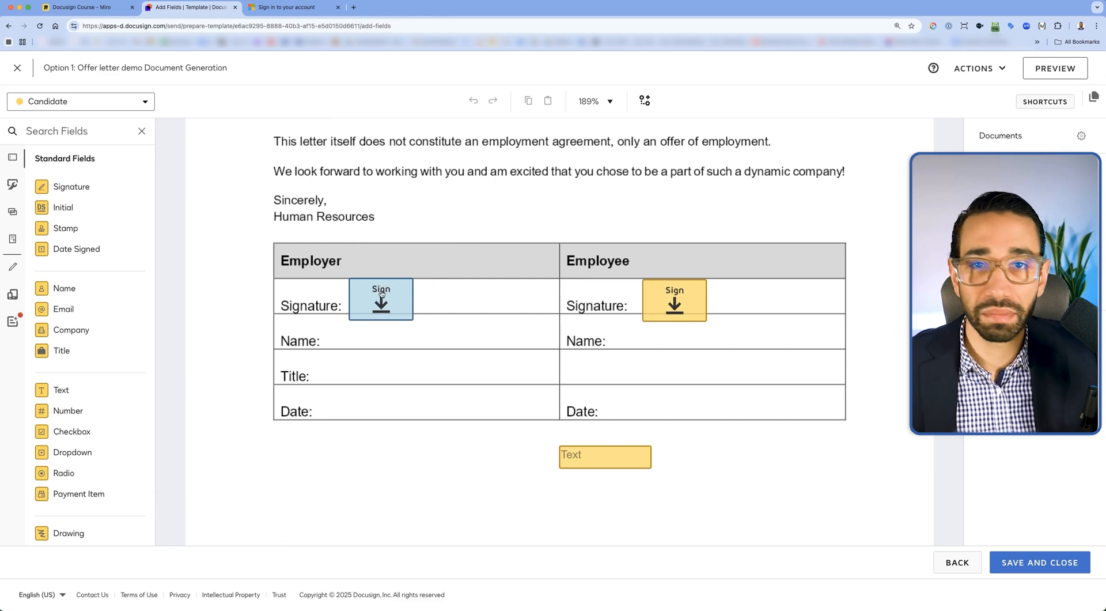
left_click(382, 299)
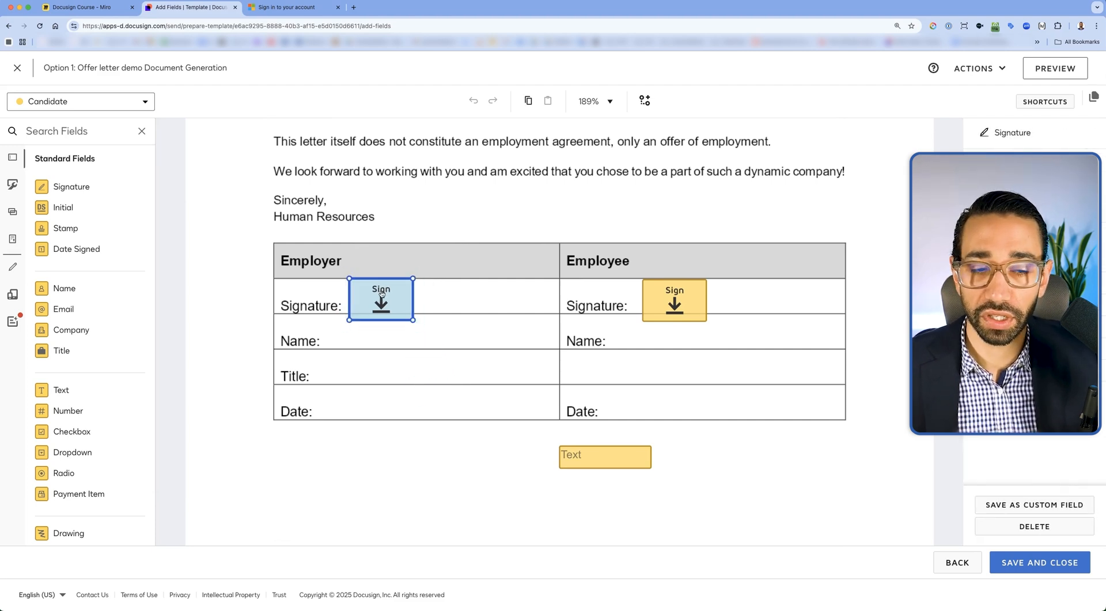
left_click(674, 299)
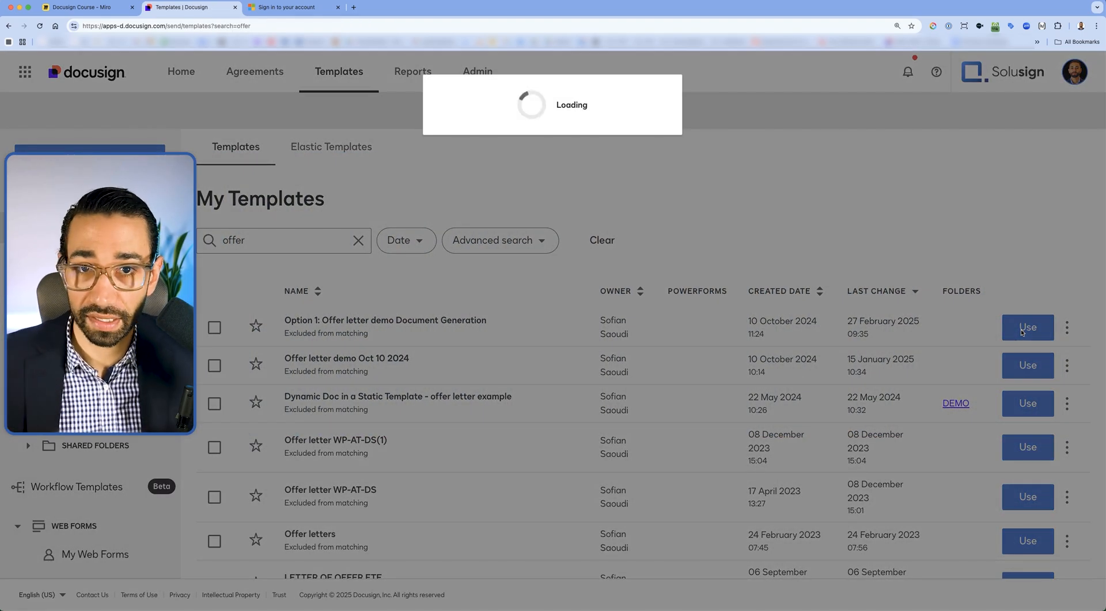
Use the Option 1 template for an envelope with Candidate and HR recipients and continue to field data.
left_click(1027, 327)
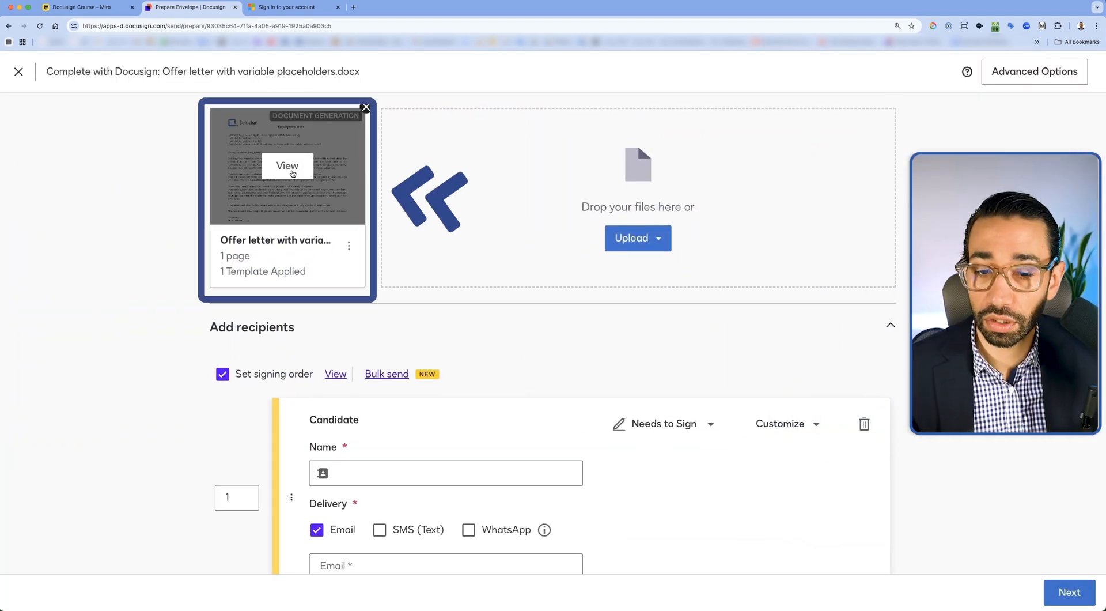
left_click(445, 473)
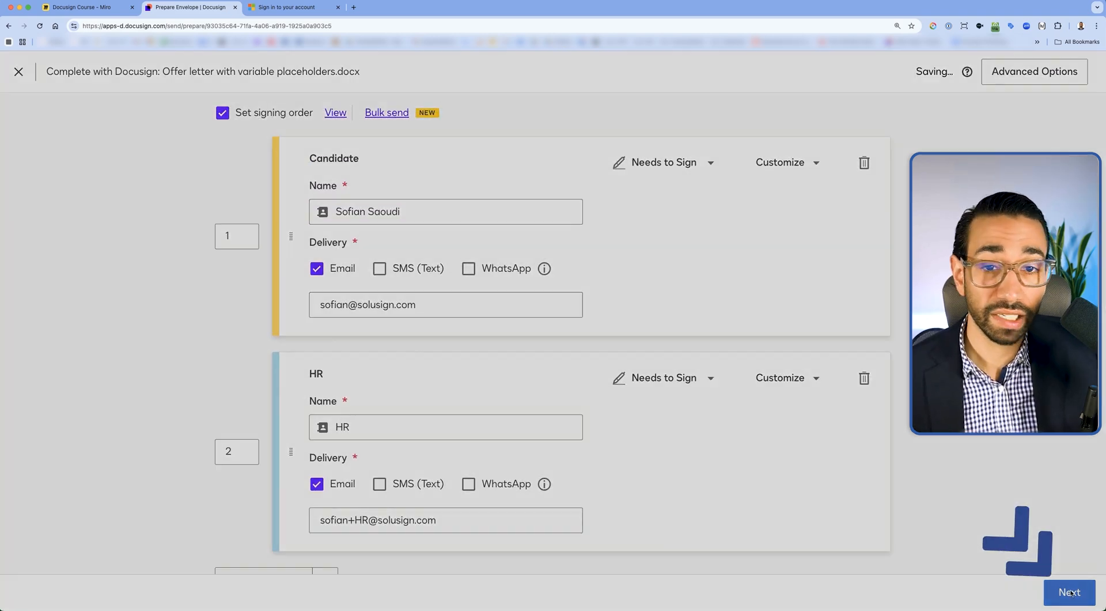
left_click(1069, 592)
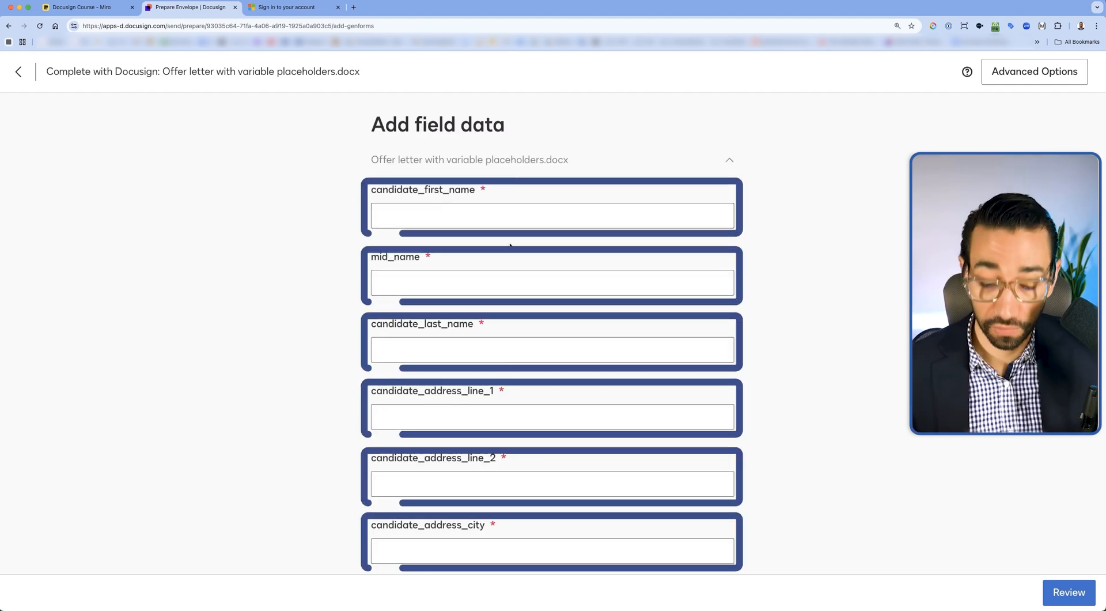
Enter position Director, start date in 2019 and location New York.
left_click(552, 216)
type("WY")
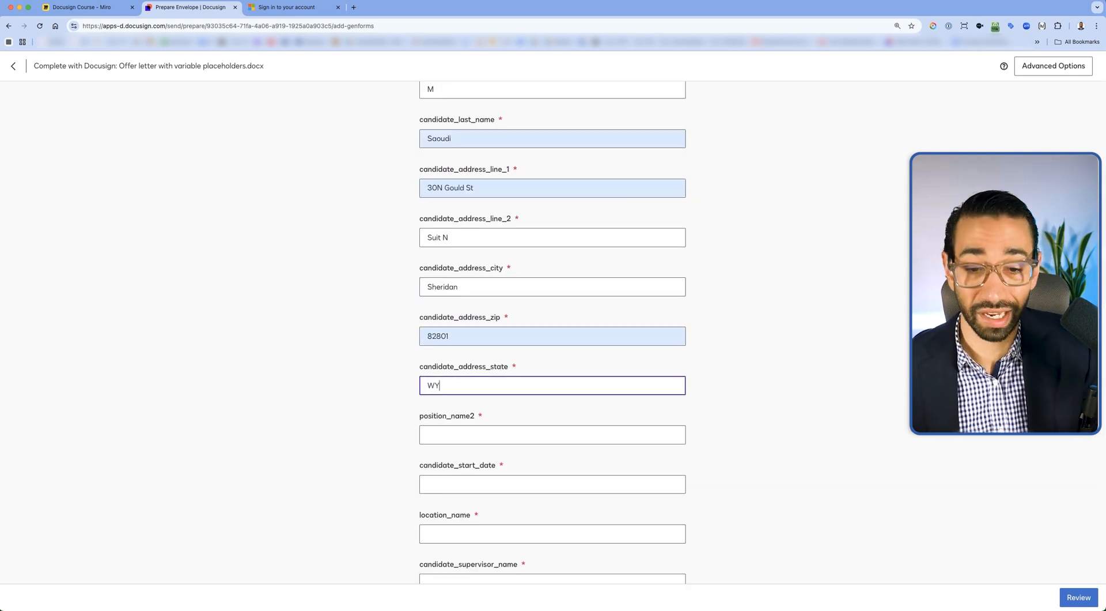
left_click(552, 399)
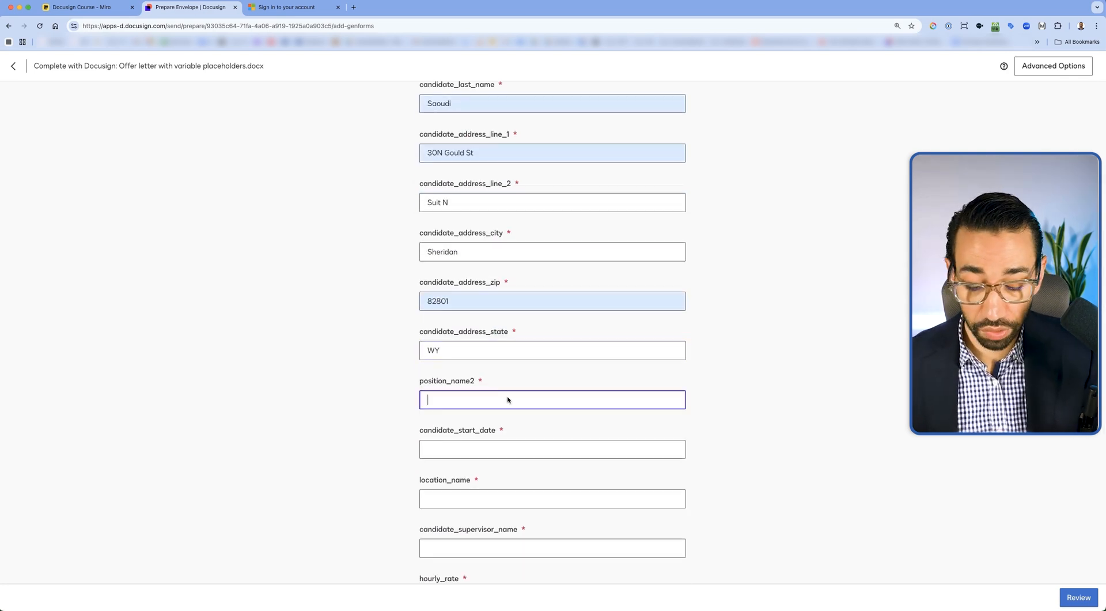
type("Director")
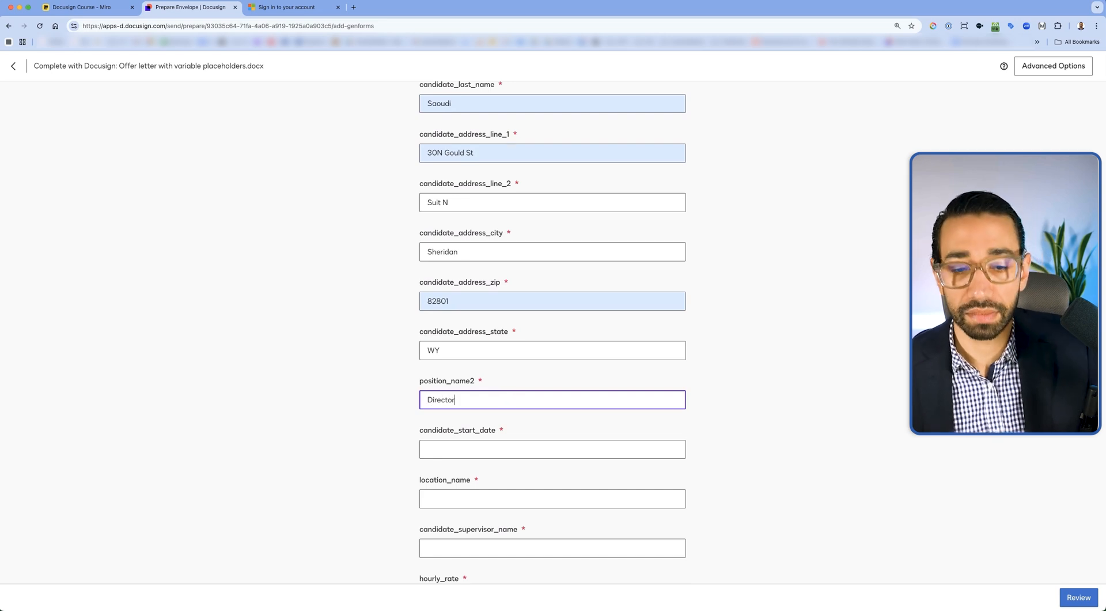
type("01/01/")
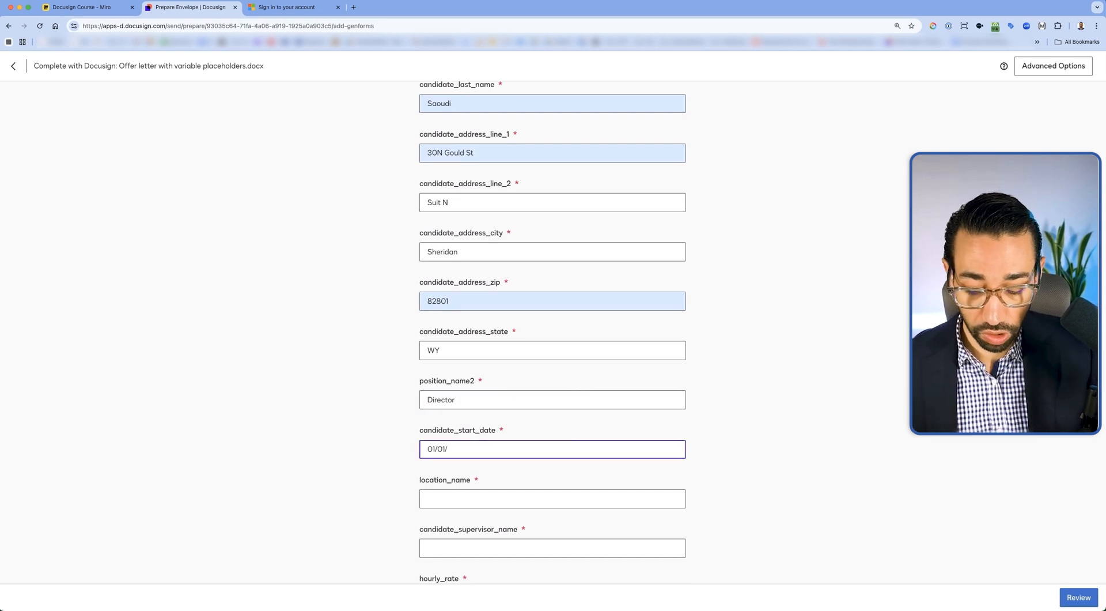
type("2019")
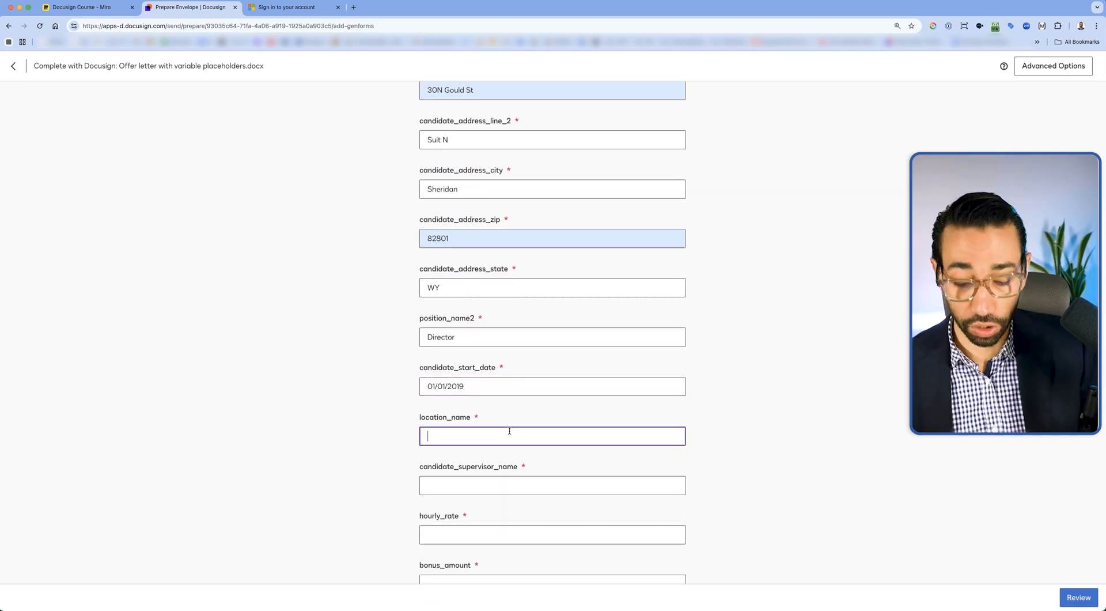
type("New York")
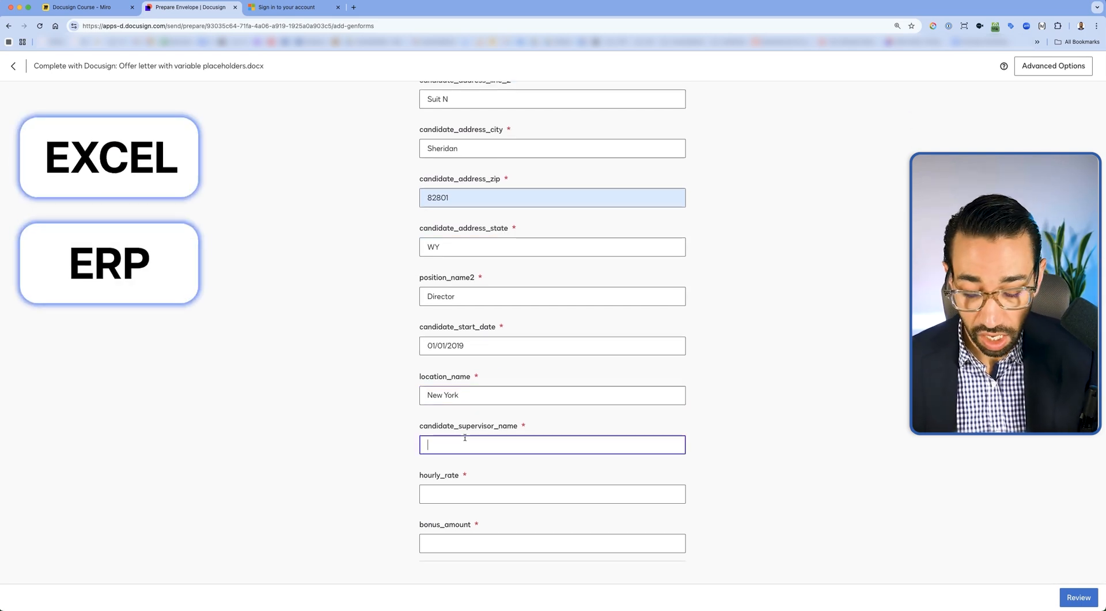
type("John Sni")
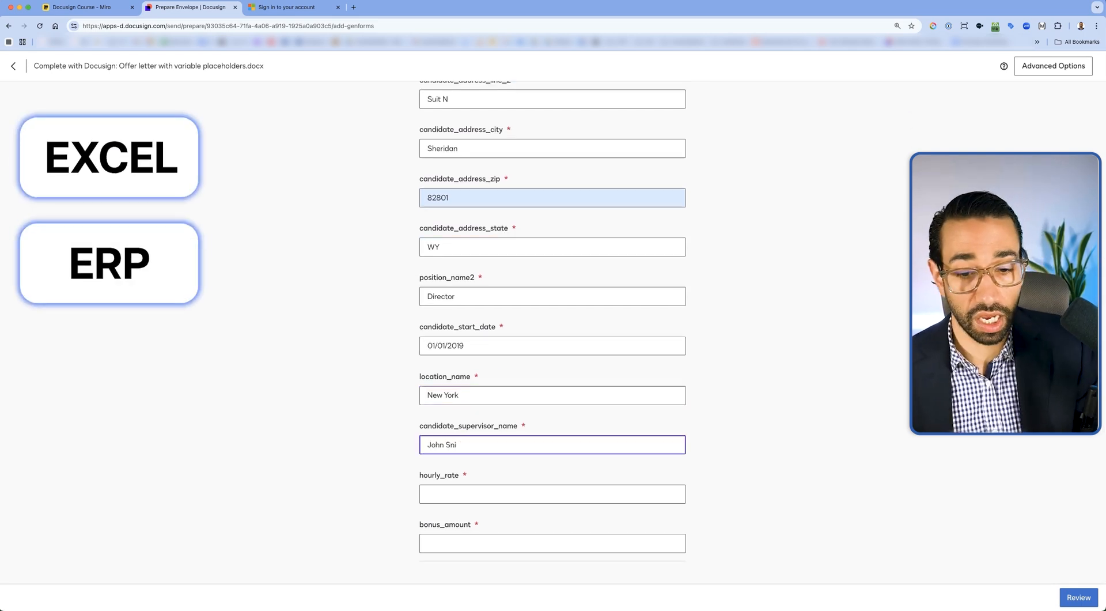
left_click(552, 493)
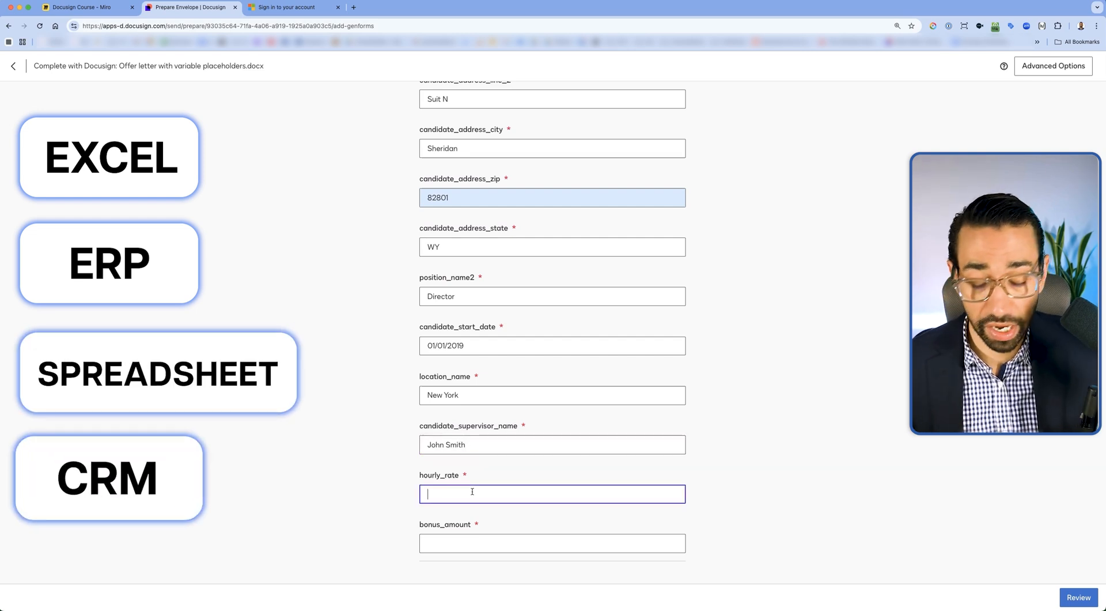
type("1,000")
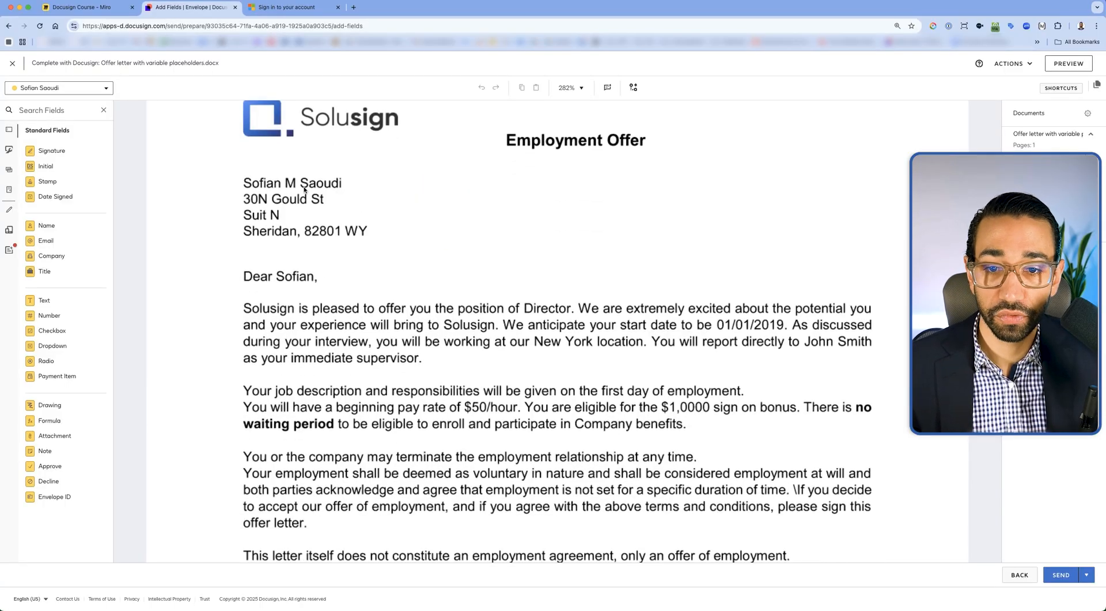
scroll("down", 3)
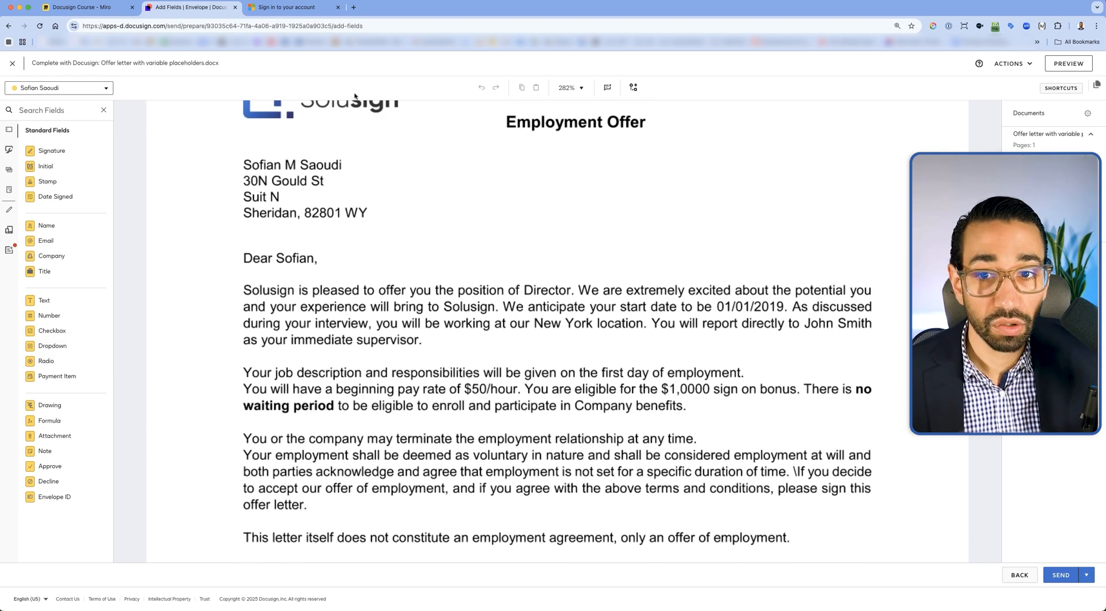
scroll("down", 3)
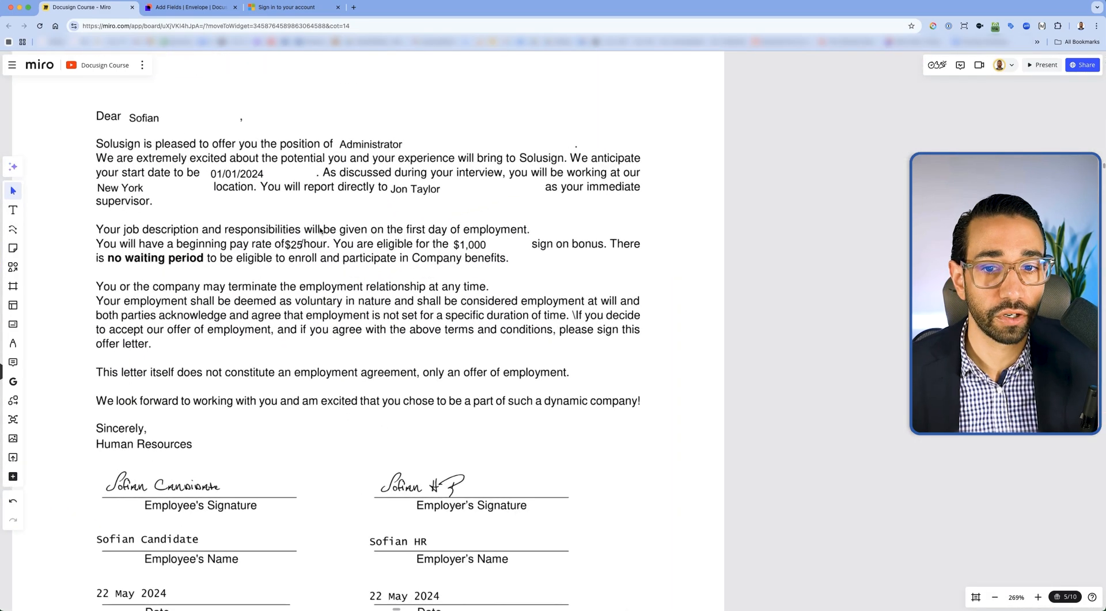
left_click(190, 7)
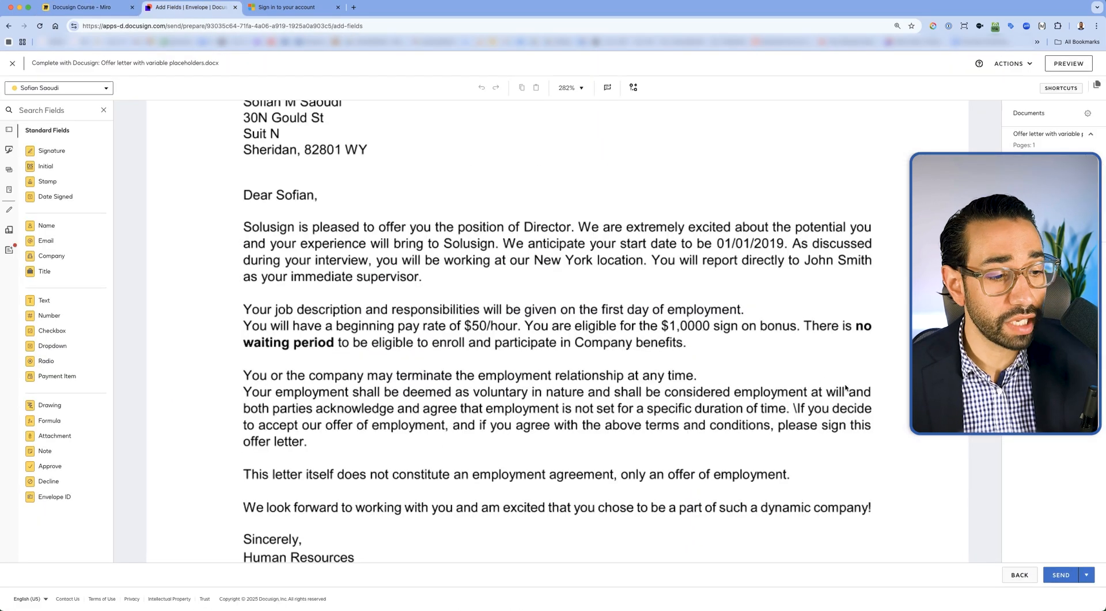
left_click(1060, 575)
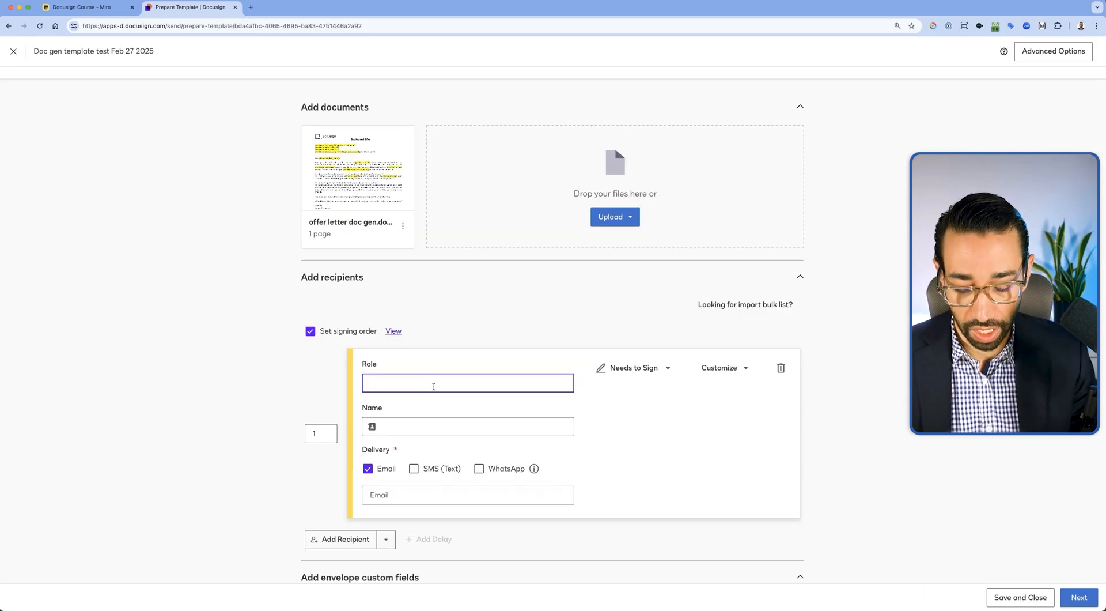
Name the template's first recipient role Candidate.
type("Candidate")
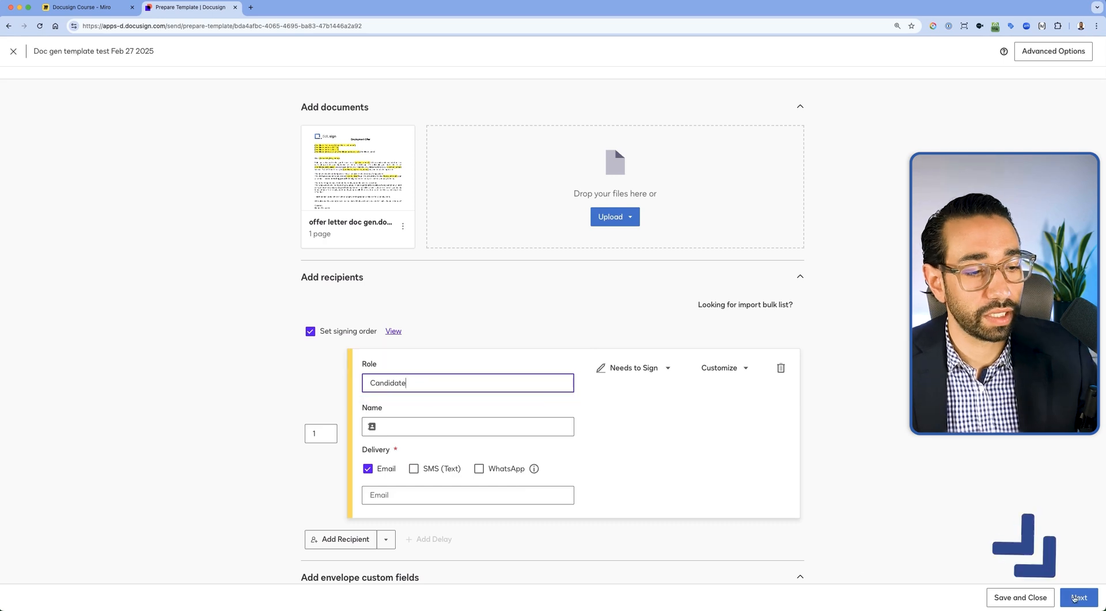
Enter the document editor, dismiss the welcome dialog and remove the candidate_first_name placeholder.
left_click(1079, 597)
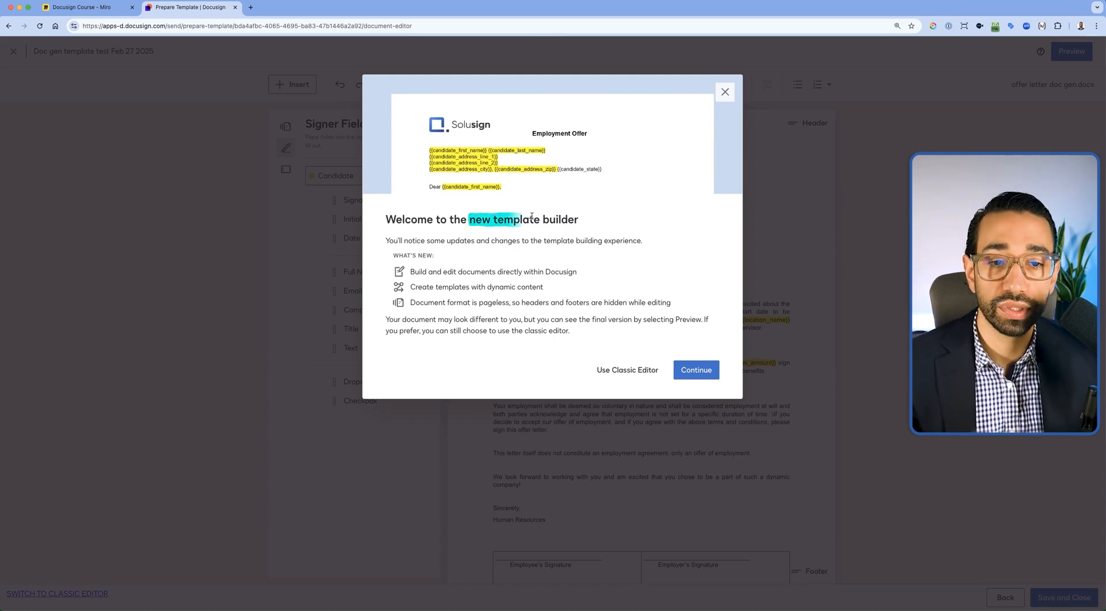
left_click(695, 370)
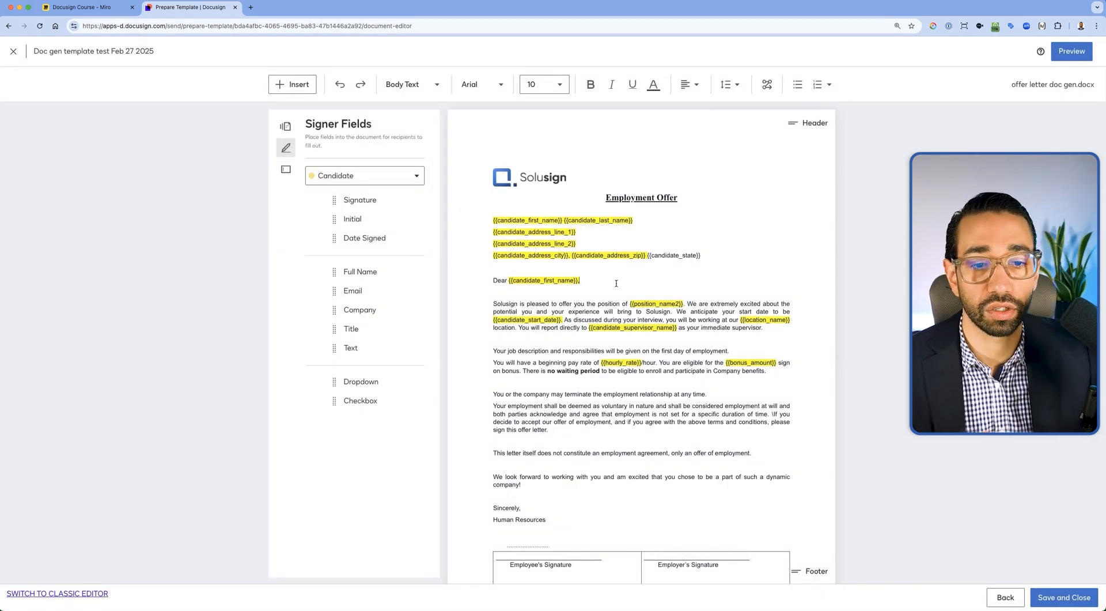
scroll("down", 3)
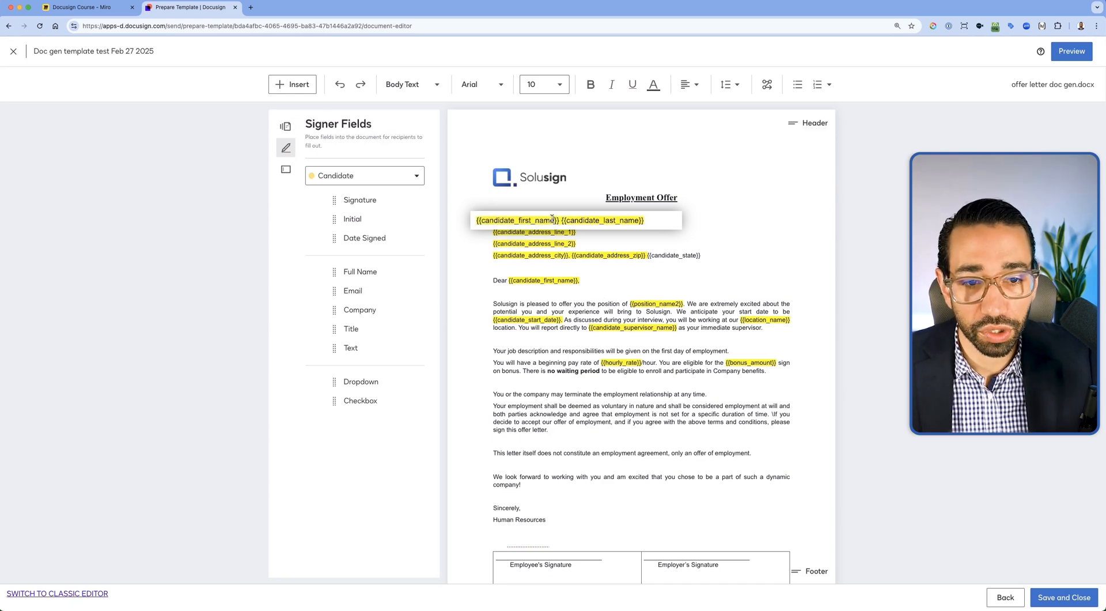
double_click(515, 220)
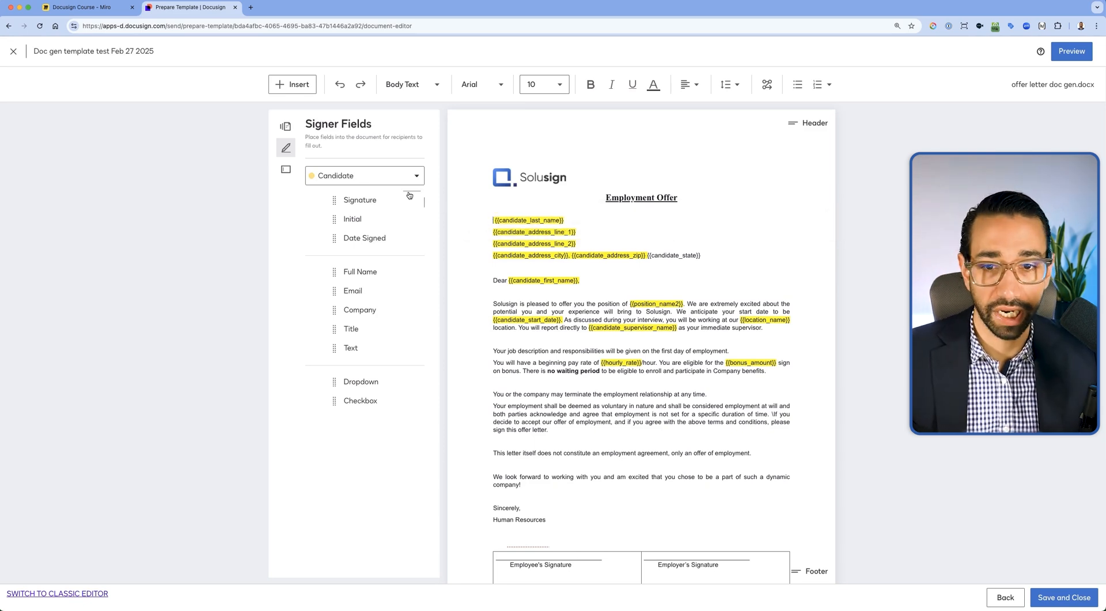
left_click(286, 127)
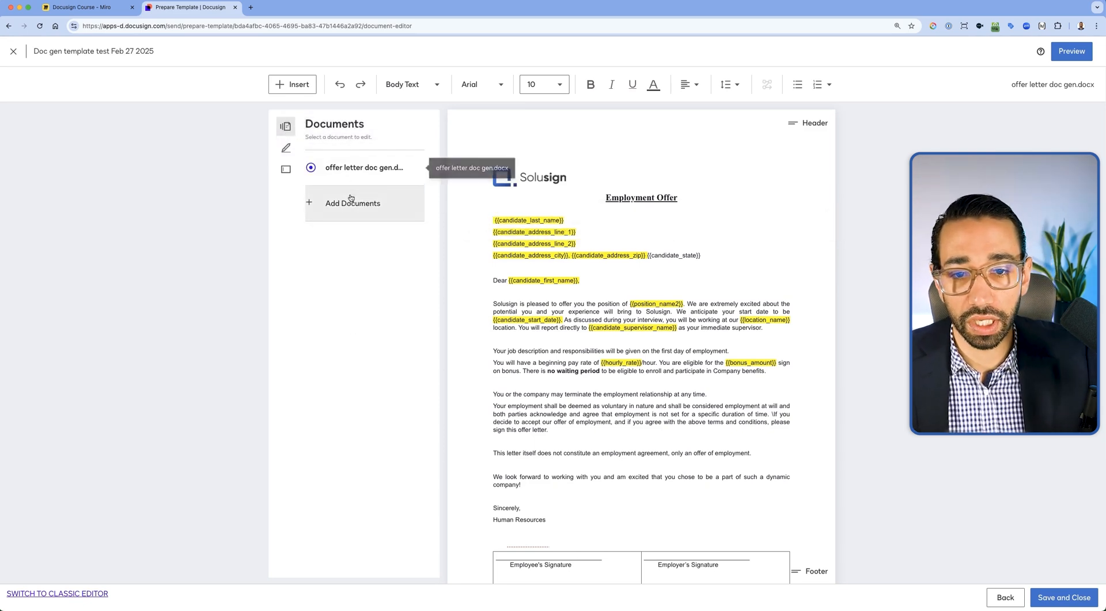
Add a required Text sender field named candidate_first_name before the last-name placeholder.
left_click(286, 170)
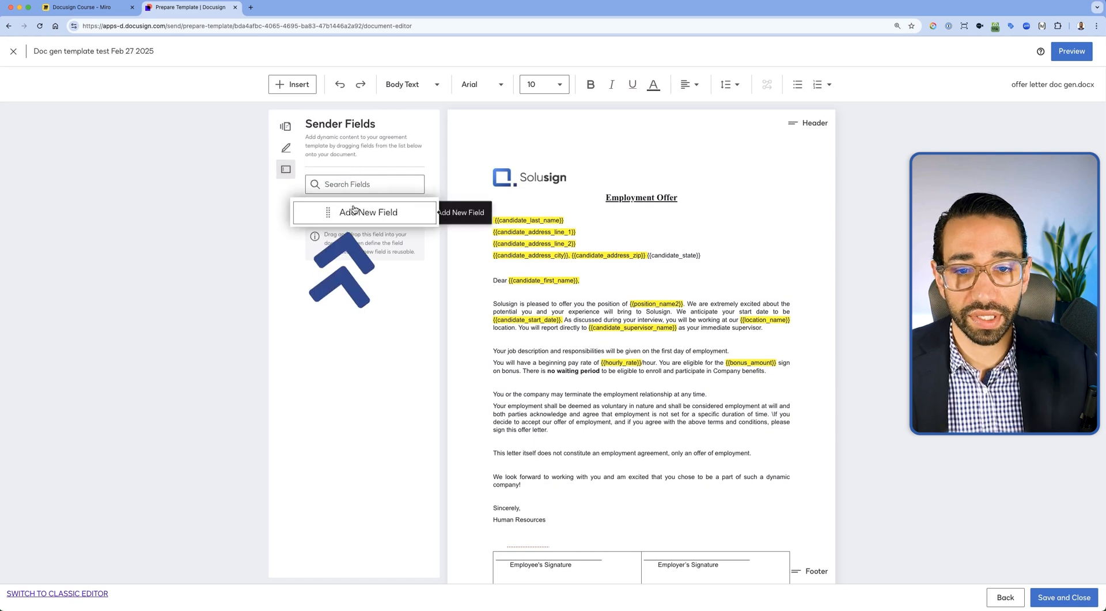
left_click(555, 280)
type("candidate_first_name")
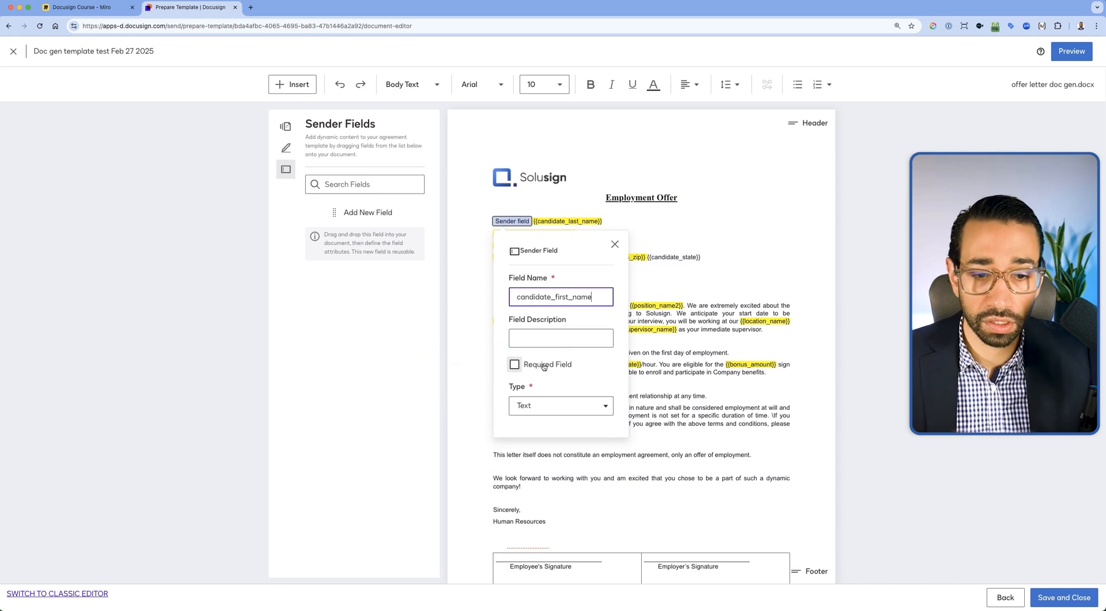
left_click(516, 364)
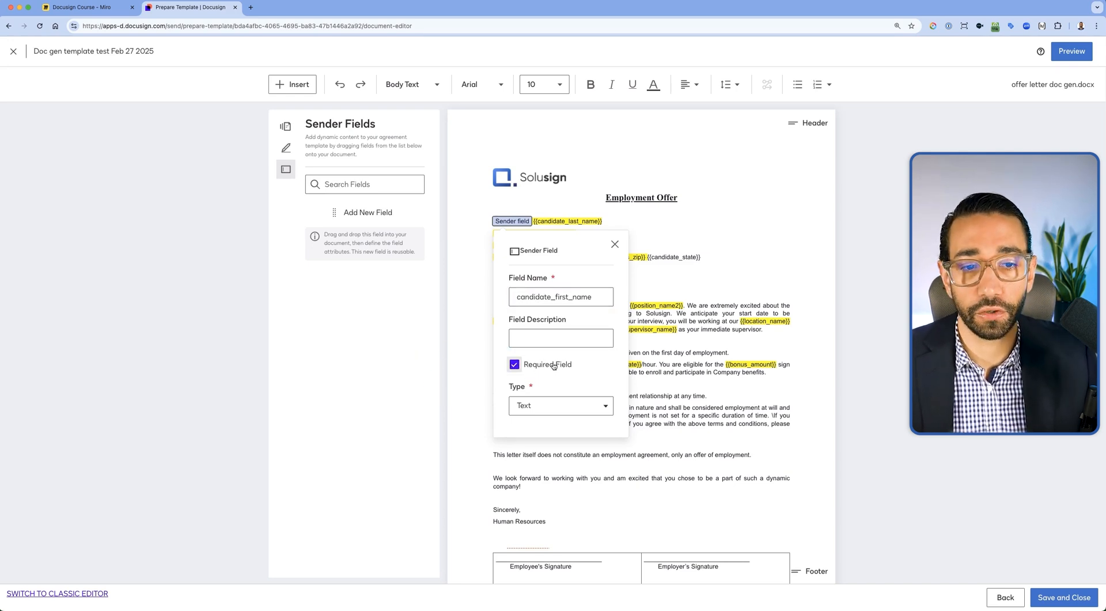
left_click(561, 405)
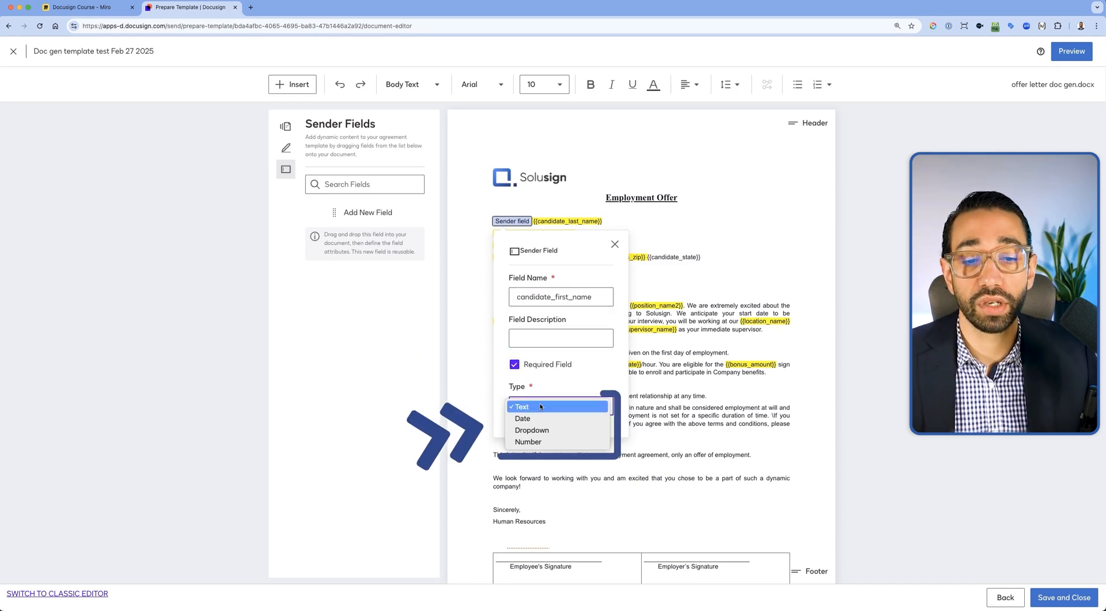
left_click(520, 407)
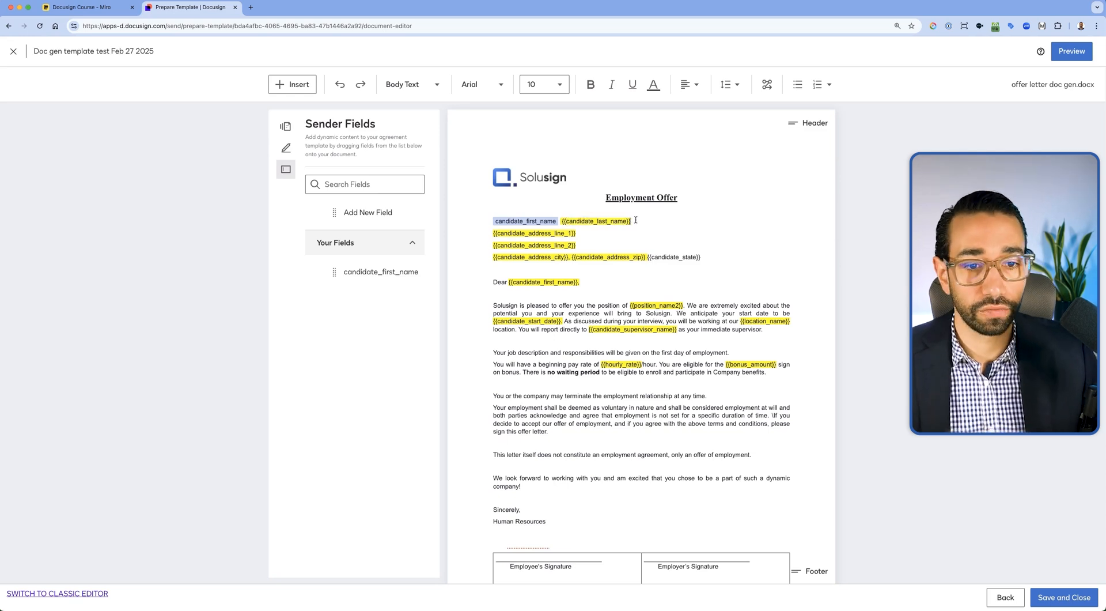
left_click(594, 221)
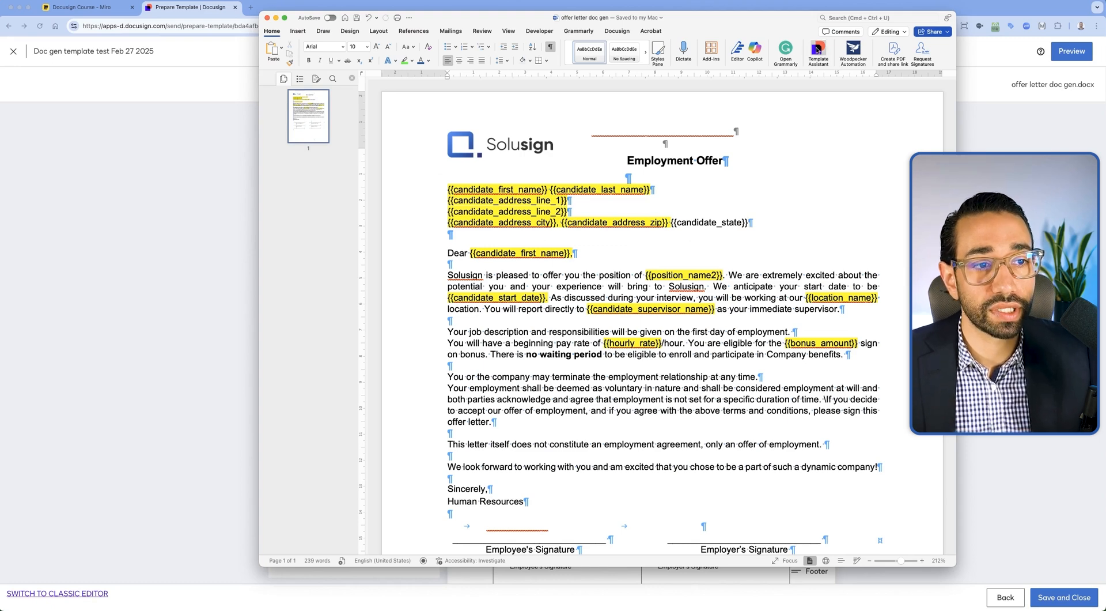
mouse_move(956, 118)
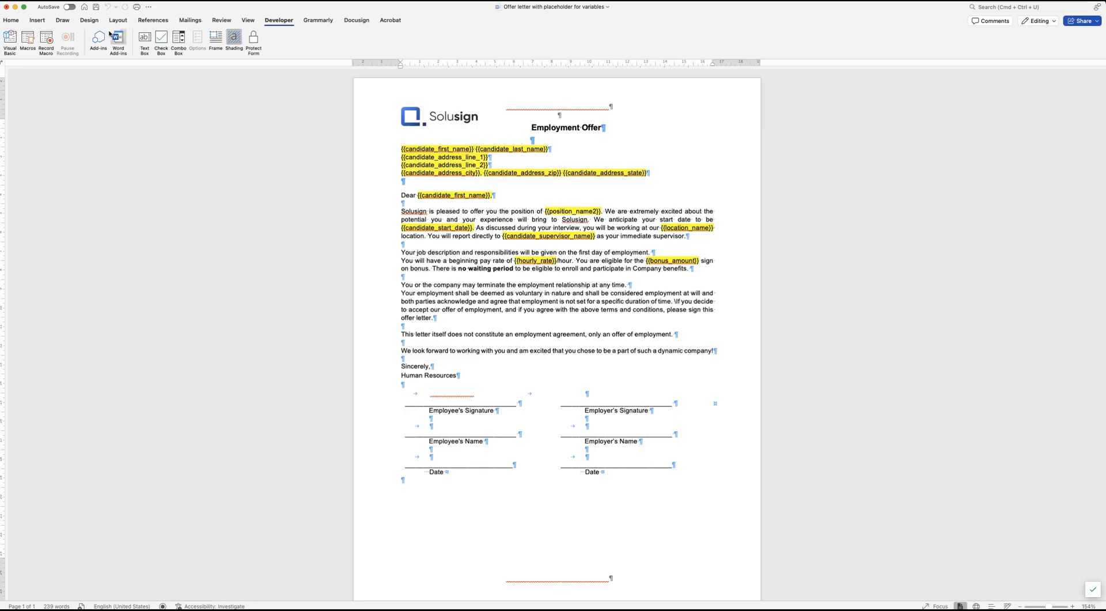
View Word's installed add-ins and browse more at Microsoft AppSource.
left_click(97, 40)
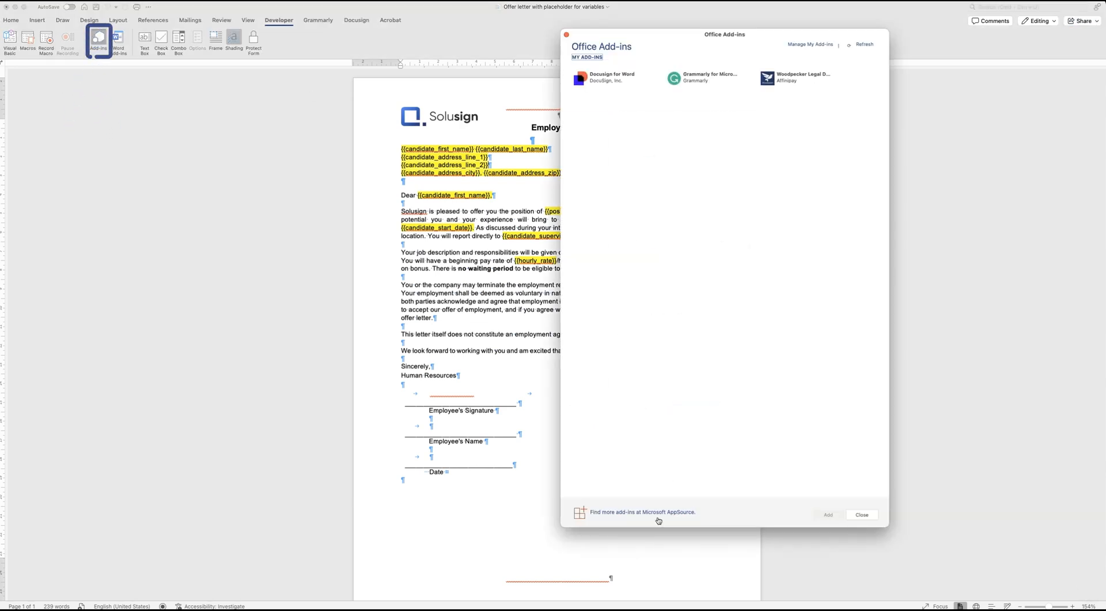
left_click(642, 514)
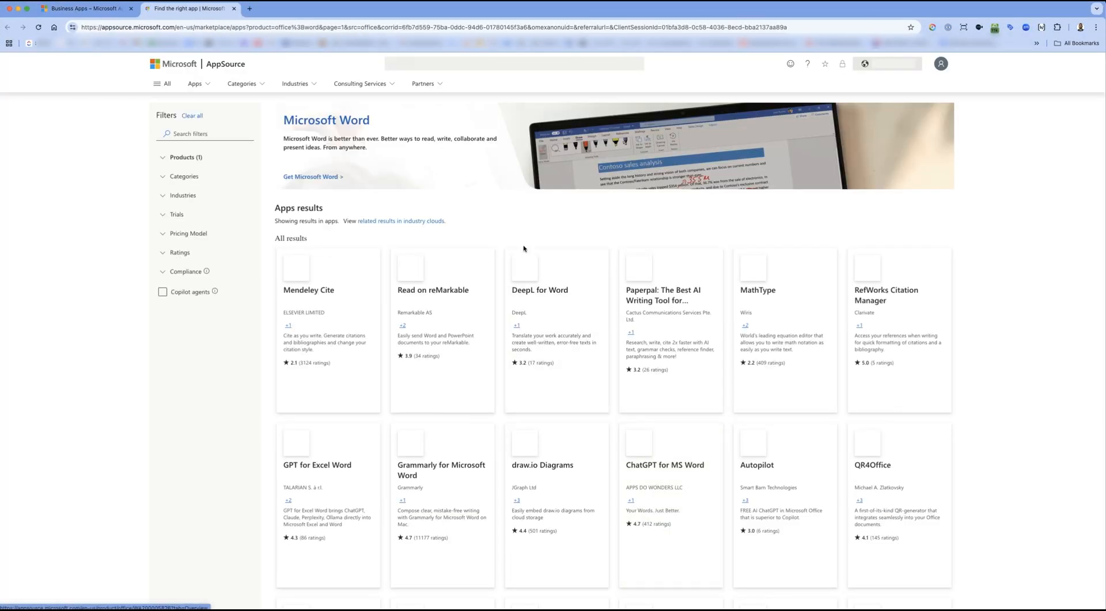
Find the Docusign Template Assistant for Word on AppSource, get it and open it in Word.
type("docusign")
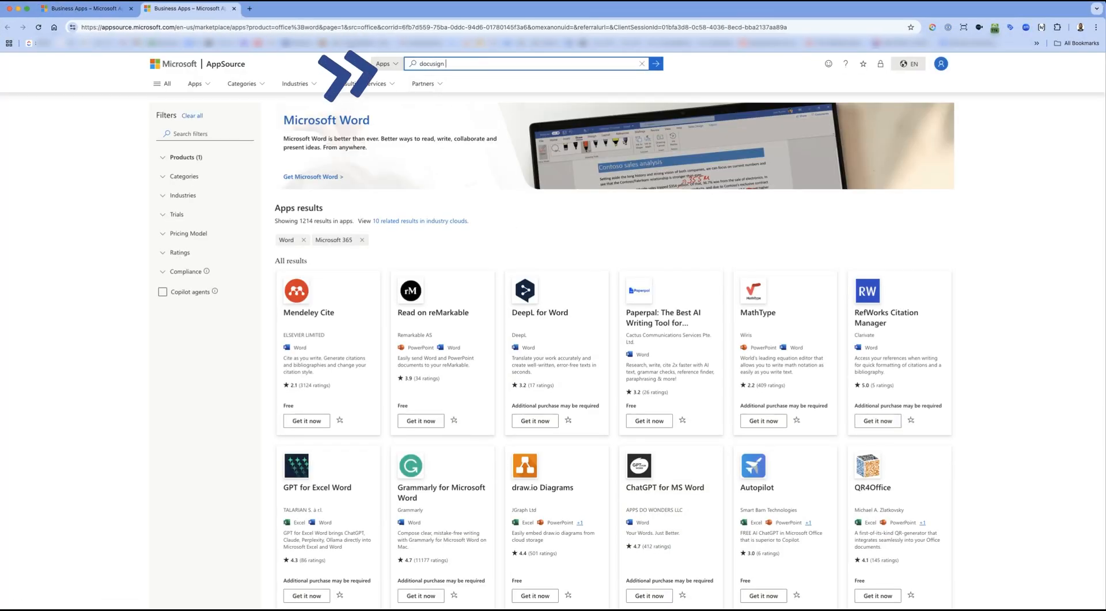
left_click(525, 63)
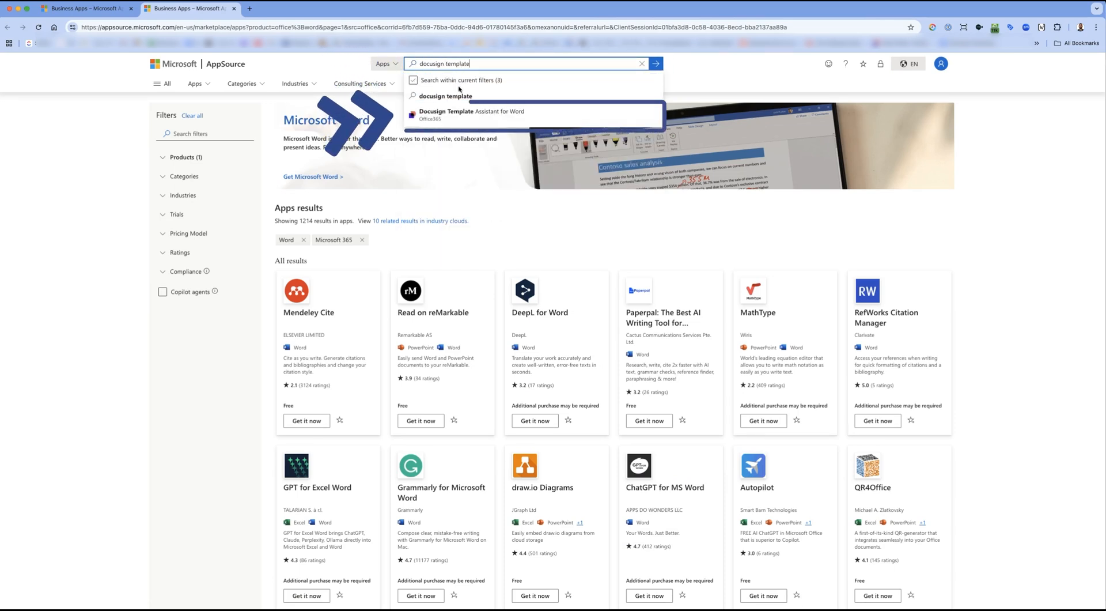
left_click(473, 114)
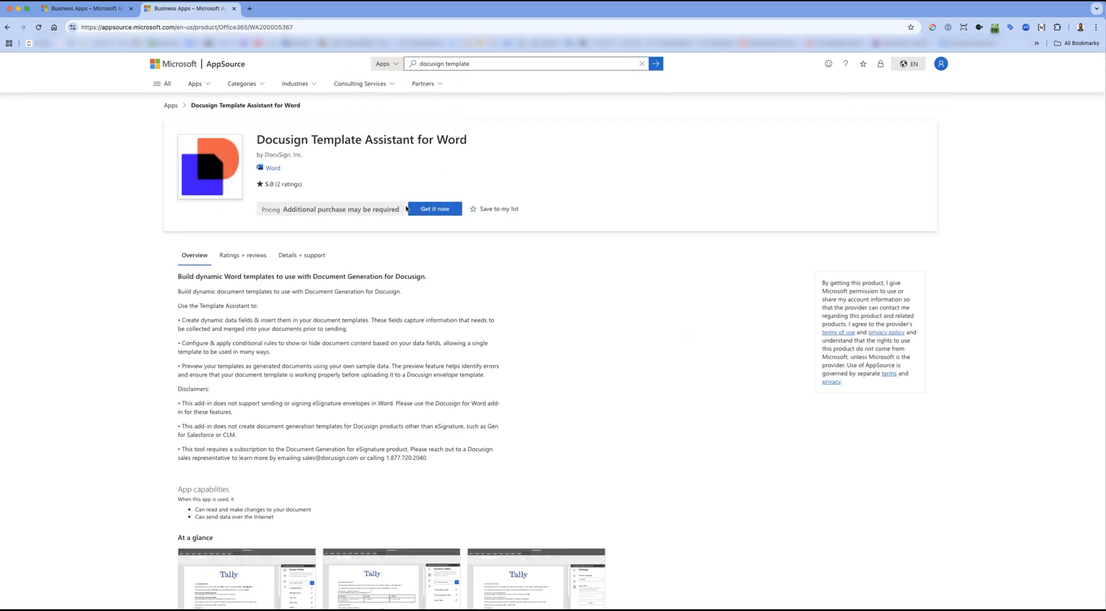
left_click(435, 209)
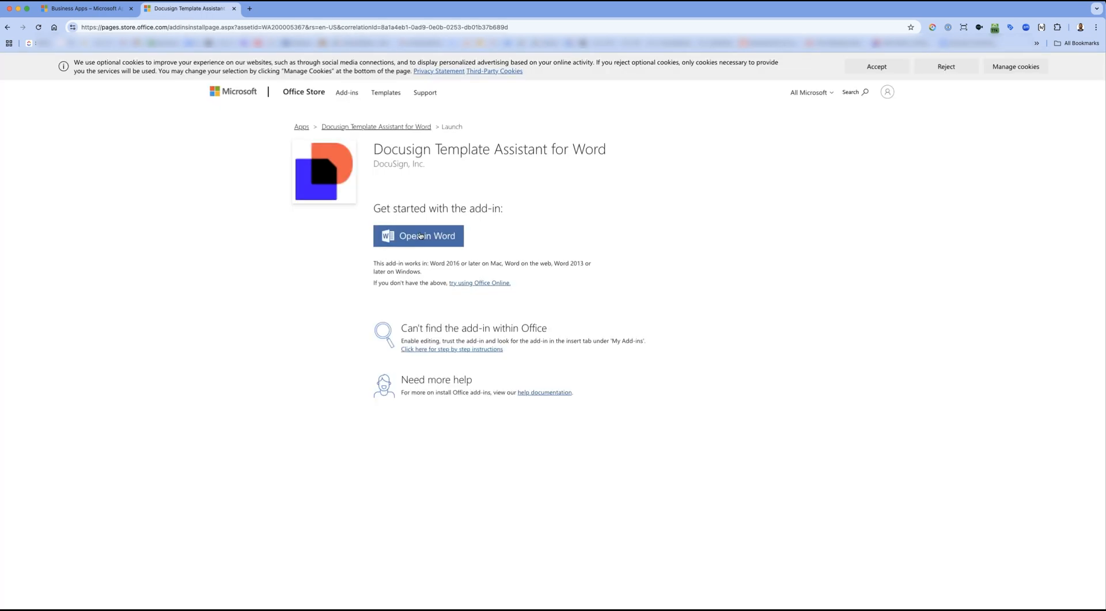
left_click(420, 235)
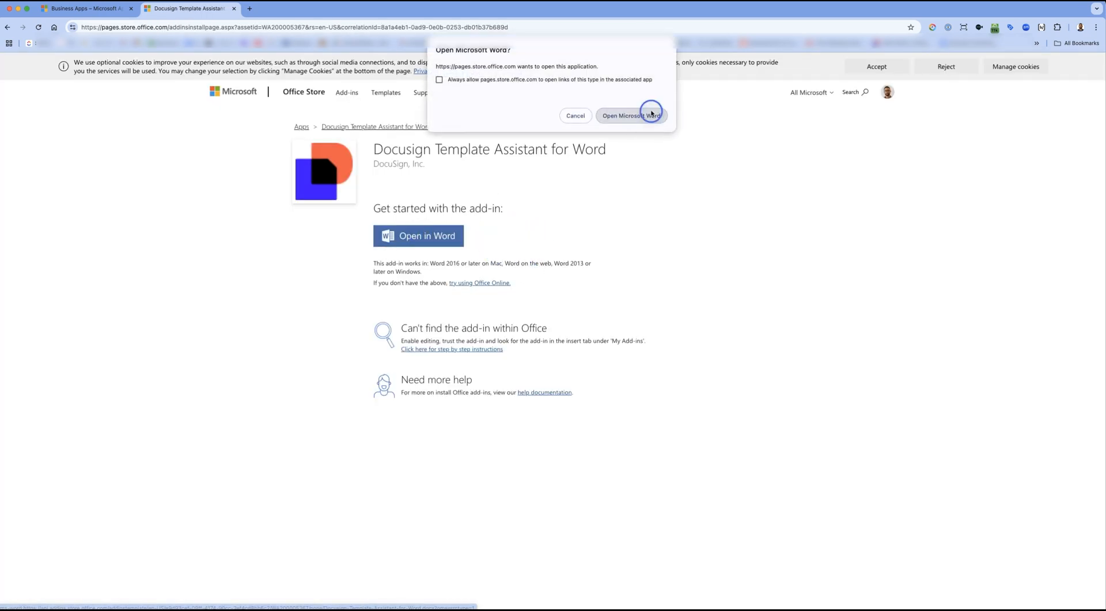
left_click(630, 115)
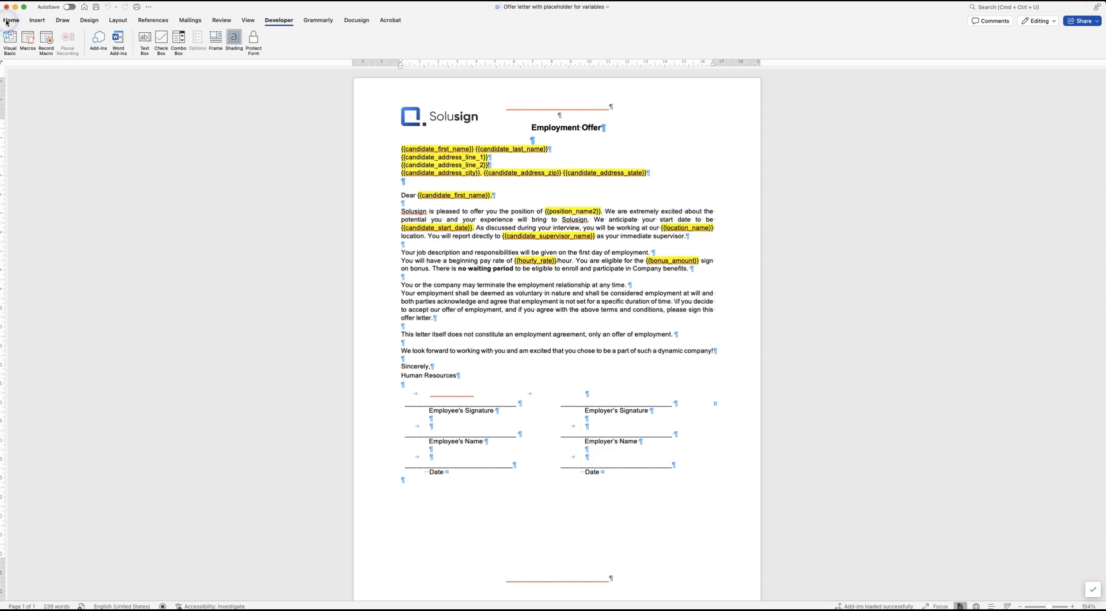
Launch the Template Assistant add-in from Home and sign in to the Docusign demo account.
left_click(10, 20)
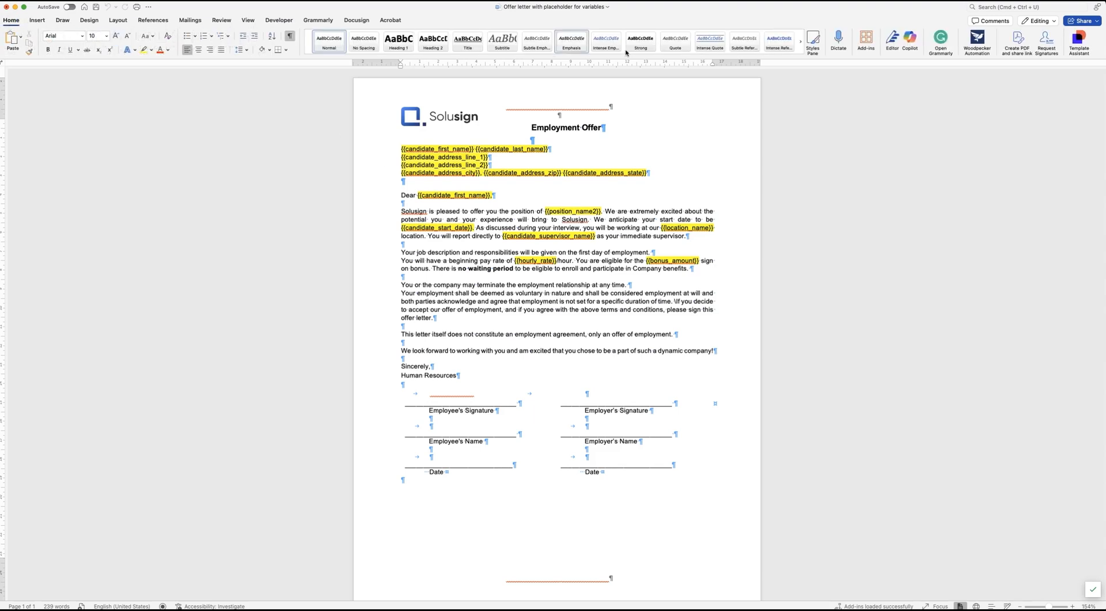
left_click(1079, 40)
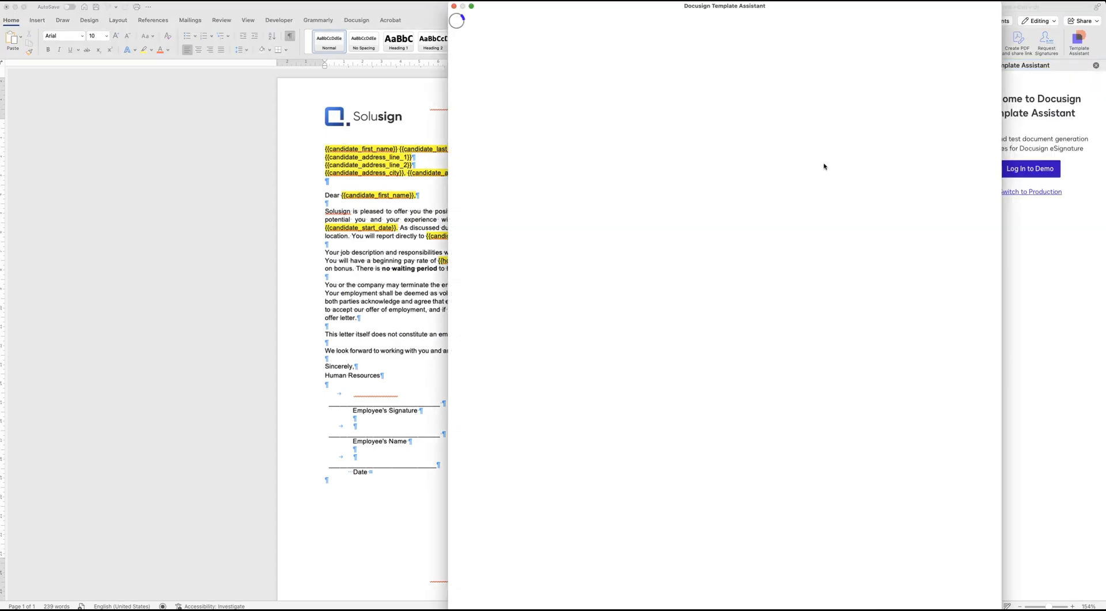
left_click(1029, 168)
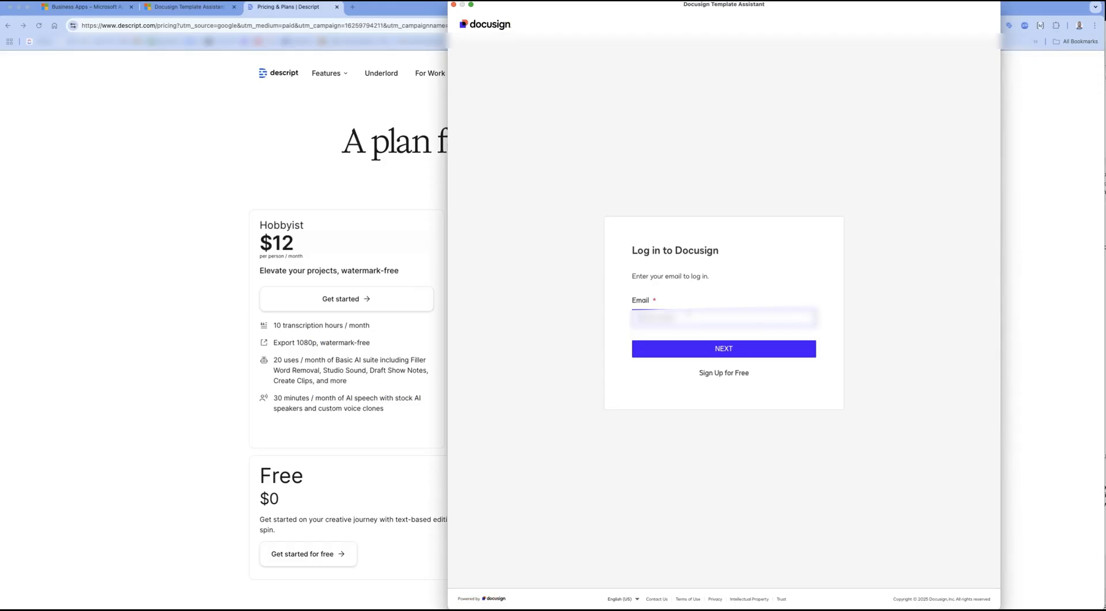
left_click(724, 348)
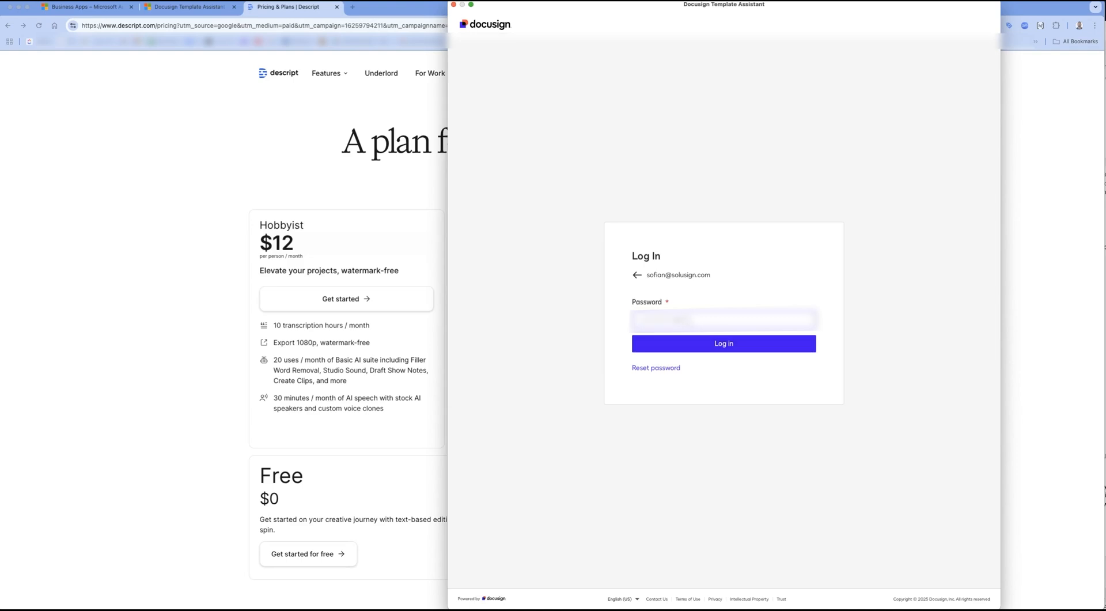
left_click(724, 344)
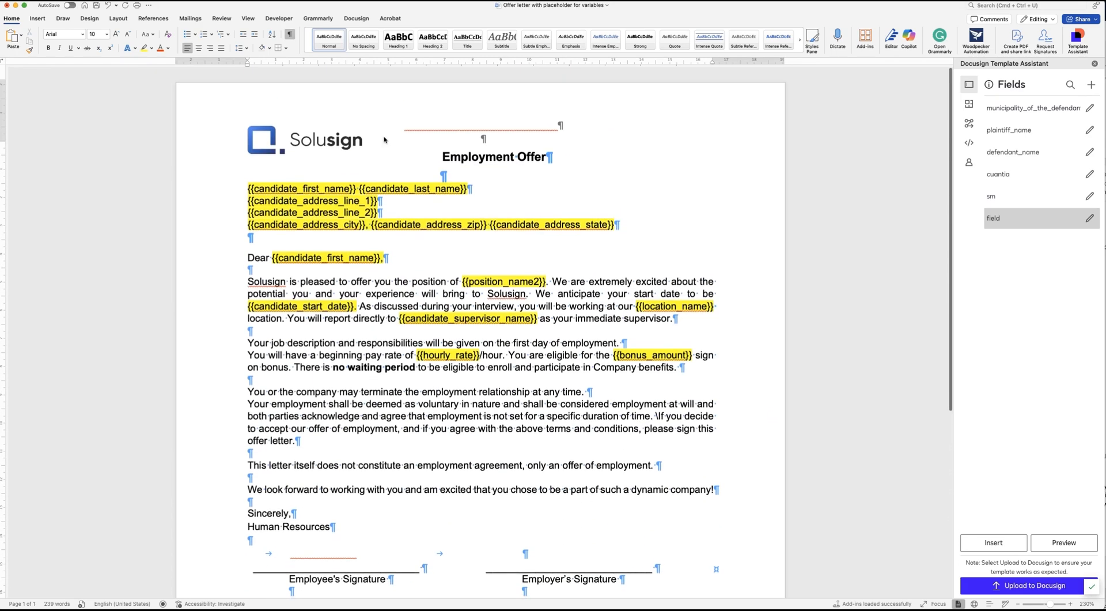
Start uploading the offer letter to Docusign as an envelope template.
left_click(1063, 543)
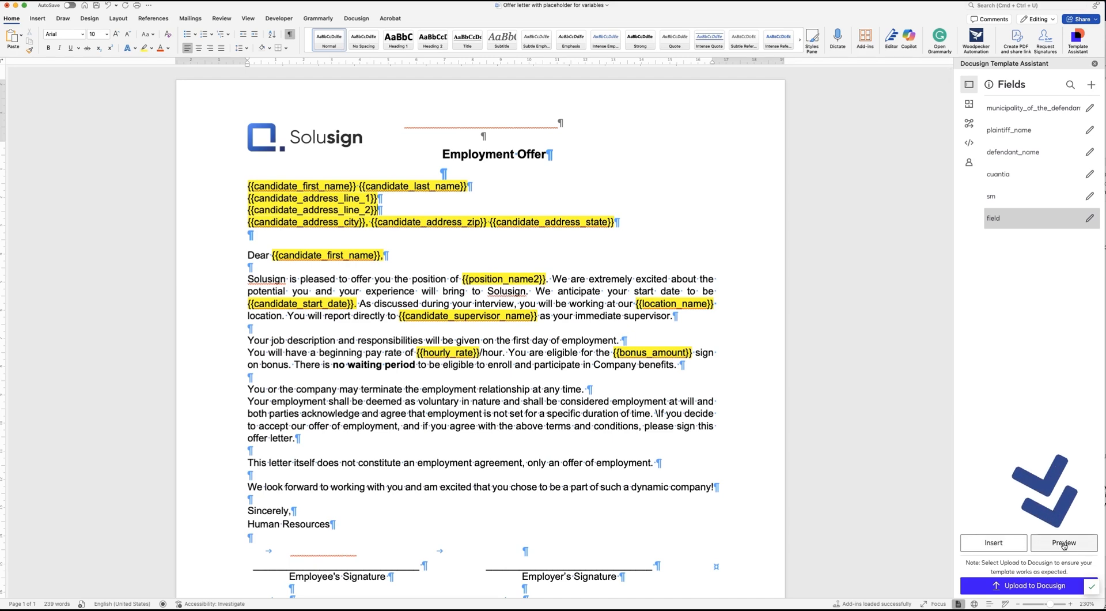
left_click(1064, 543)
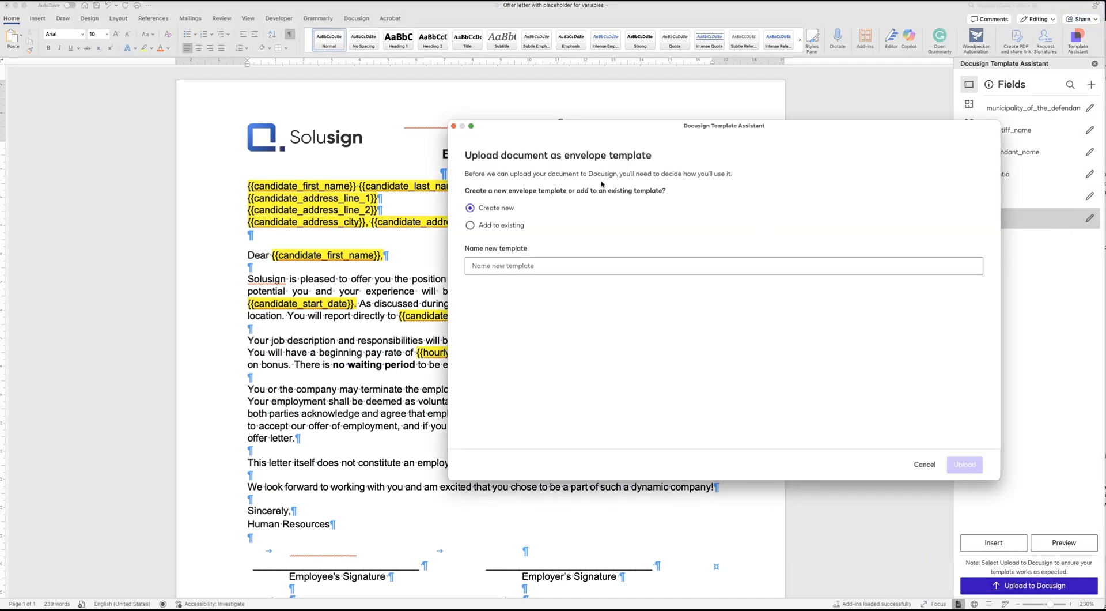
Name the new template 'Offer letter doc gen Mar 04 2025' and upload it.
left_click(723, 265)
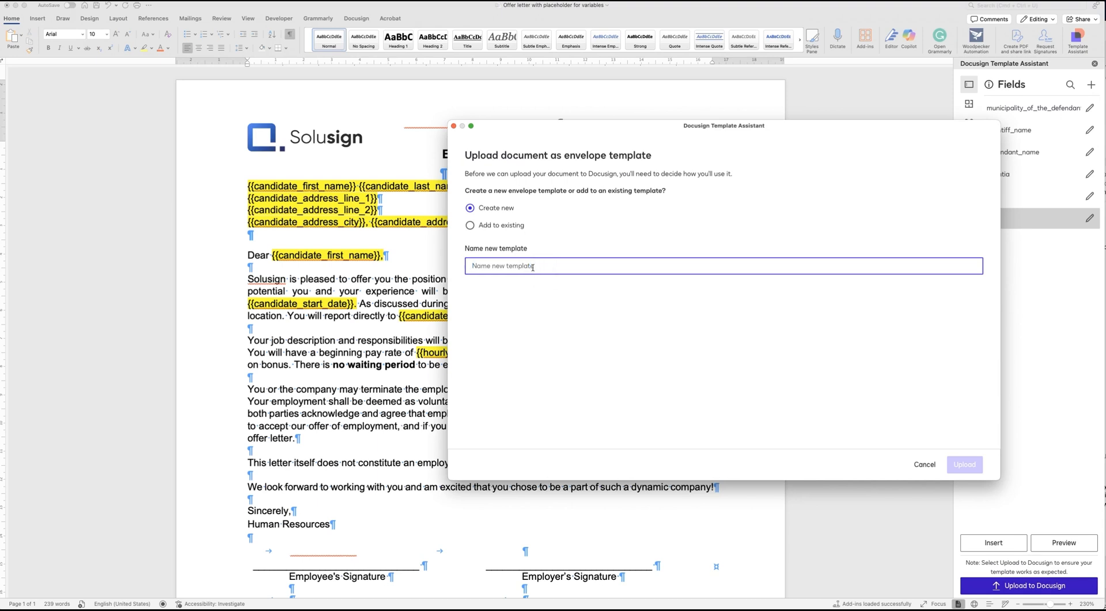
type("D")
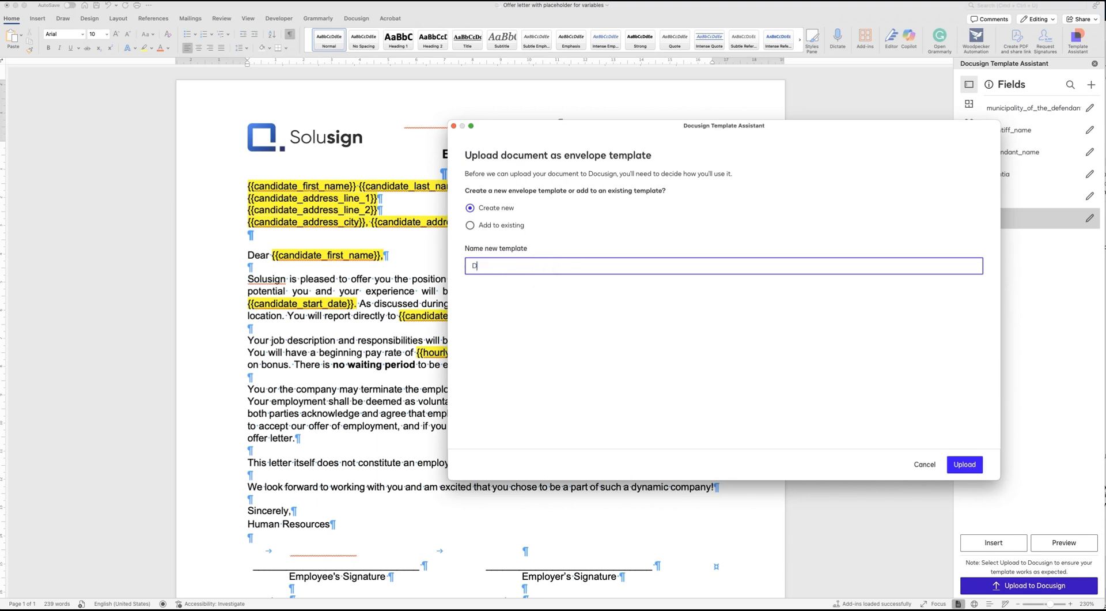
type("Offer letter doc gen")
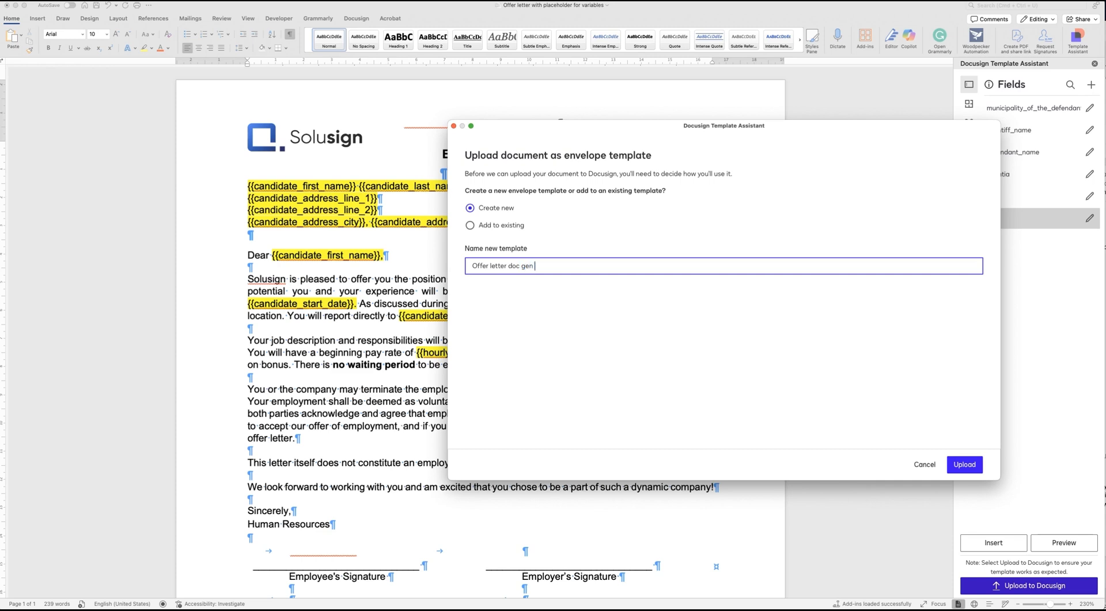
type("Mar 04 2025")
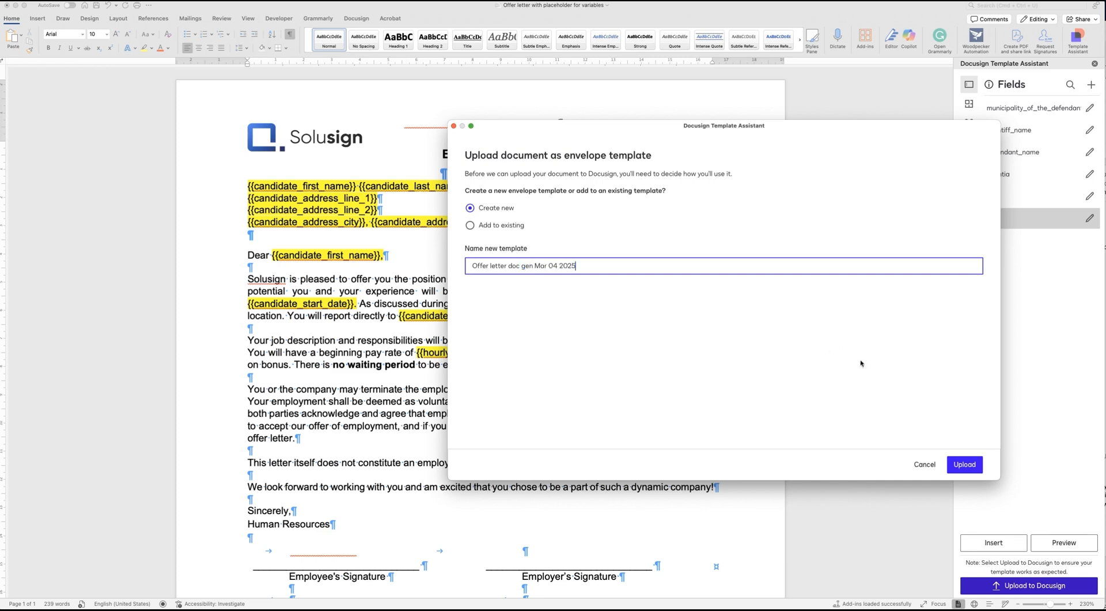
left_click(964, 464)
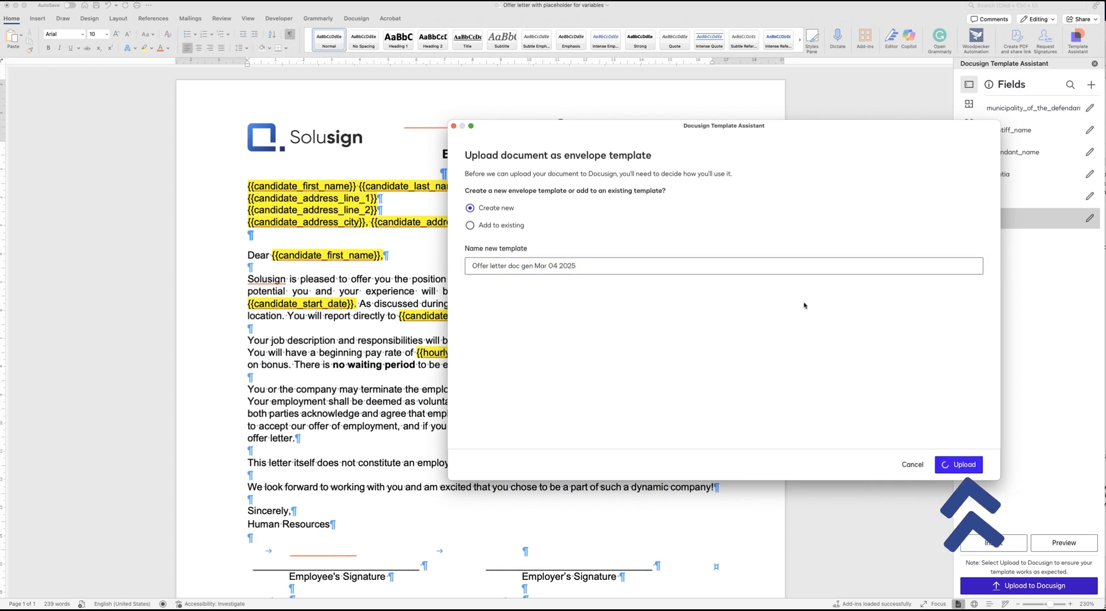
left_click(958, 464)
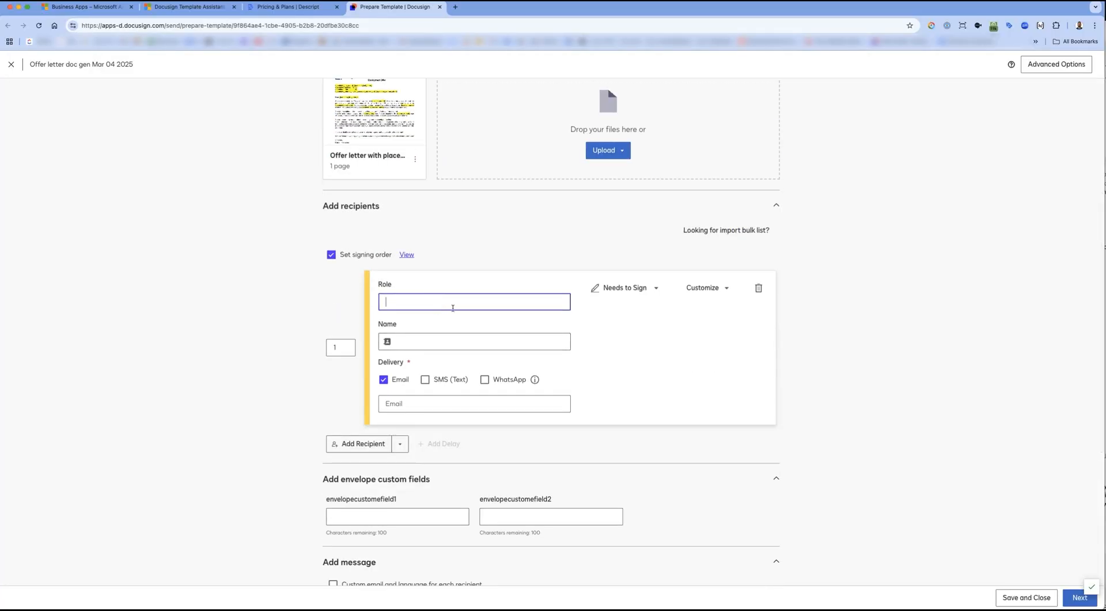
Add an Employee signer role without signing order, finish setup, and return to My Templates.
type("Employee")
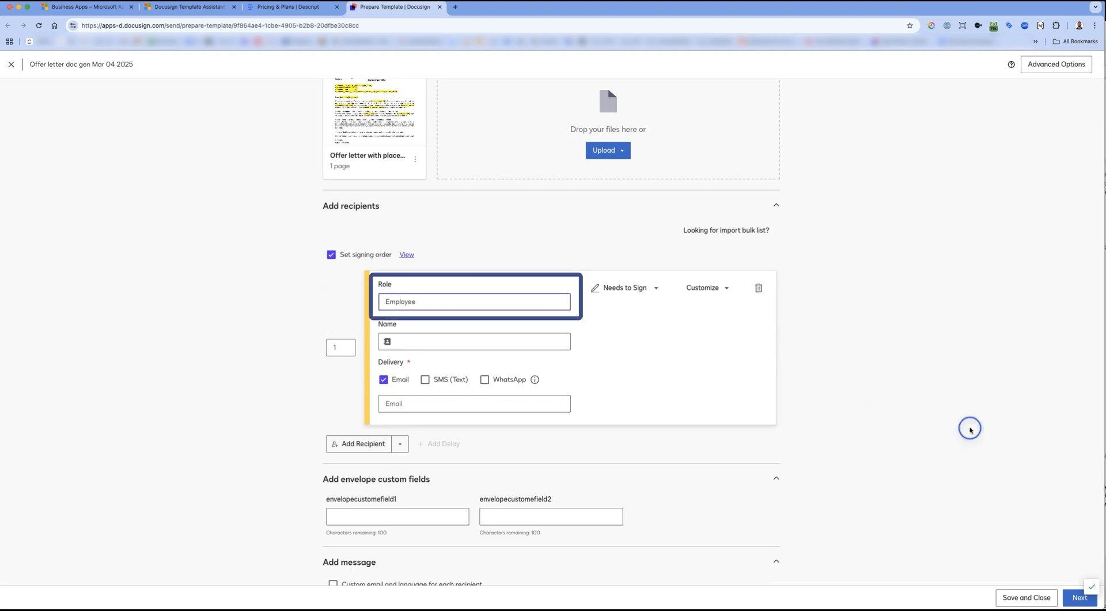
left_click(331, 254)
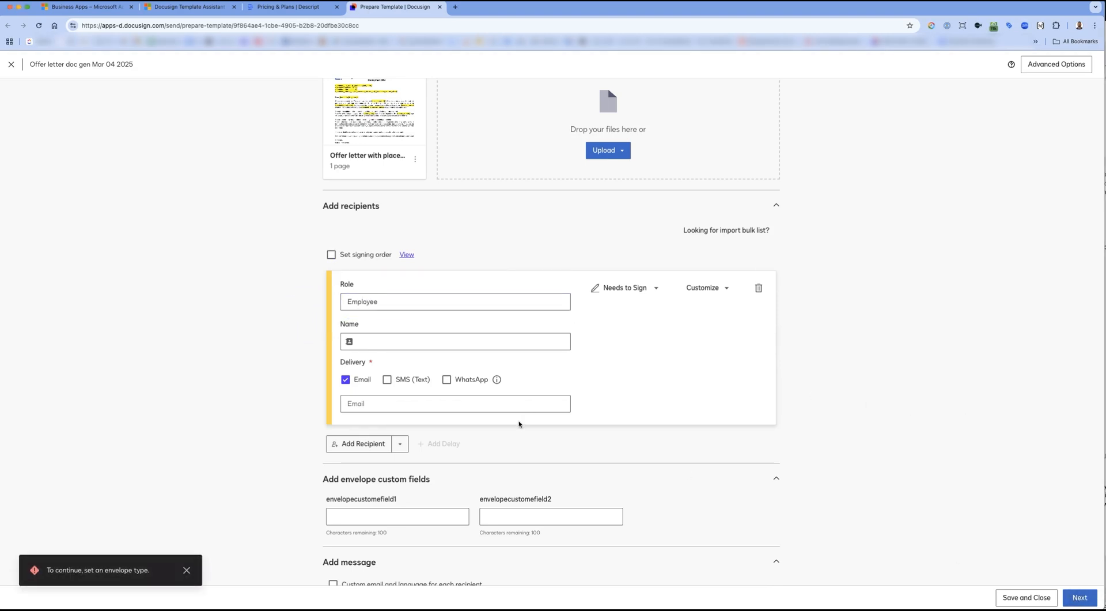
scroll("down", 3)
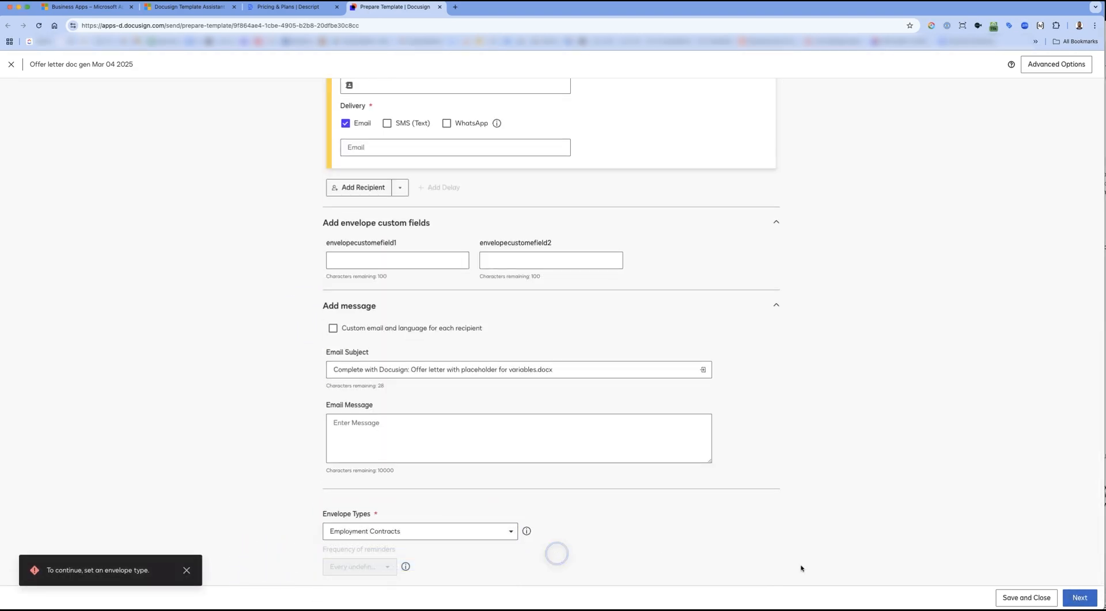
left_click(1080, 597)
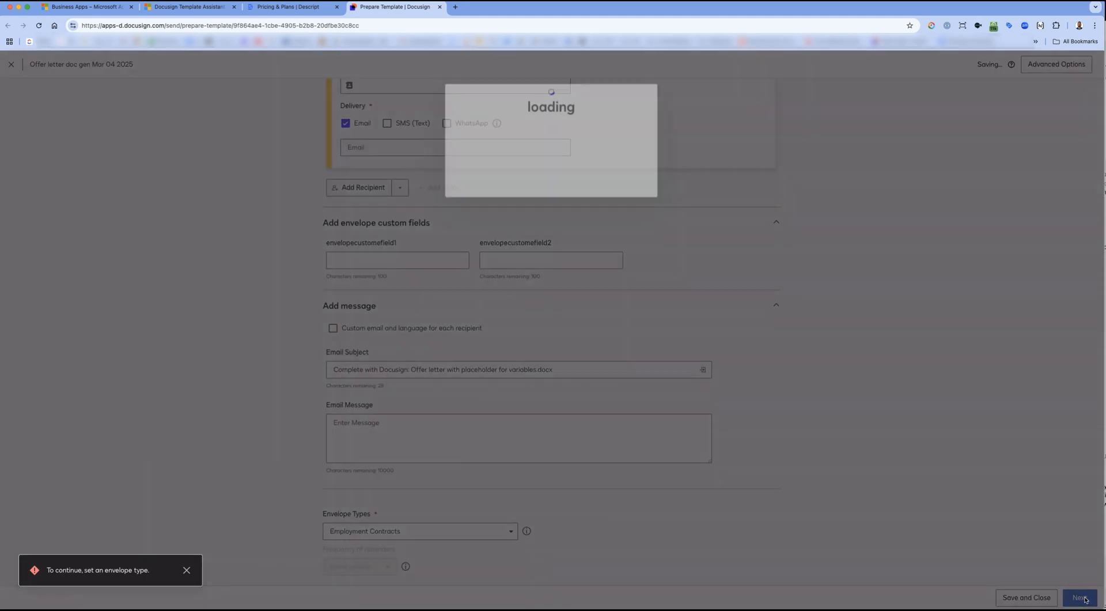
left_click(1080, 597)
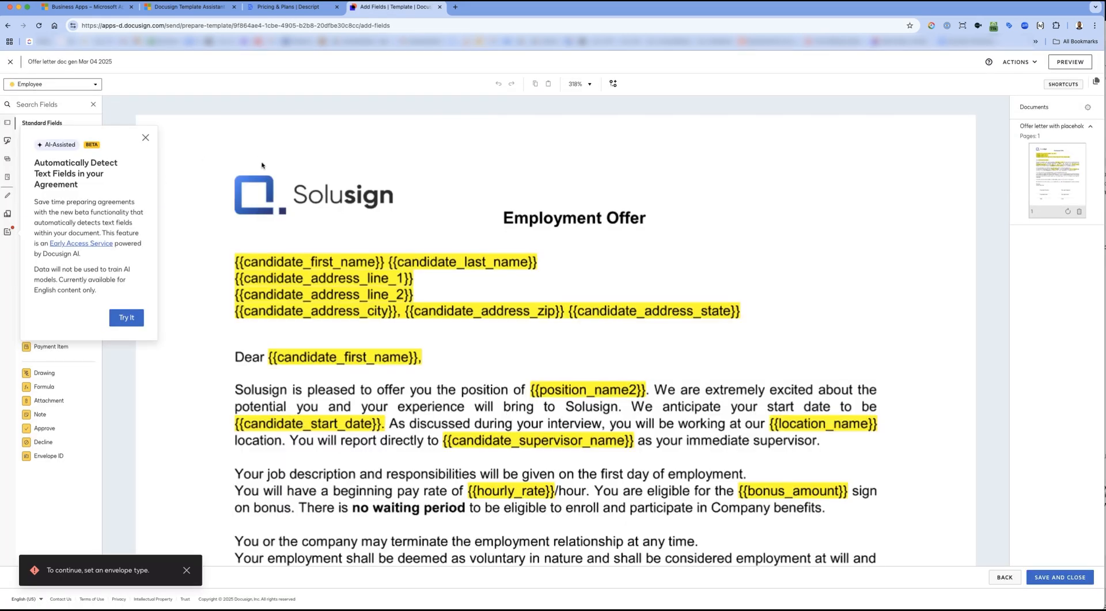
left_click(145, 137)
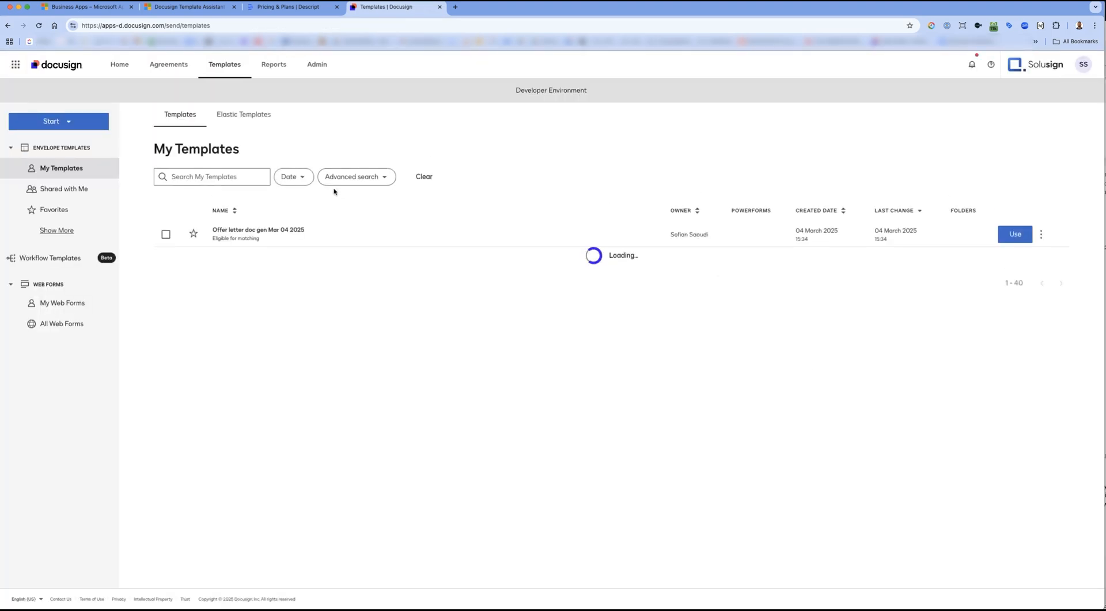
Start an envelope from the offer letter template, review its field data form, then save and close the draft.
left_click(1014, 234)
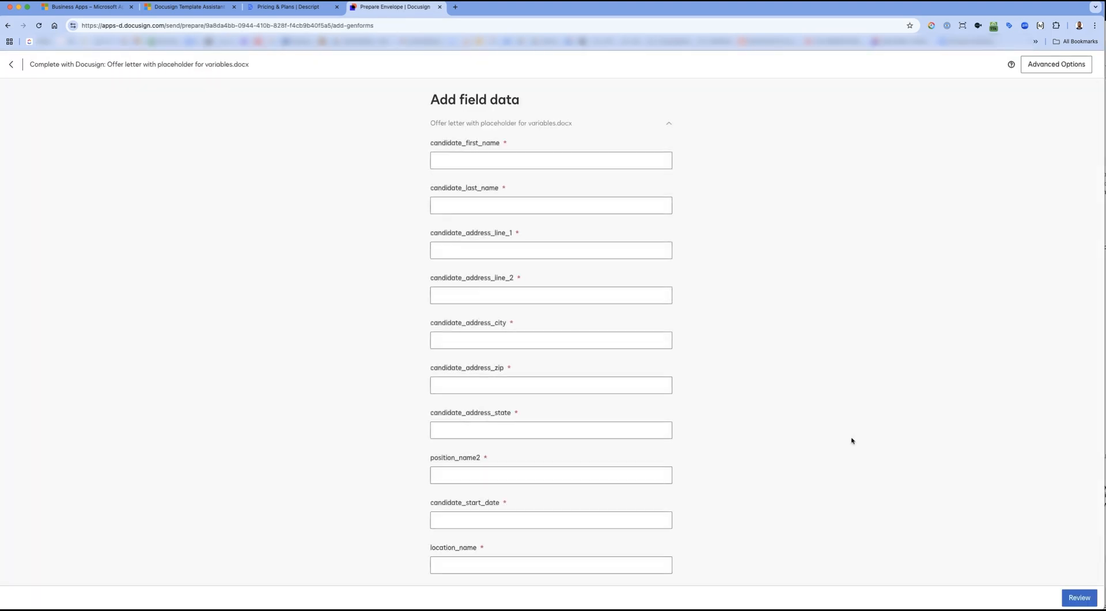
scroll("down", 3)
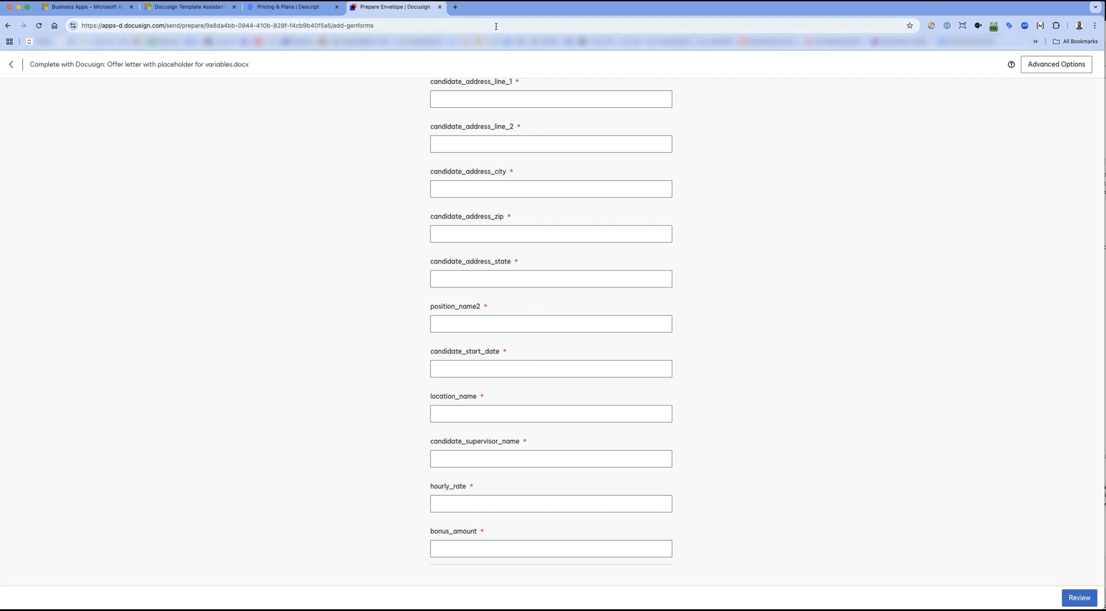
scroll("up", 3)
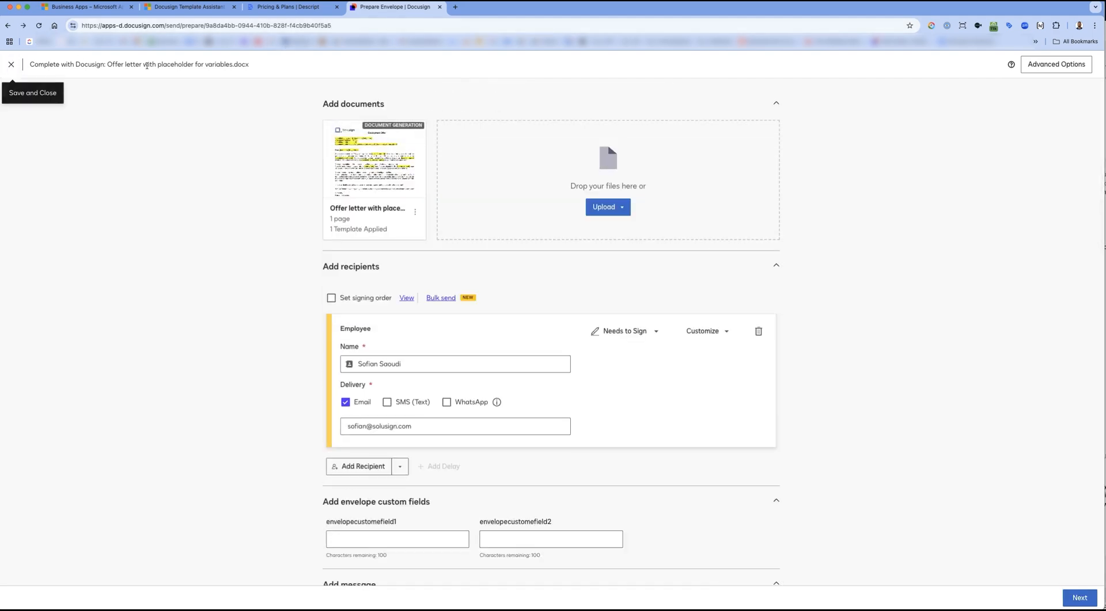
left_click(373, 163)
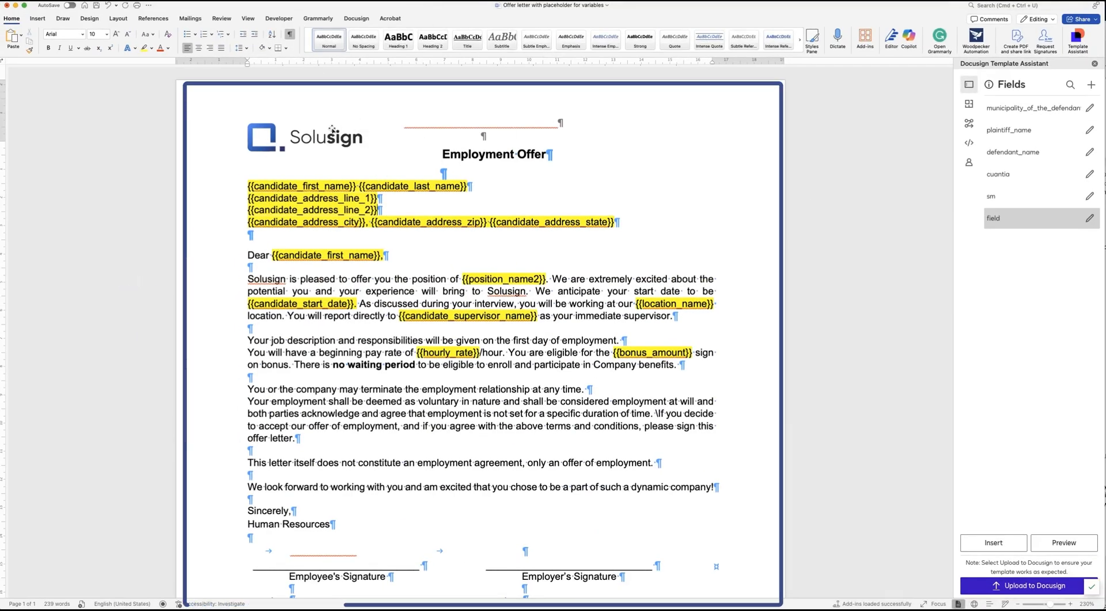
Switch the Template Assistant pane to its Tables section, which is empty.
scroll("down", 3)
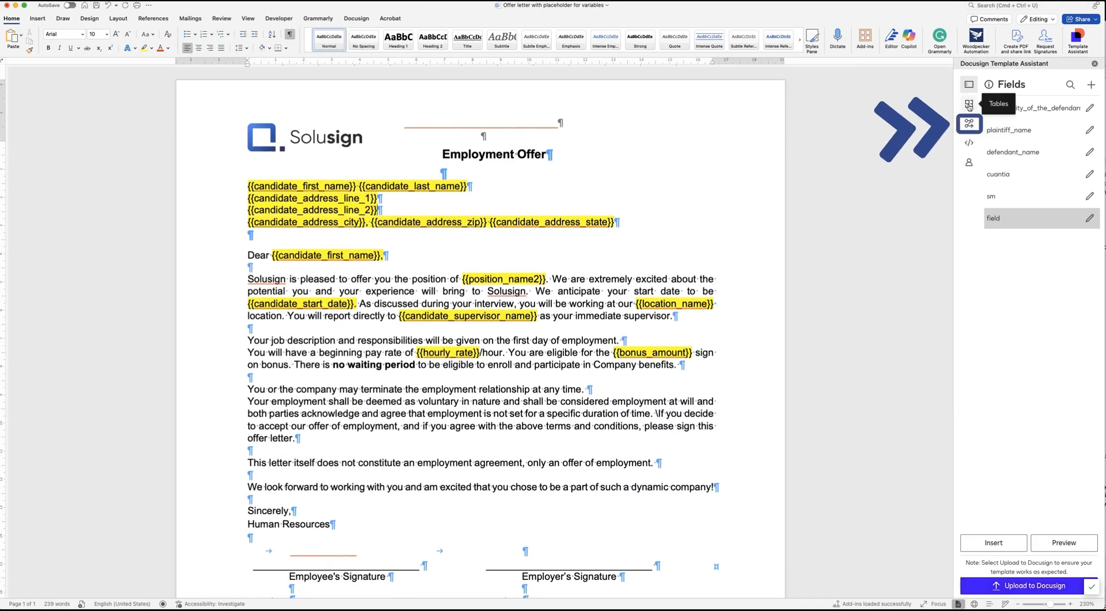
left_click(970, 123)
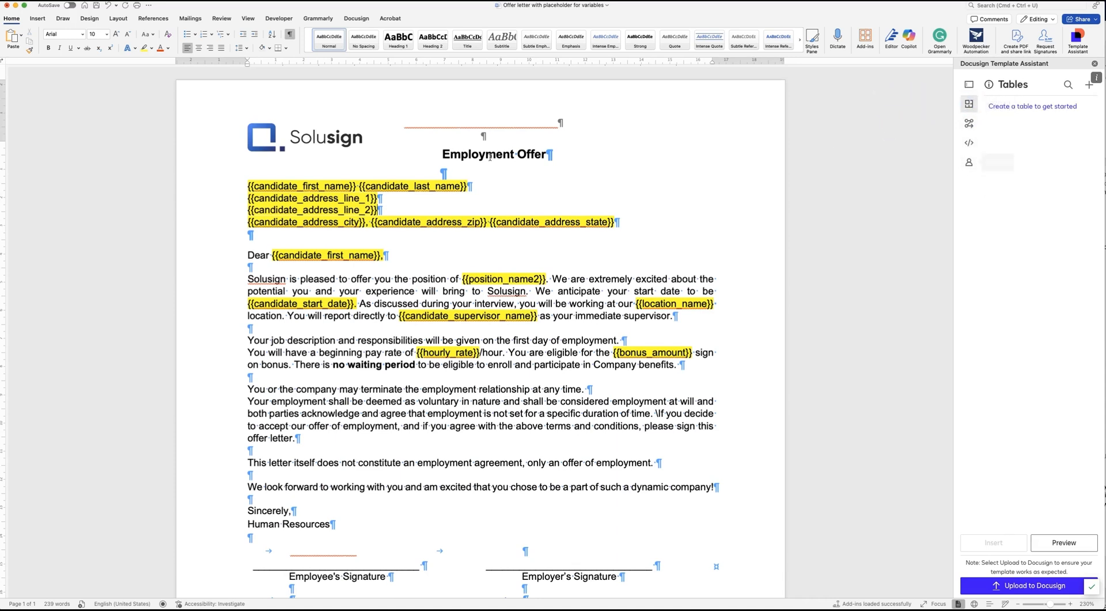
mouse_move(635, 251)
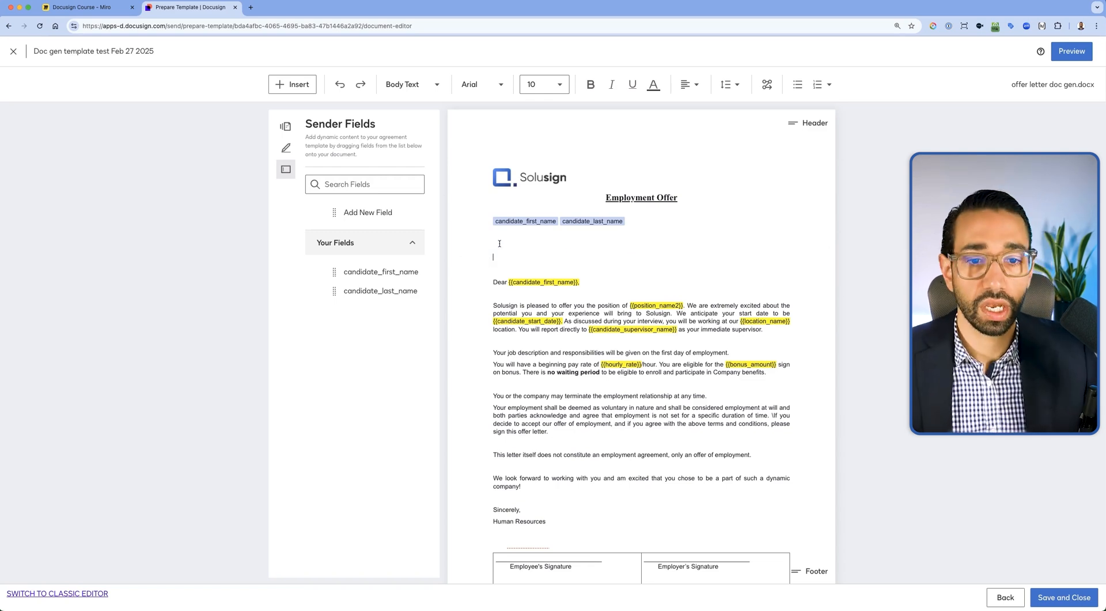
Add a required sender field candidate_state as a Dropdown with Text option type.
left_click(366, 212)
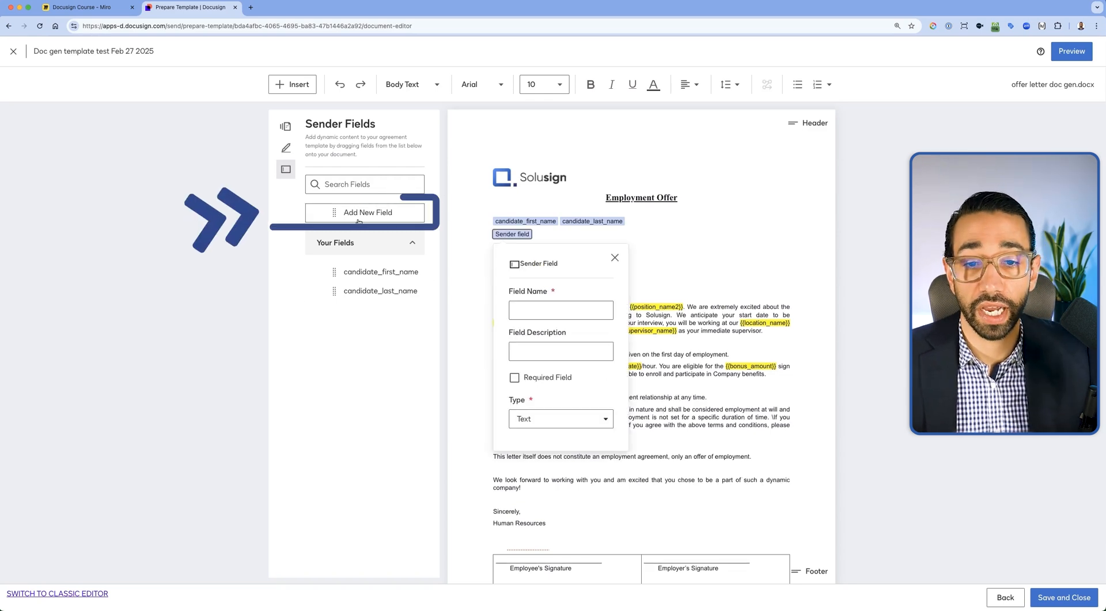
type("{{candidate_state}}")
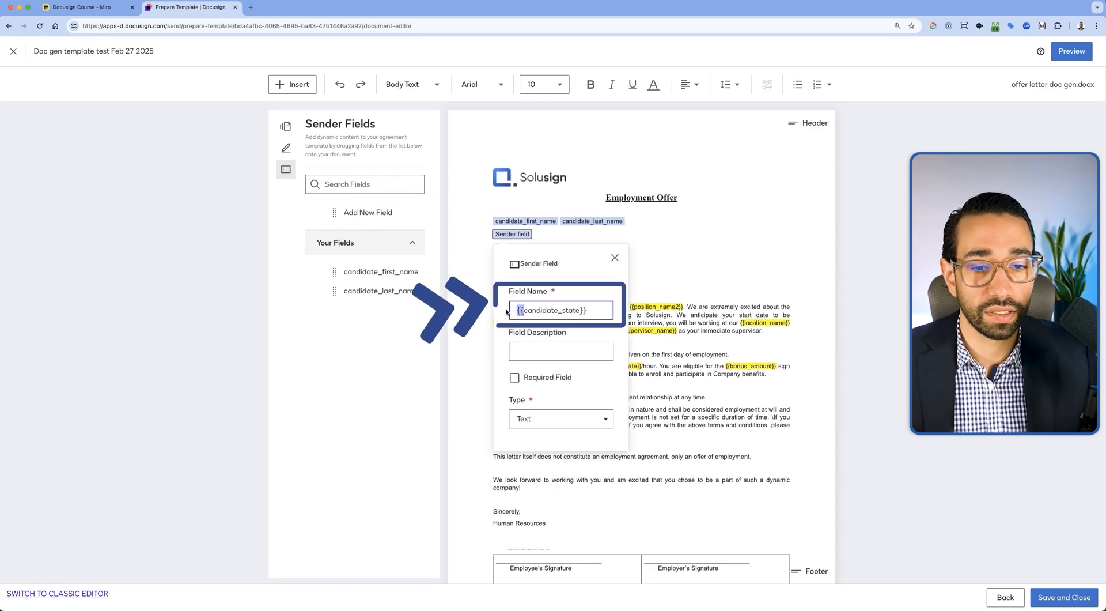
type("candidate_state")
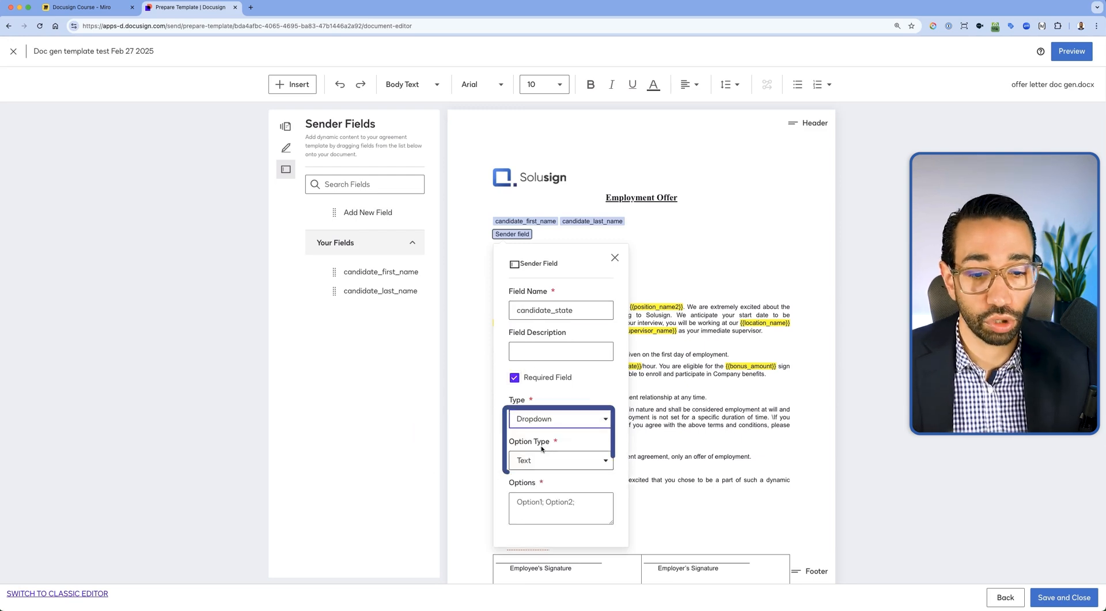
left_click(560, 460)
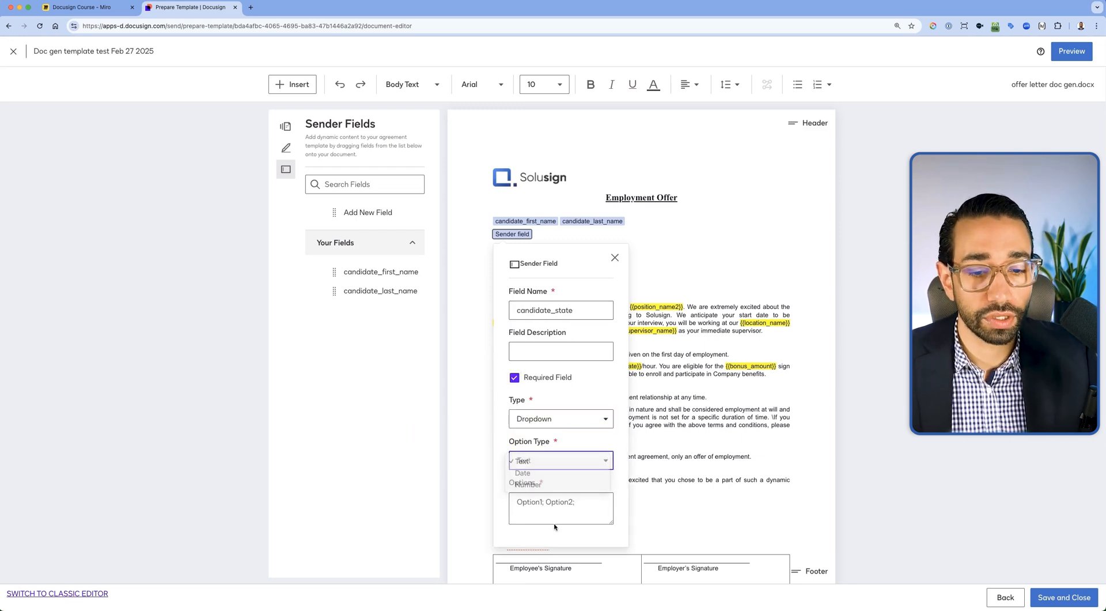
left_click(353, 7)
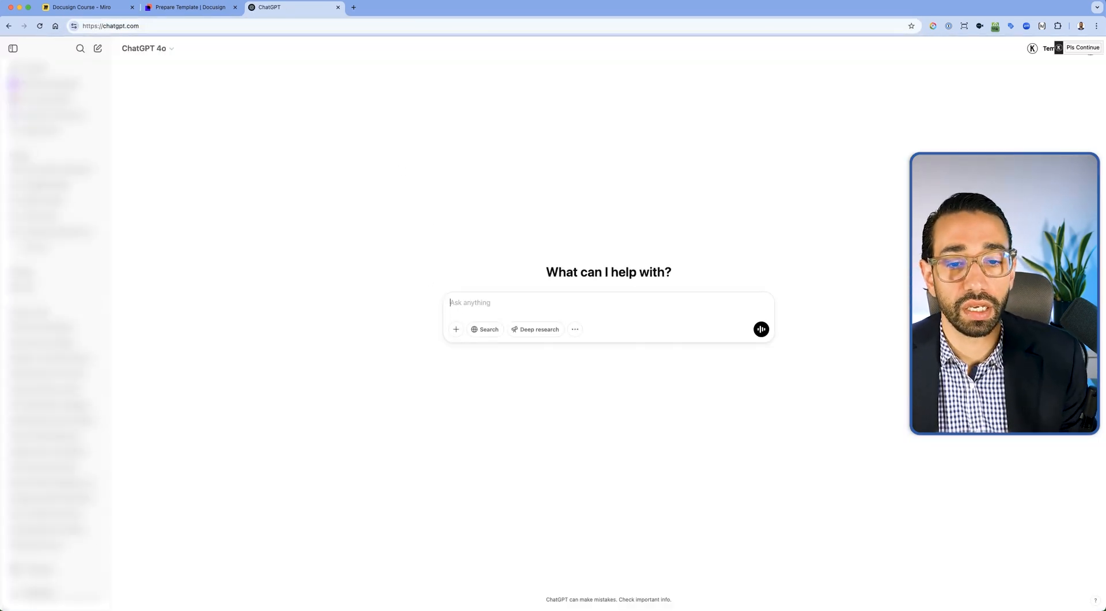
Ask ChatGPT for the list of United States separated by semicolons.
type("generate the list of united states separated by commas")
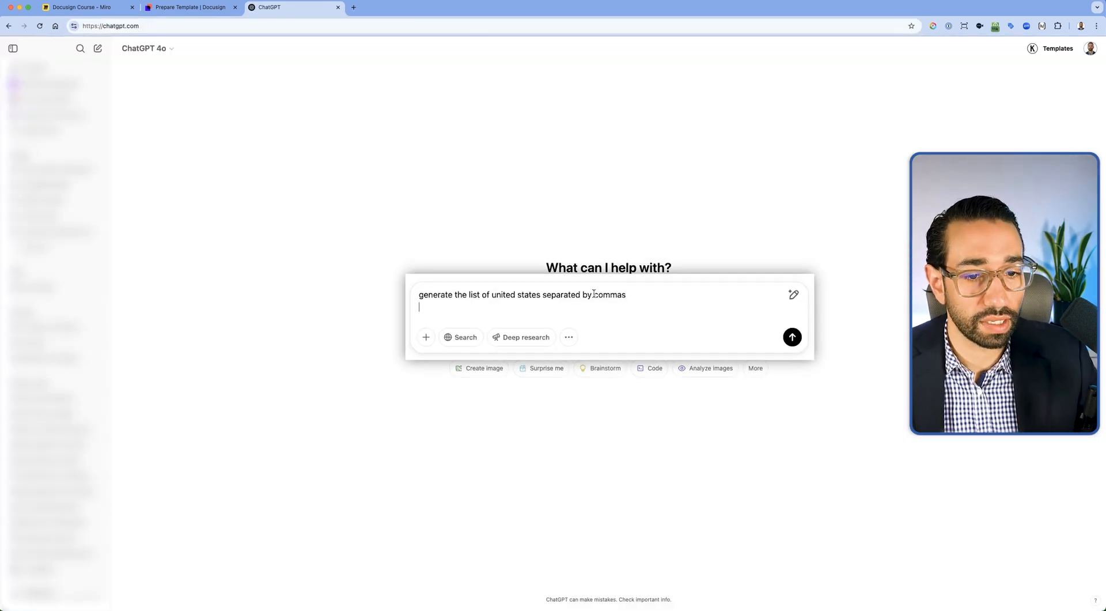
type("semicol")
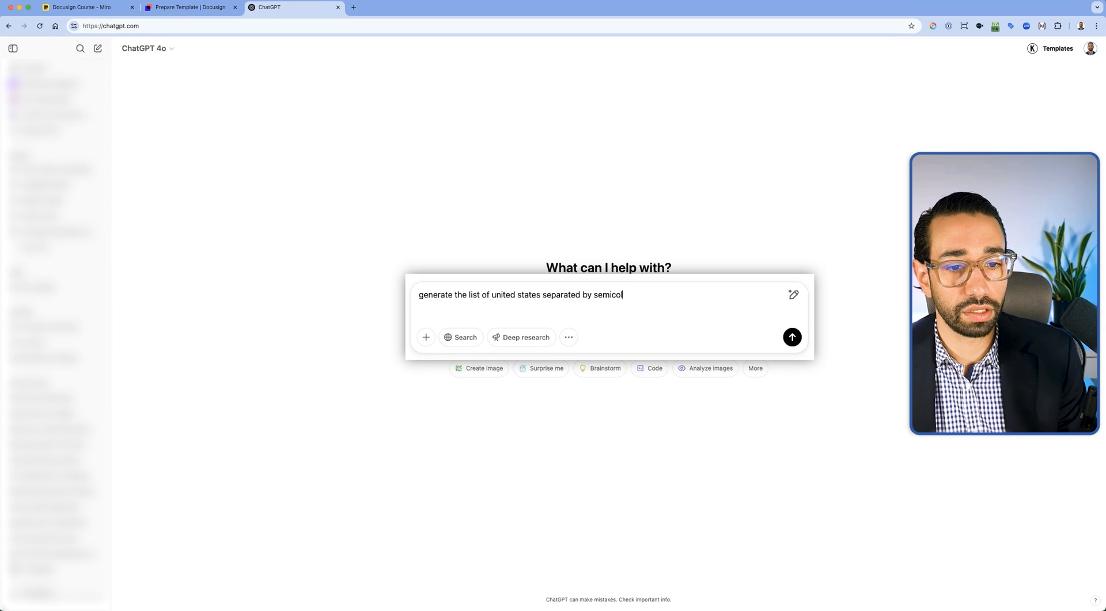
left_click(792, 337)
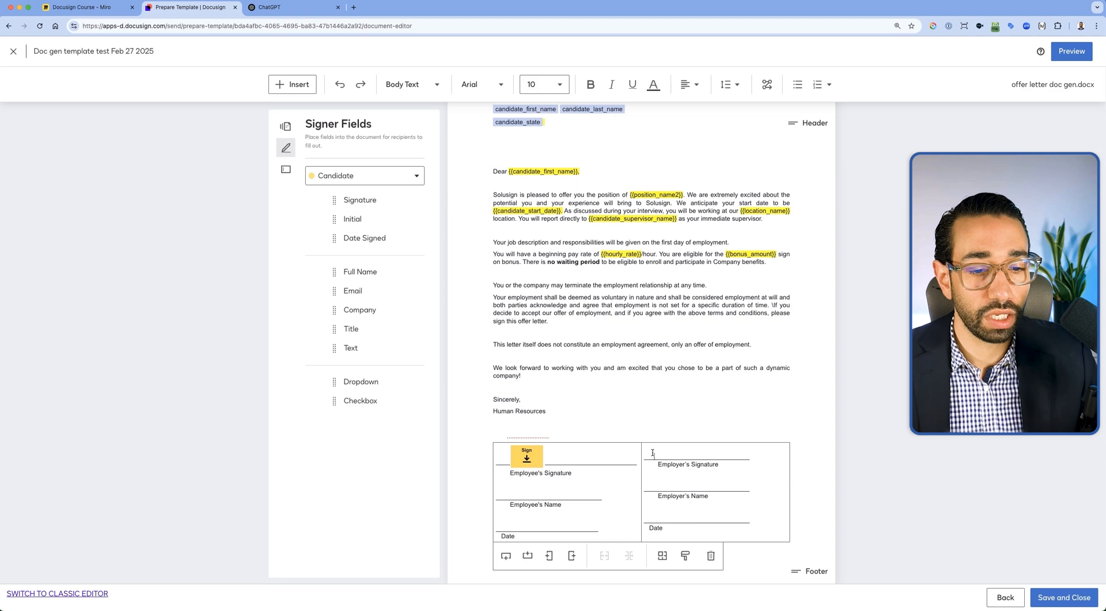
Add a second recipient role 'HR' to the template and apply the edits.
left_click(363, 175)
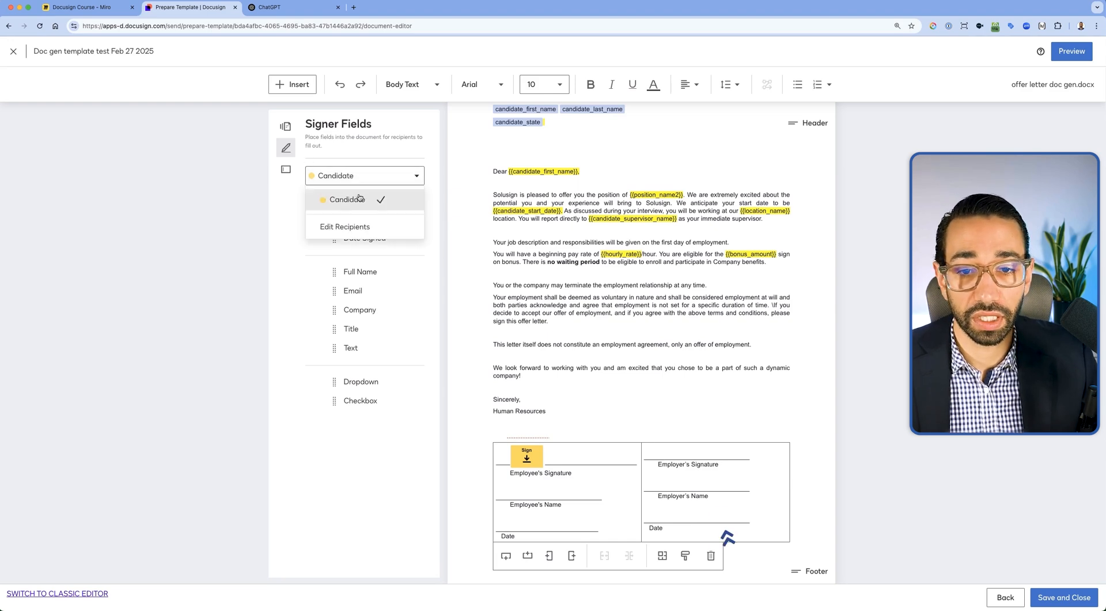
left_click(344, 226)
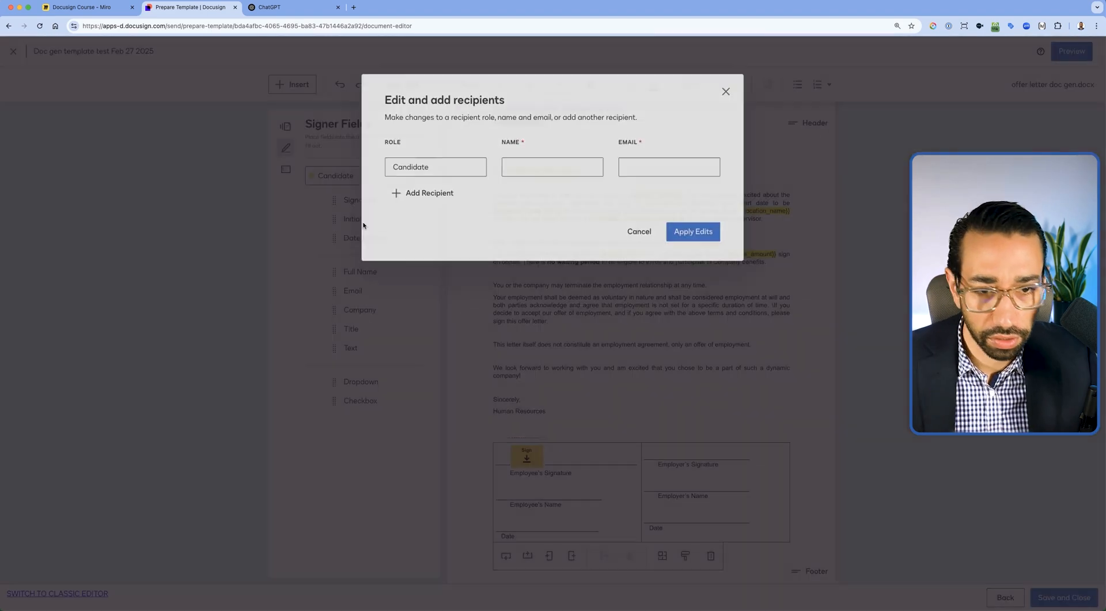
left_click(423, 192)
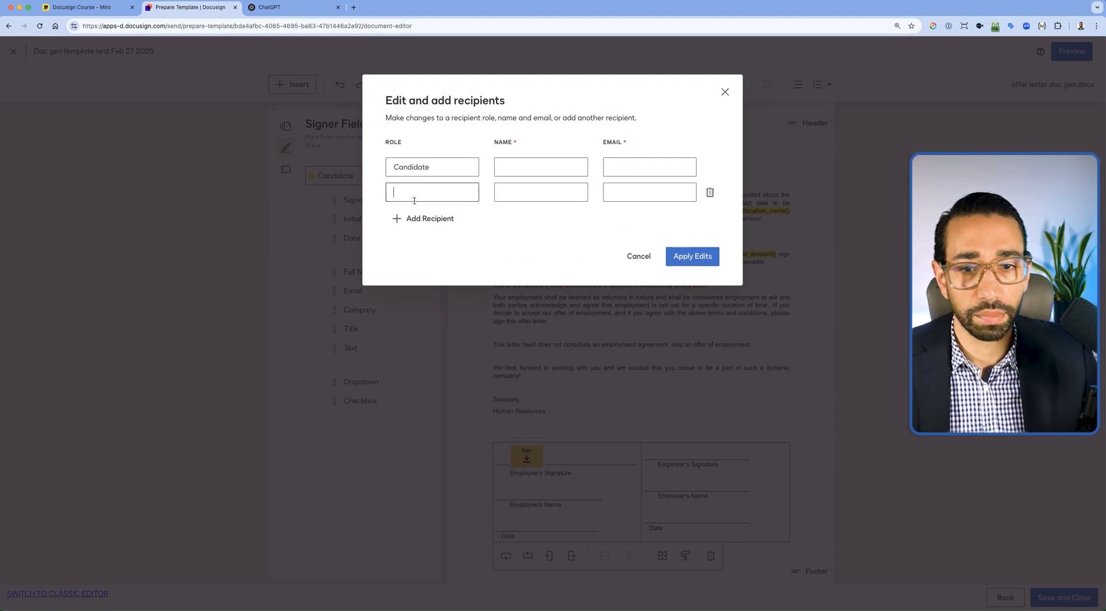
type("HR")
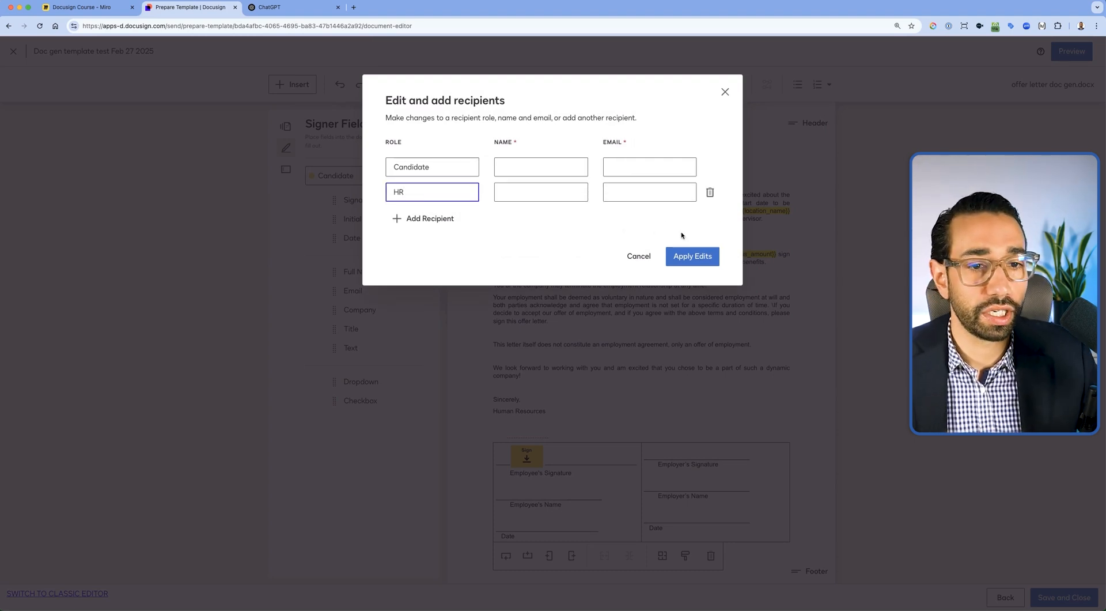
left_click(692, 256)
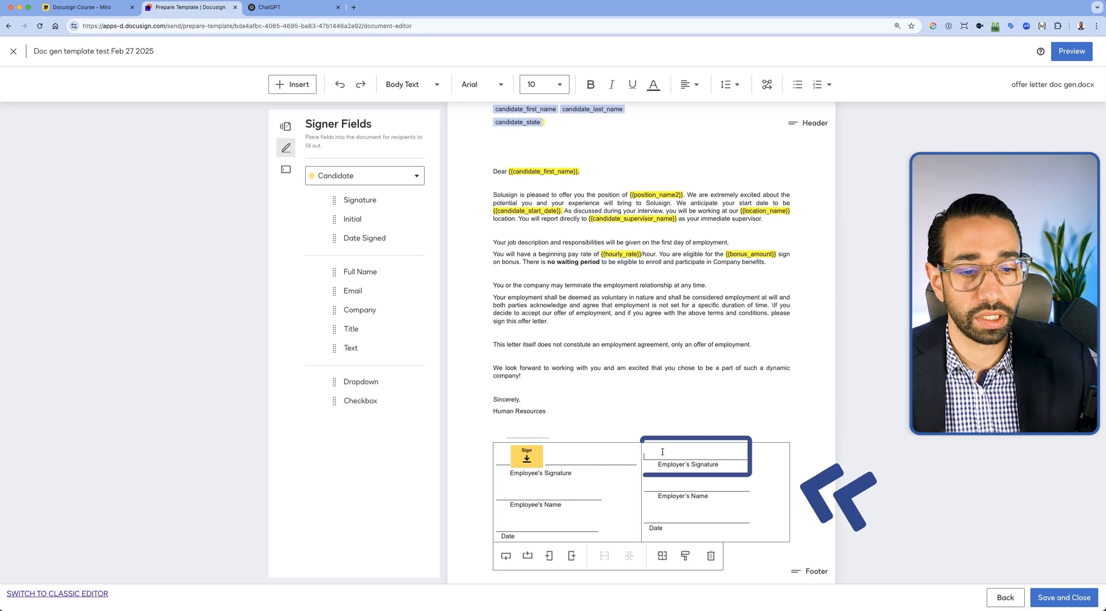
Place signature, full name and date signed fields for the Candidate and HR roles.
left_click(365, 175)
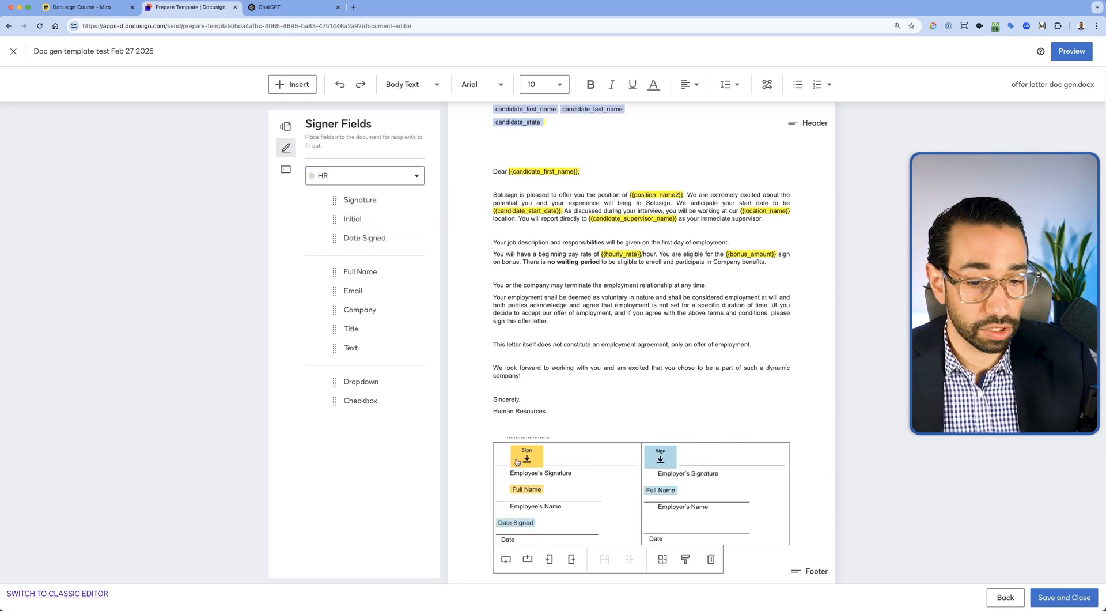
left_click(515, 522)
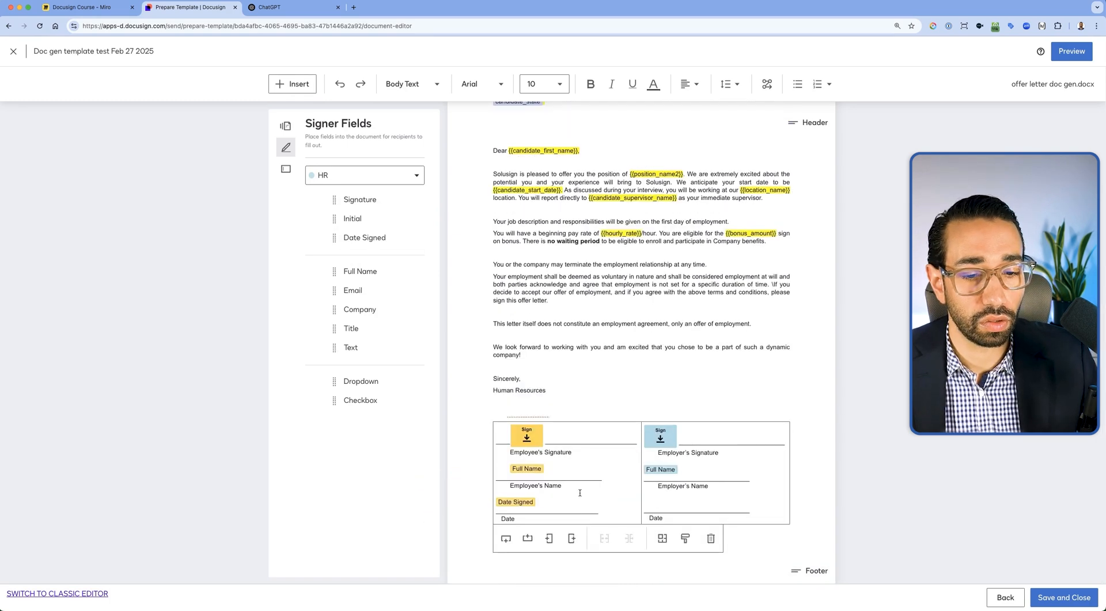
left_click(515, 502)
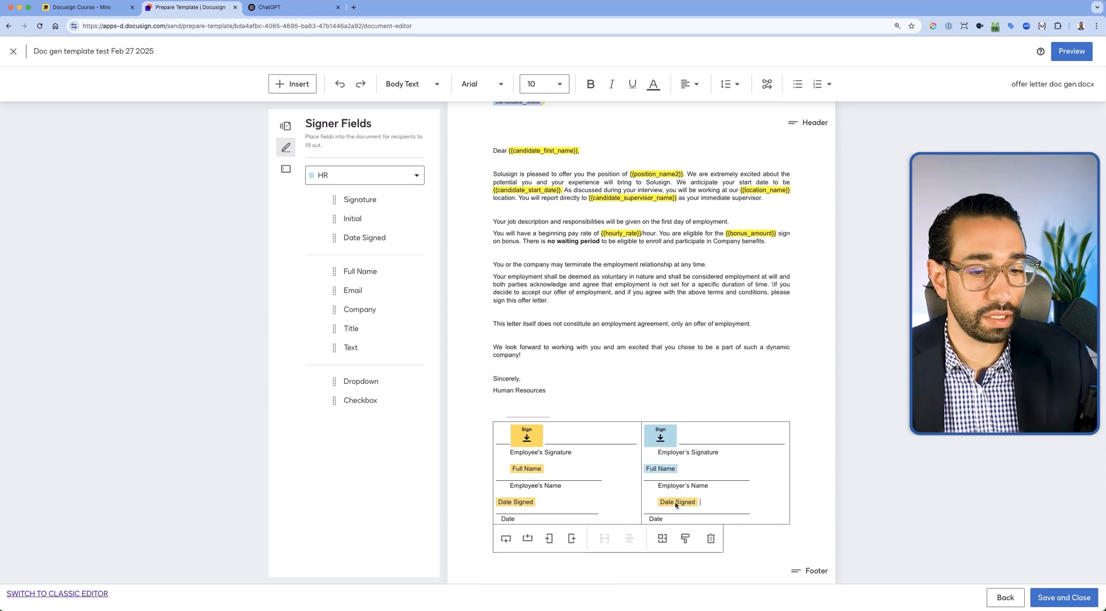
left_click(364, 175)
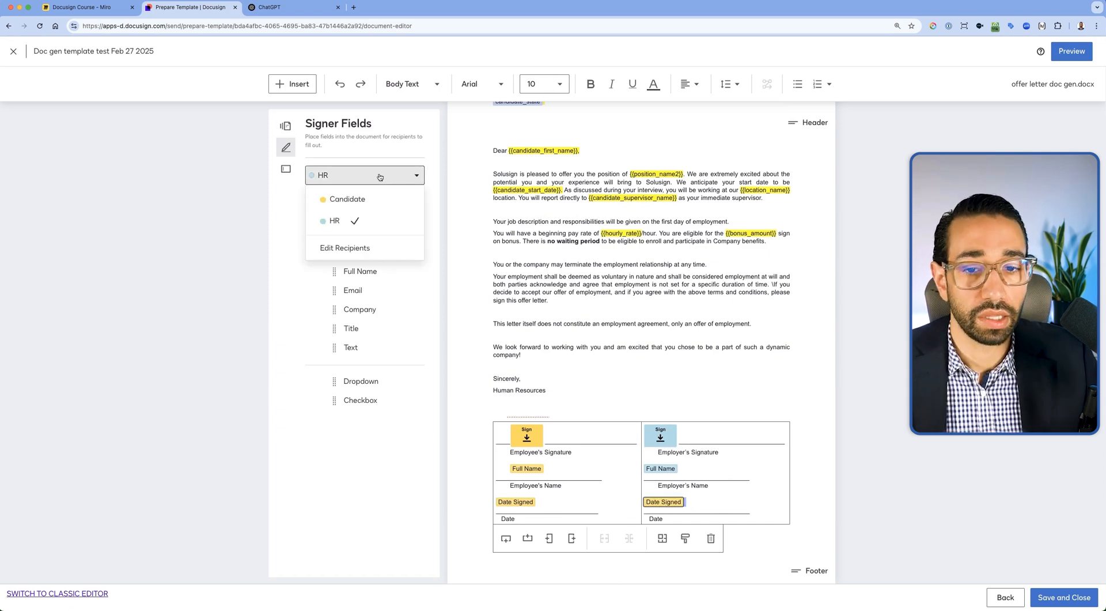
left_click(347, 200)
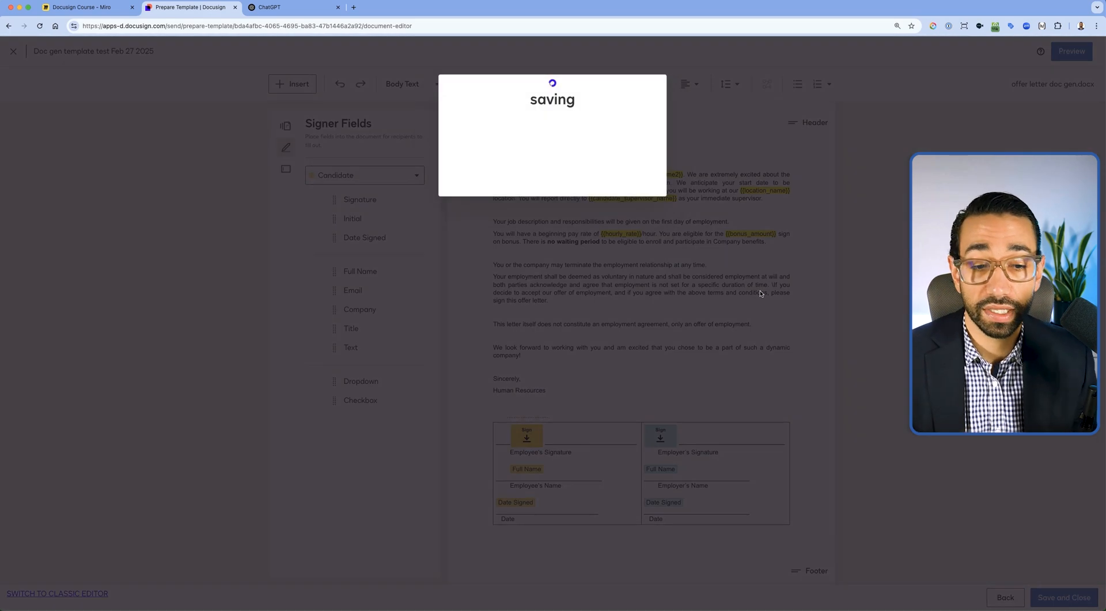
Save the template, then reopen Doc gen template test Feb 27 2025 in the builder and dismiss its popups.
left_click(1062, 597)
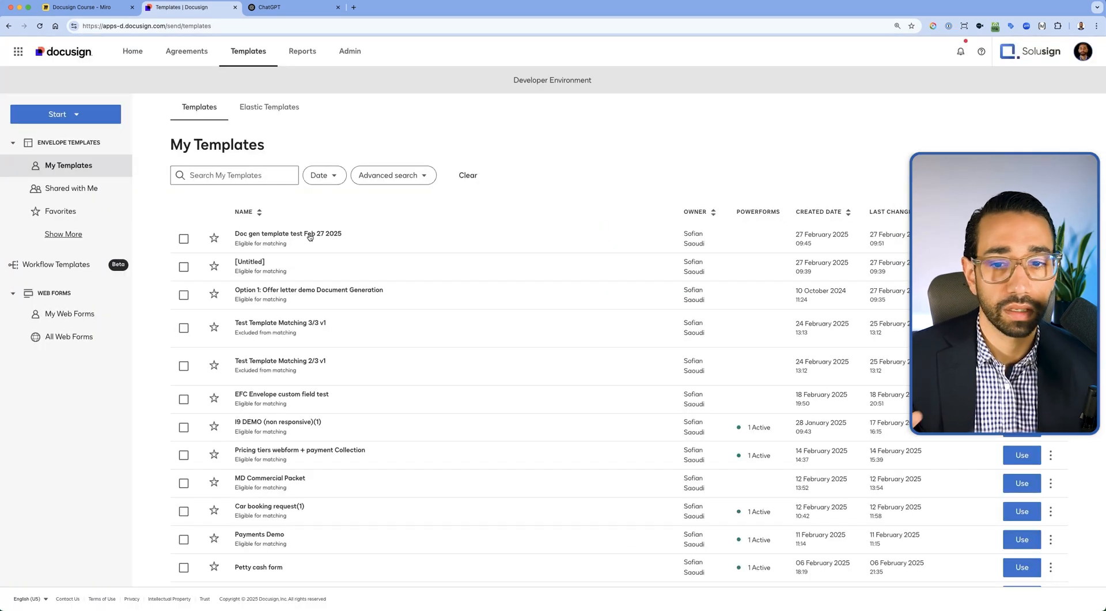
left_click(288, 234)
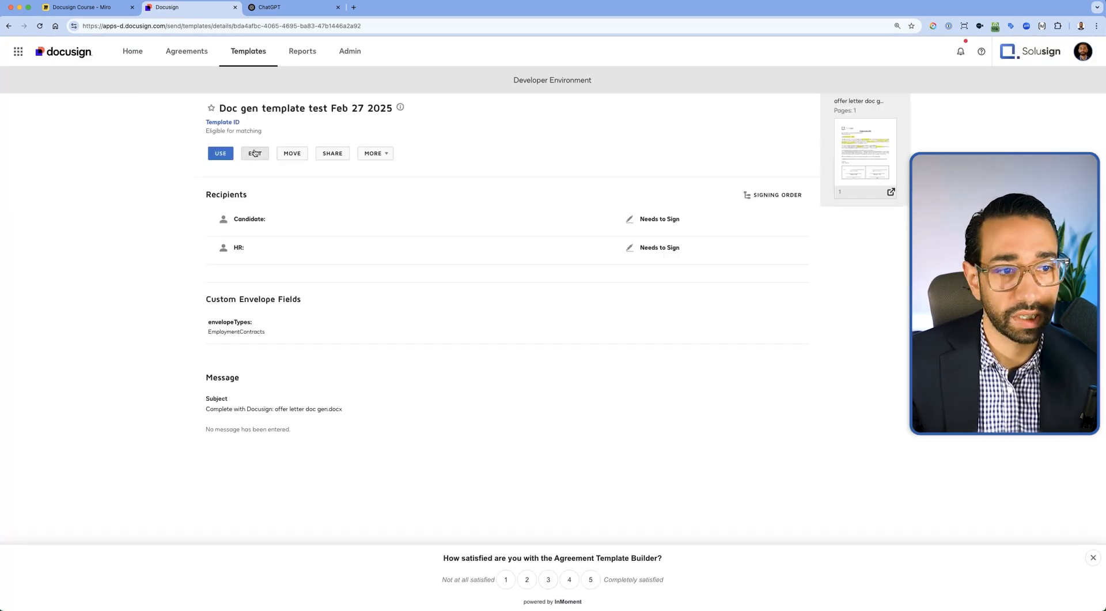
left_click(254, 154)
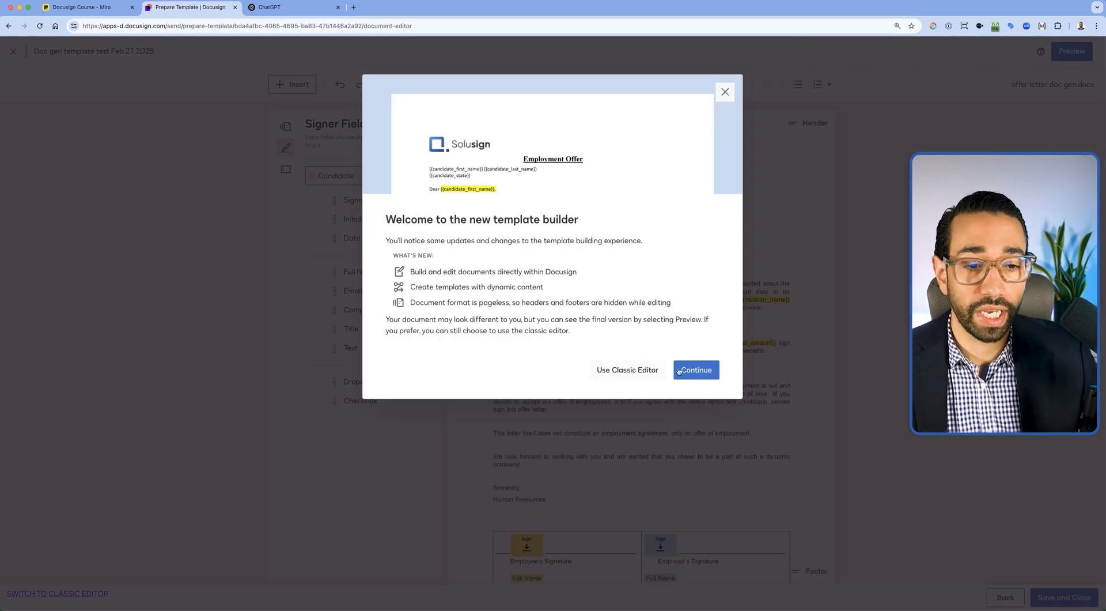
left_click(694, 370)
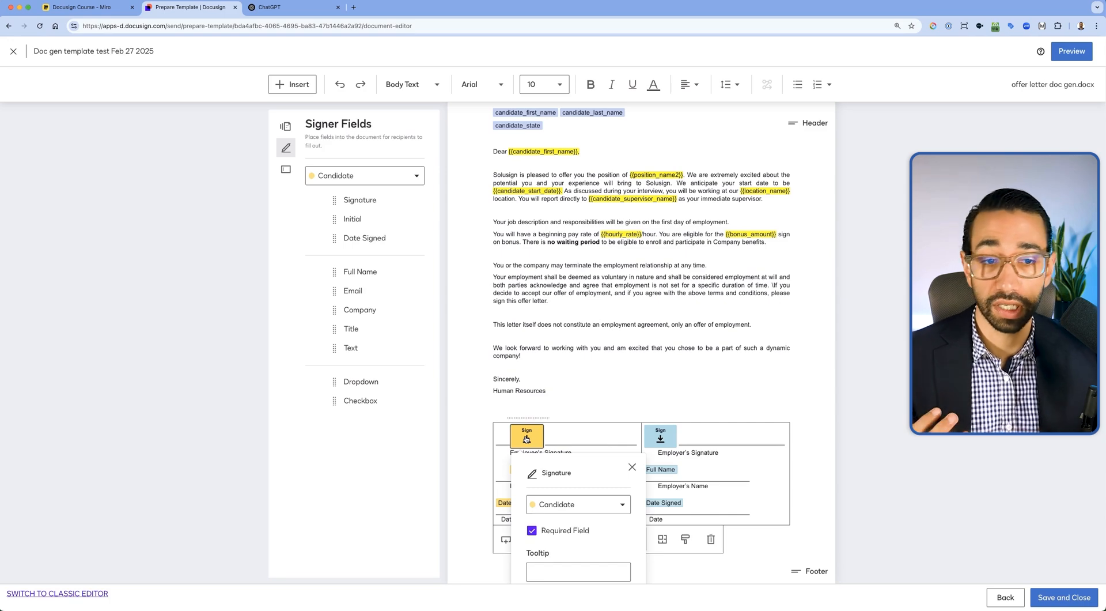
left_click(632, 467)
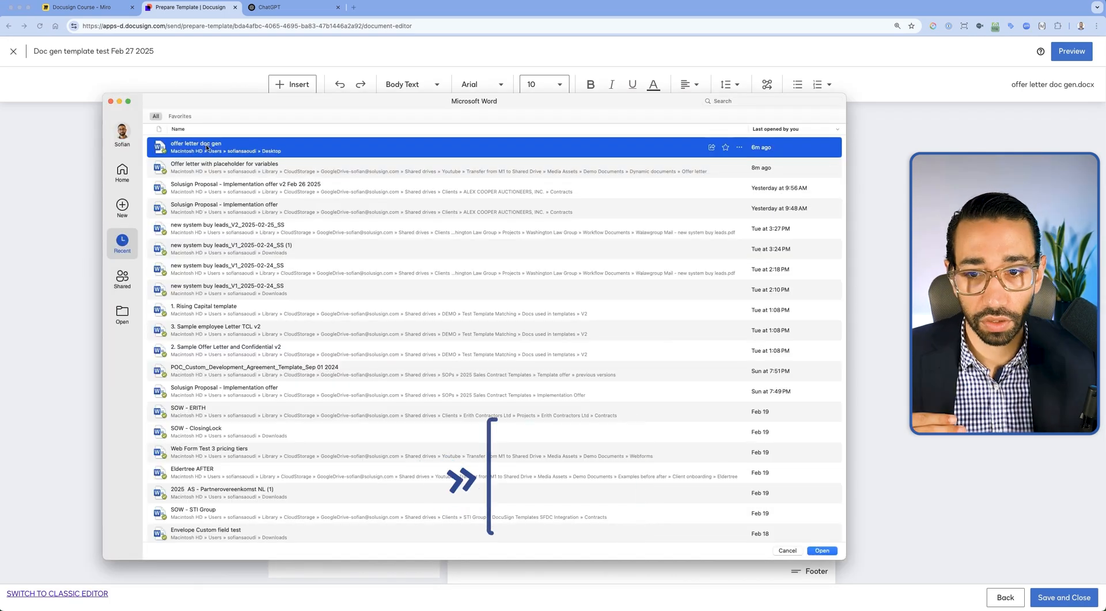
View the 'offer letter doc gen' source file's plain signature table in Word, then return to Docusign.
left_click(820, 550)
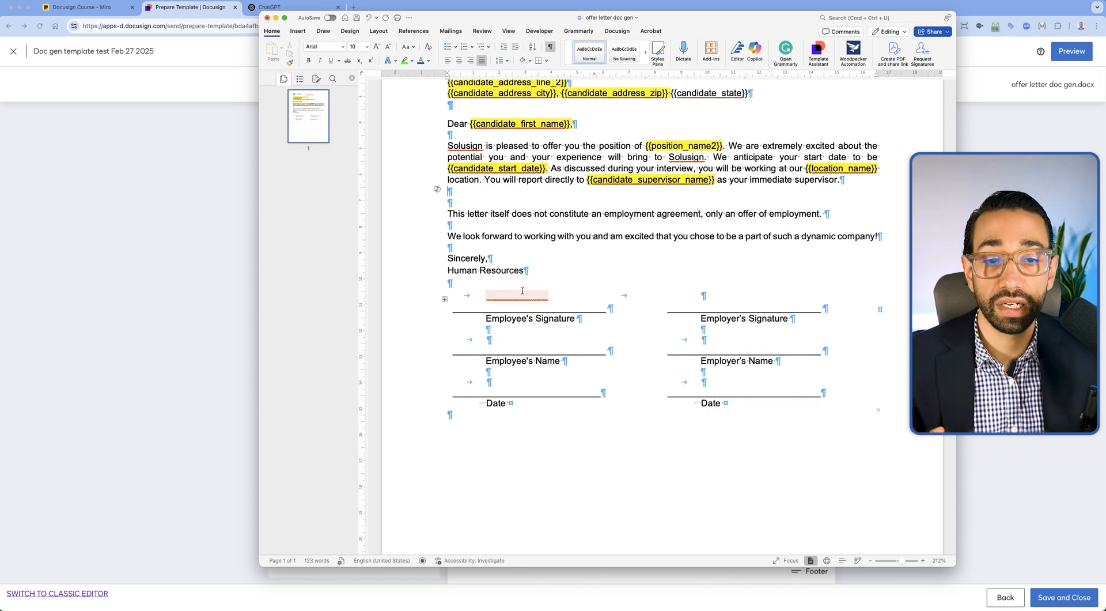
double_click(485, 269)
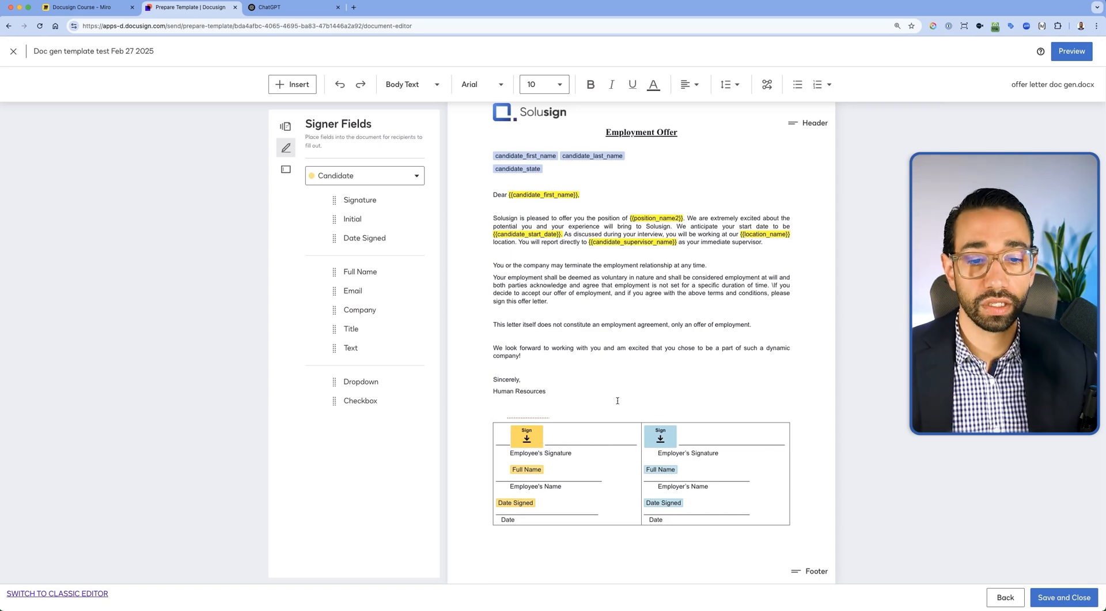
Leave the template editor via Back, returning to the My Templates list.
left_click(586, 441)
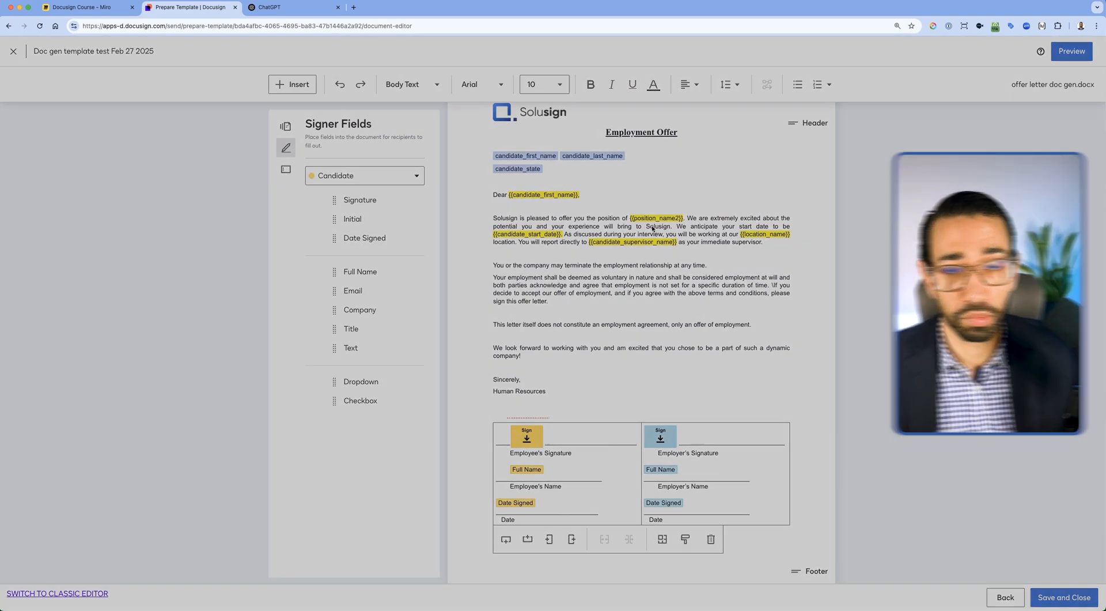
left_click(13, 51)
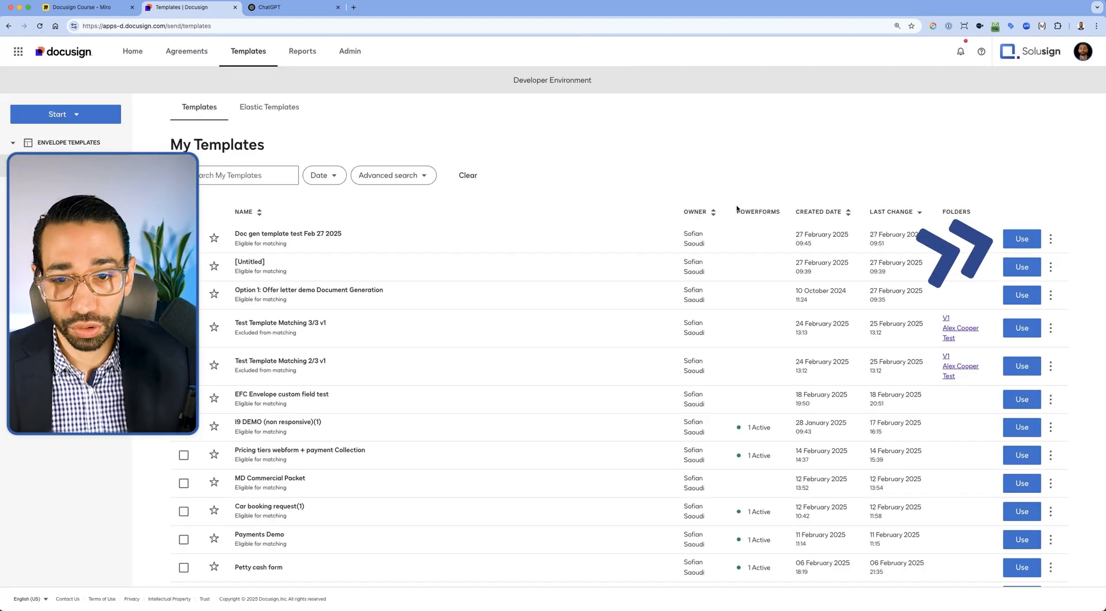
left_click(1021, 238)
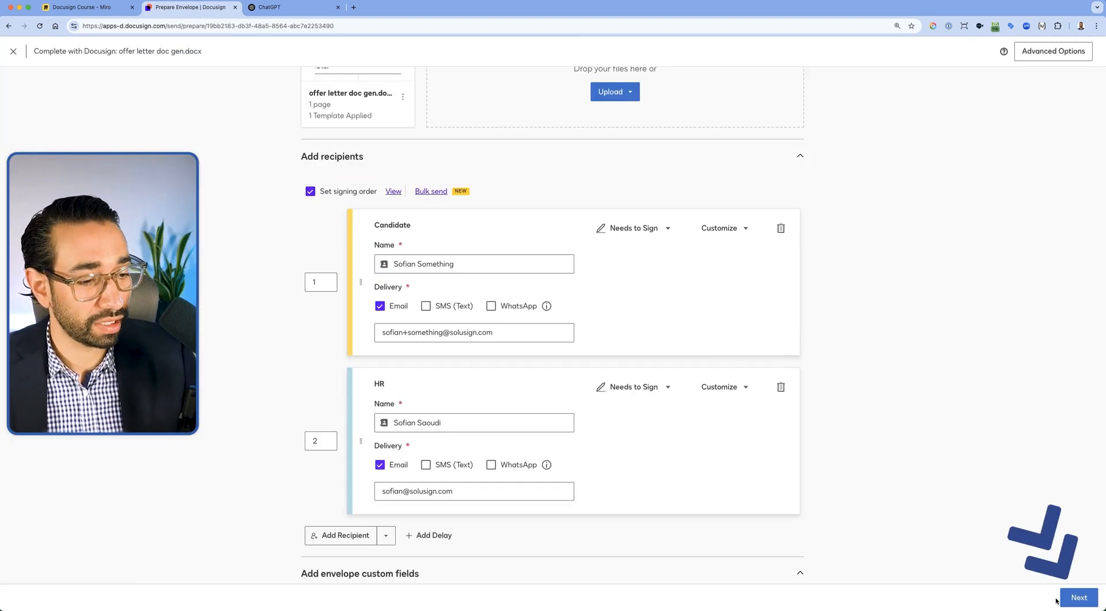
left_click(1078, 597)
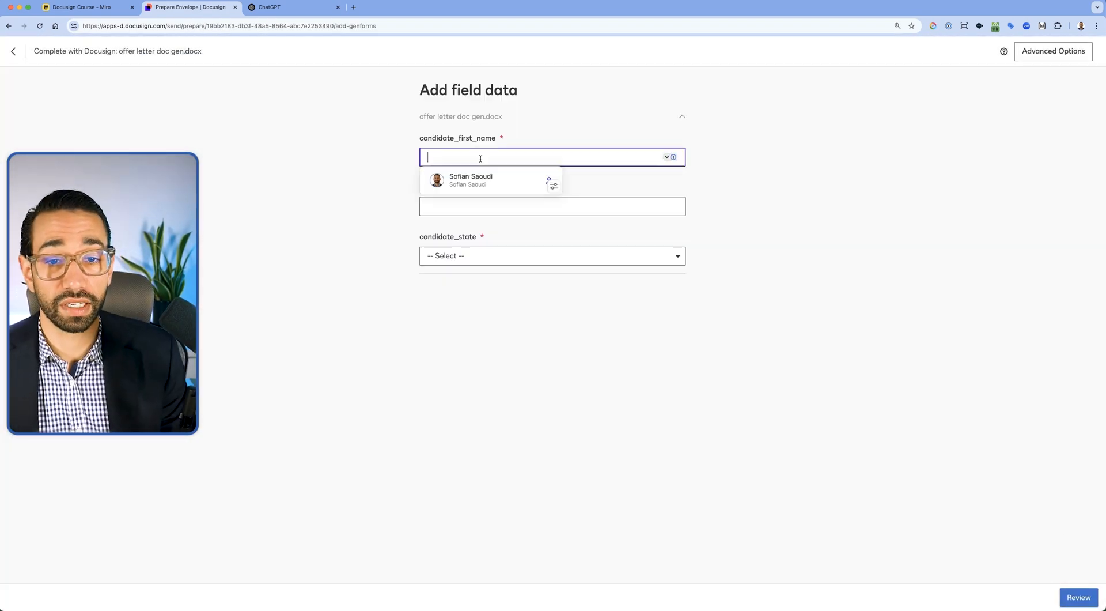
type("S")
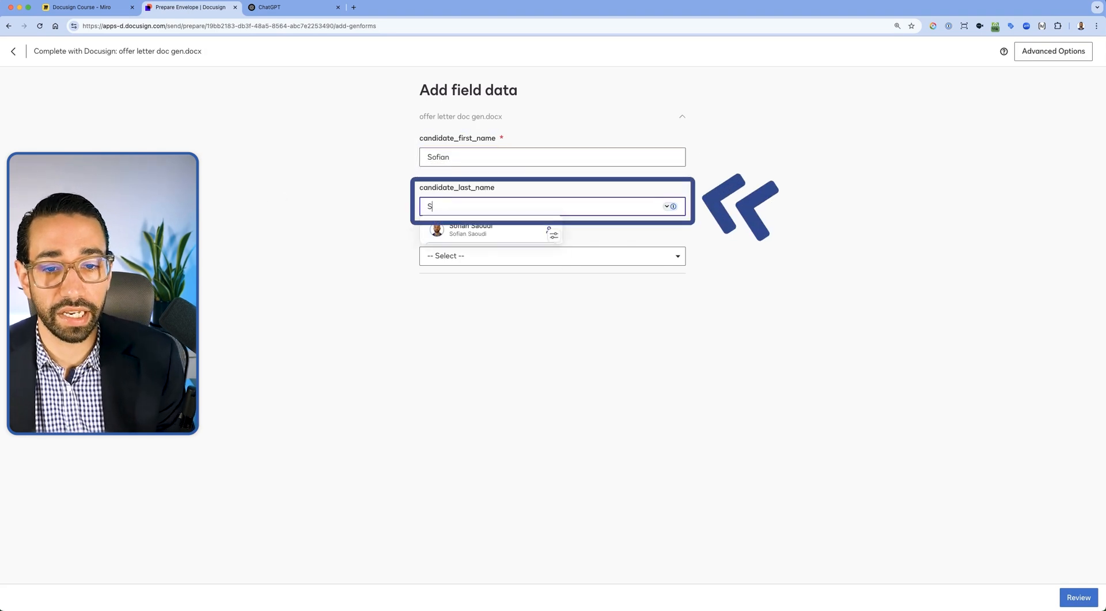
left_click(552, 256)
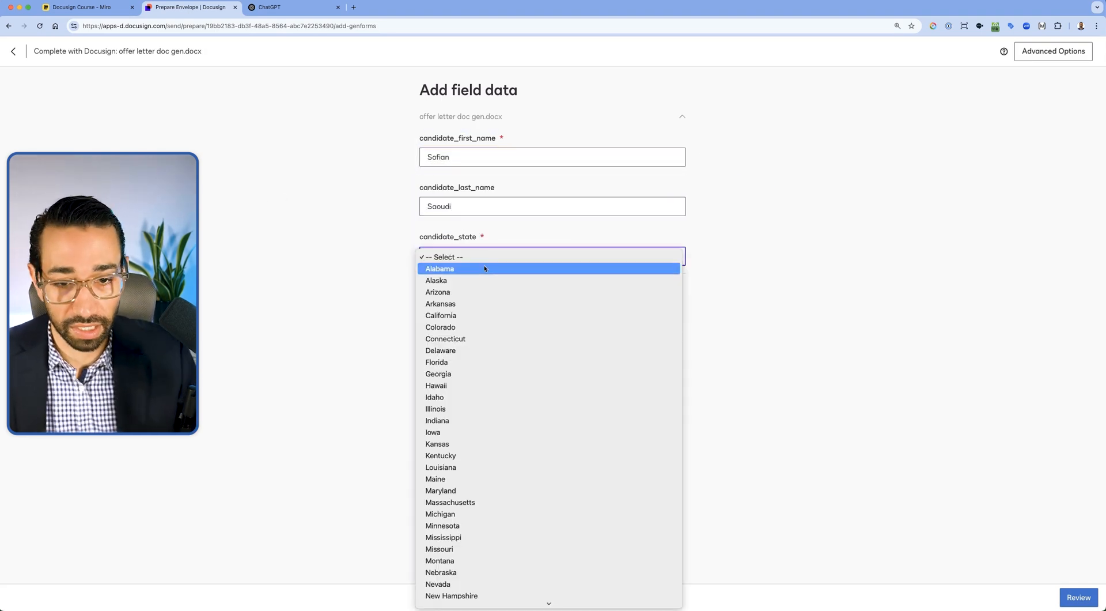
left_click(439, 268)
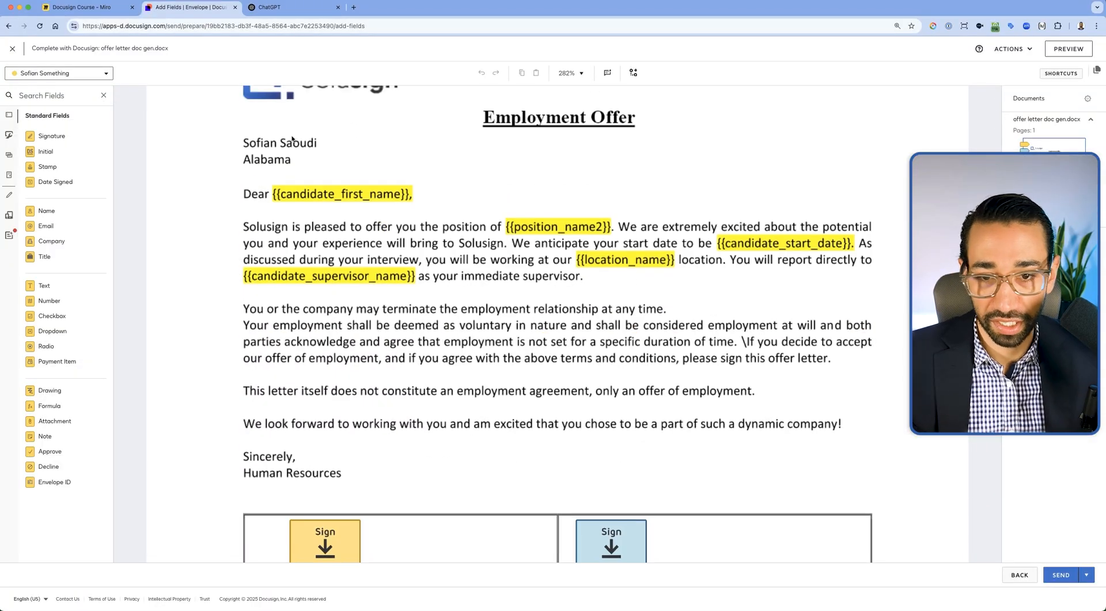
Check the generated signature table, then close the draft envelope and discard it unsaved.
scroll("down", 3)
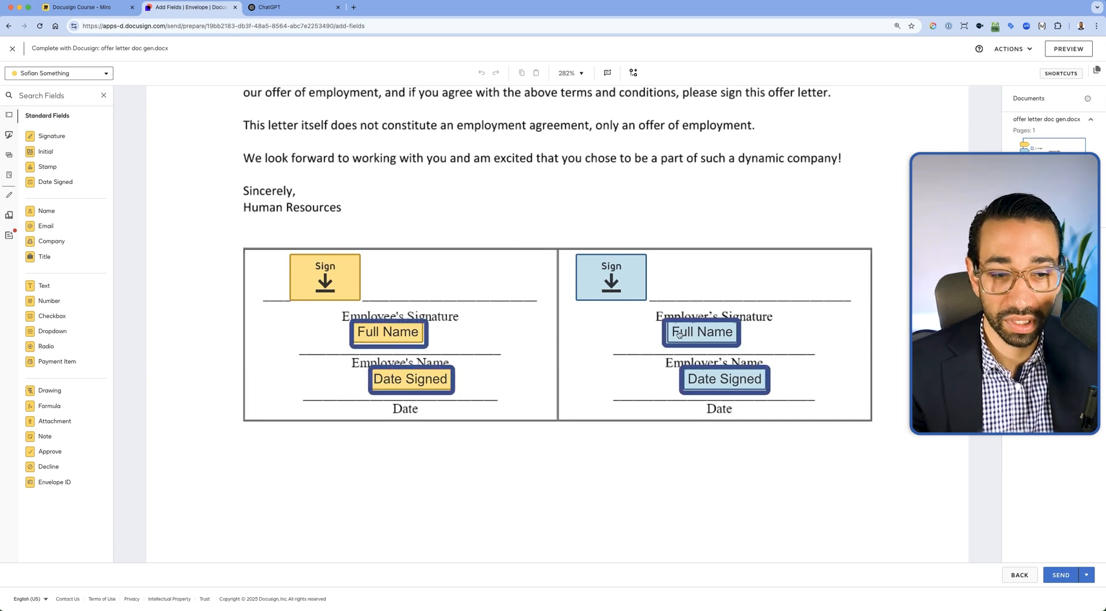
left_click(325, 277)
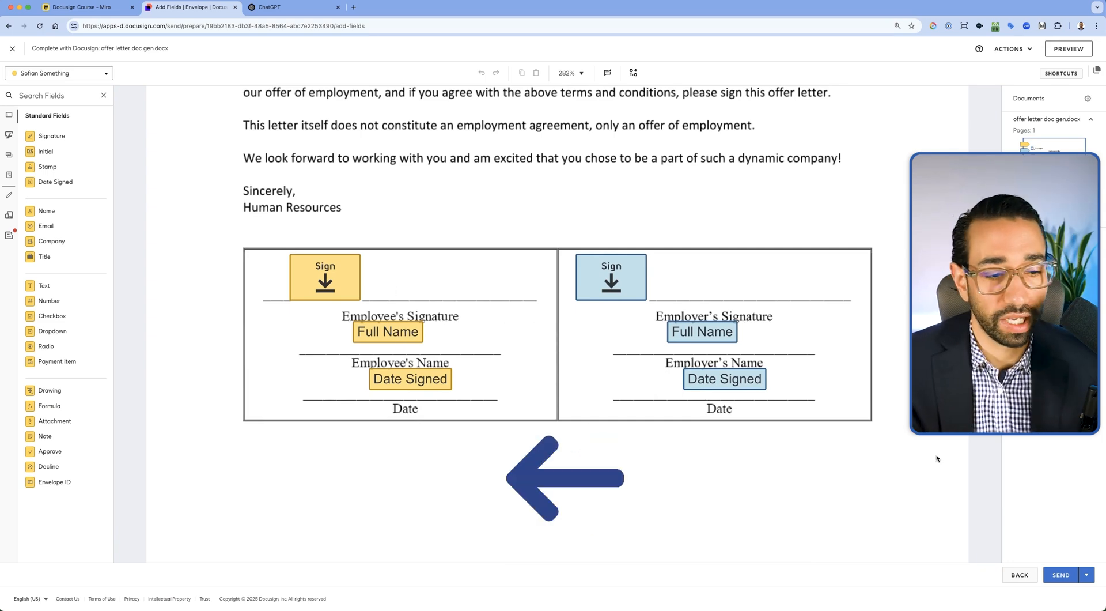
left_click(11, 49)
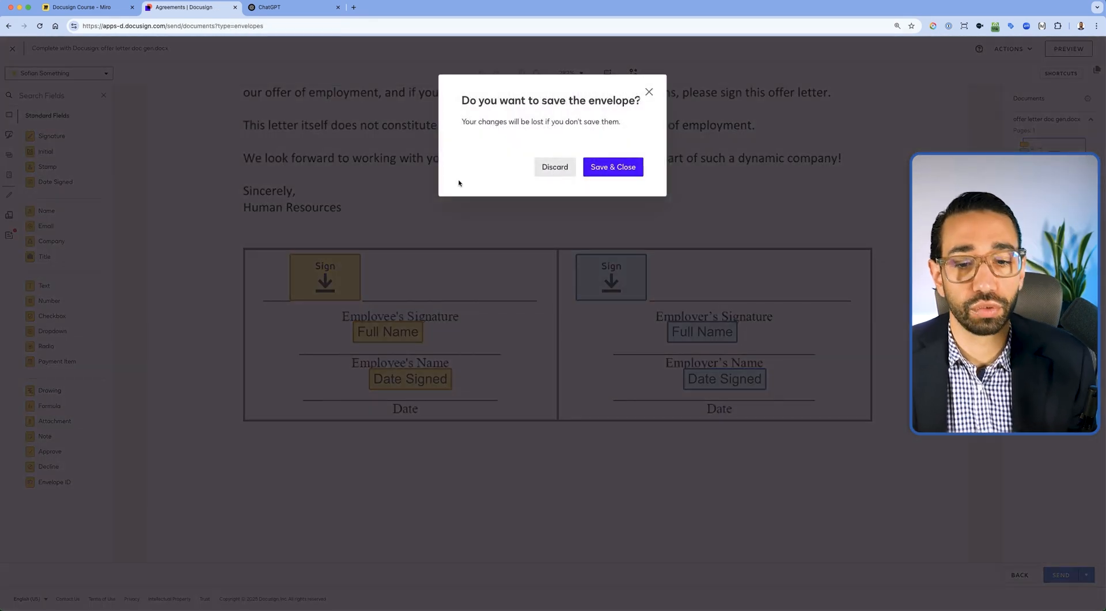
left_click(554, 167)
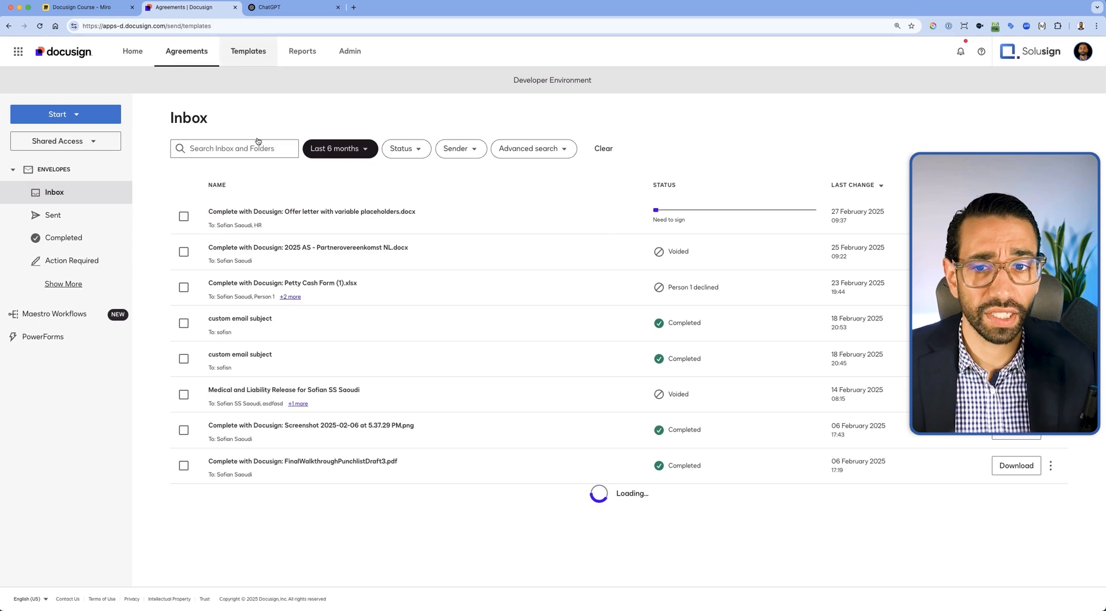
Reopen the Doc gen template in the template builder from My Templates.
left_click(249, 50)
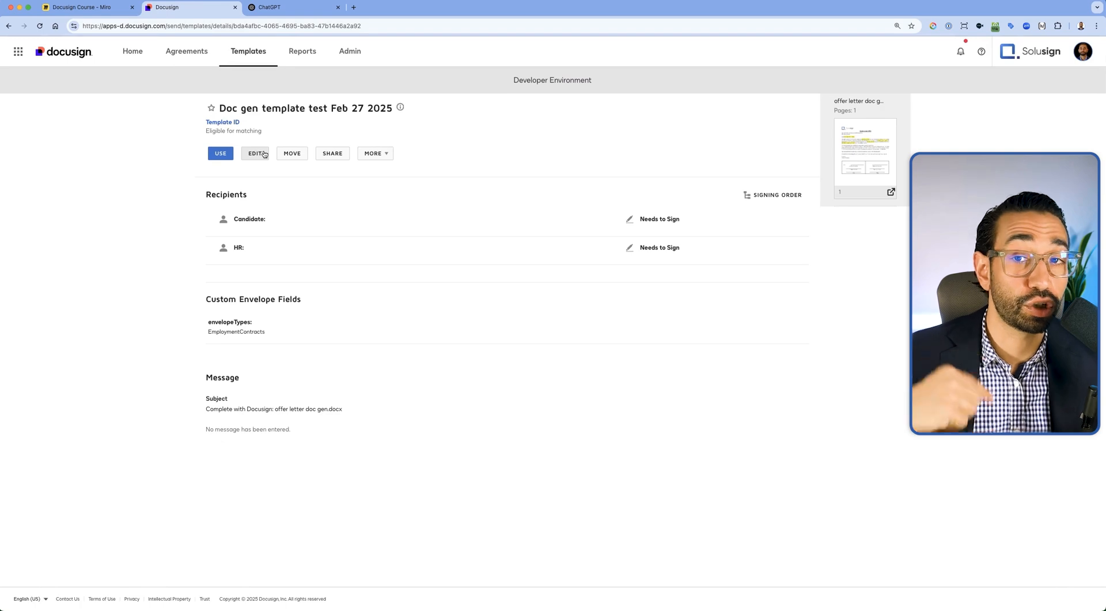
left_click(256, 153)
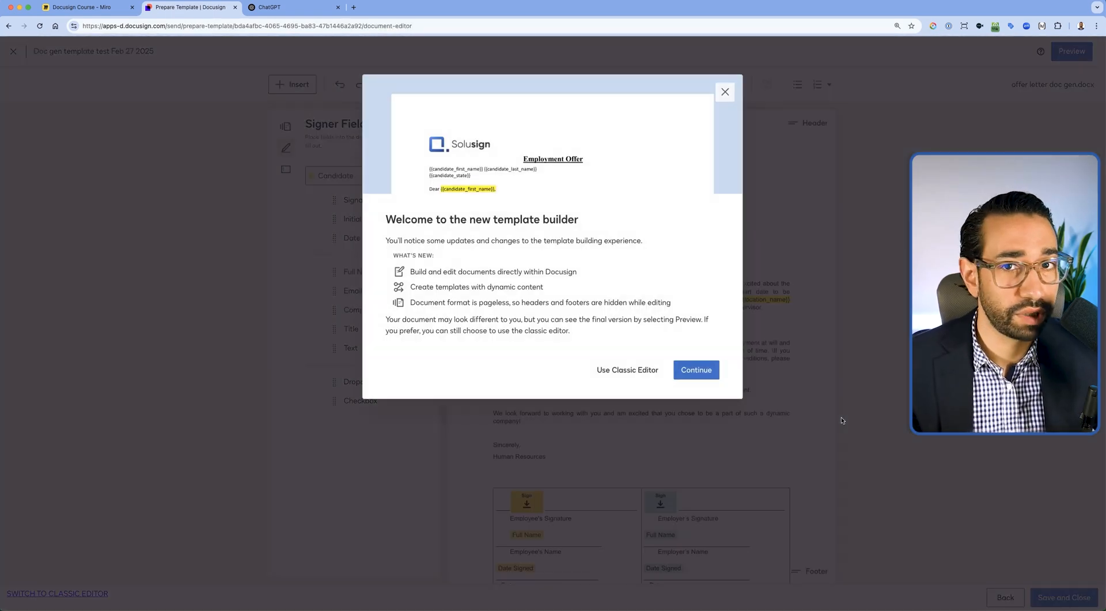
left_click(695, 370)
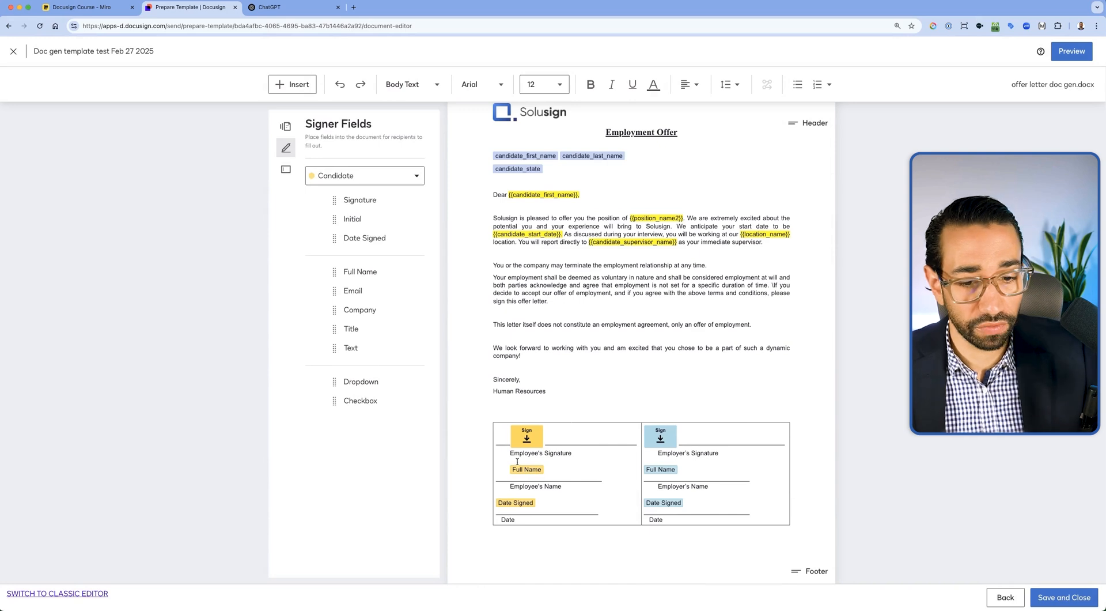
Left-align the signature table's sign fields and captions within their cells.
left_click(525, 469)
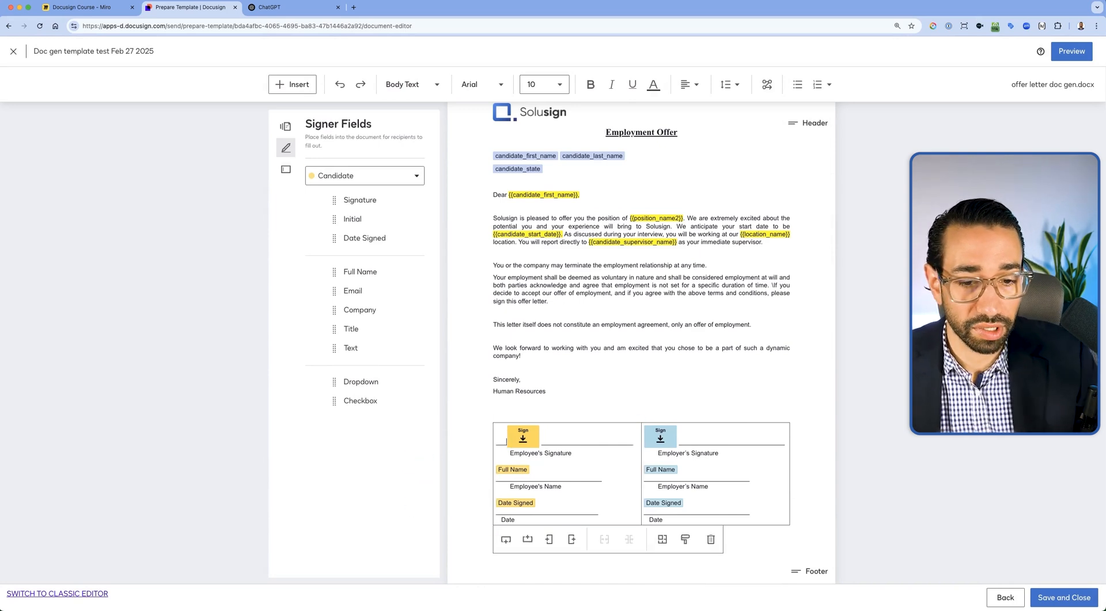
left_click(578, 436)
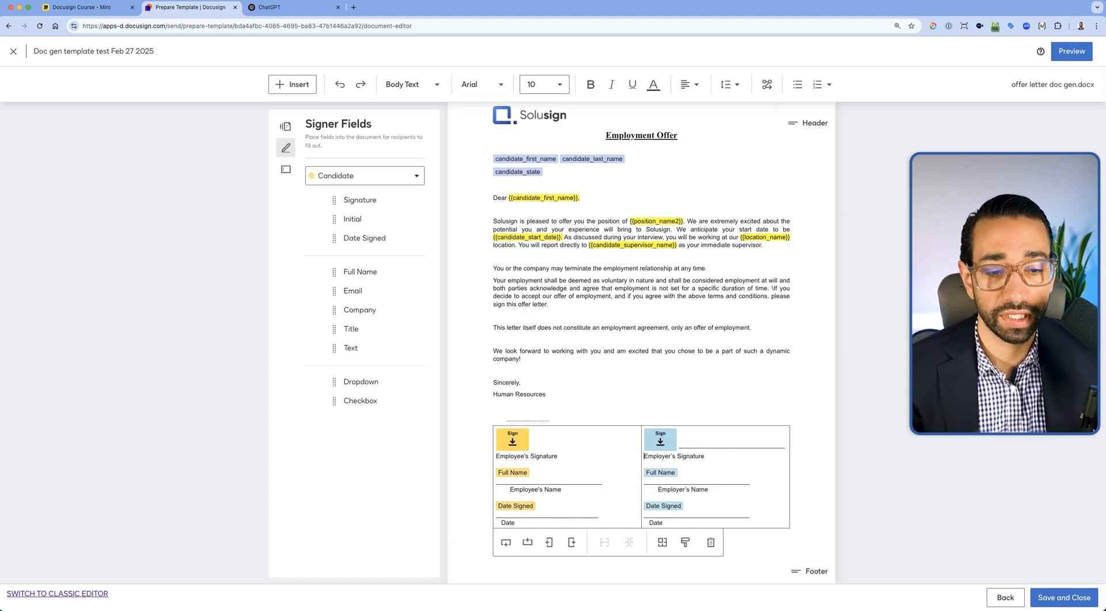
left_click(730, 439)
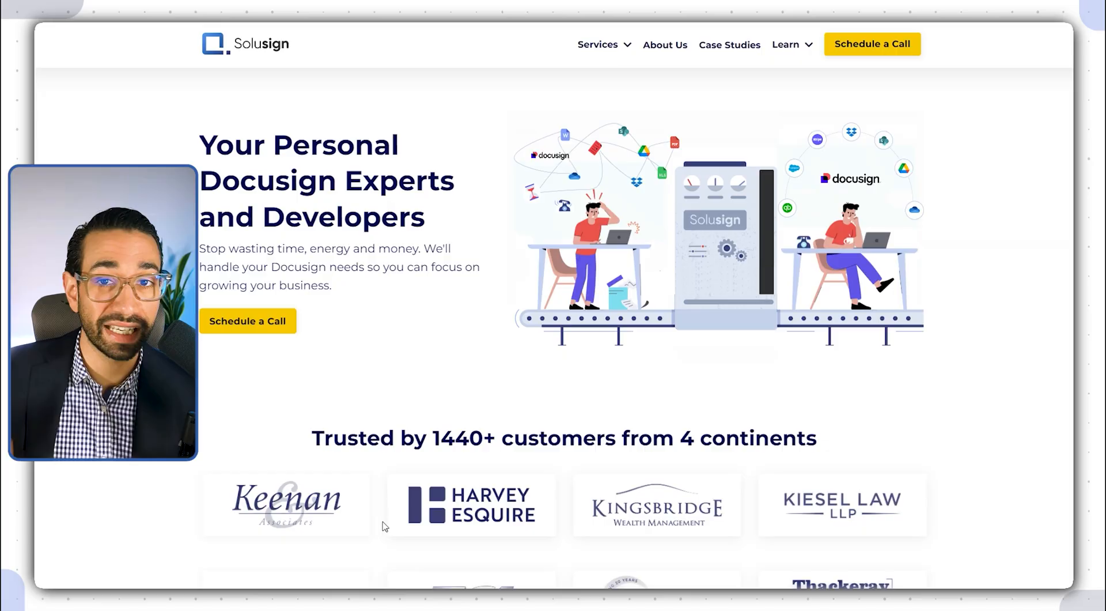
Book a Docusign Development call from Solusign's Schedule a Call form.
left_click(247, 320)
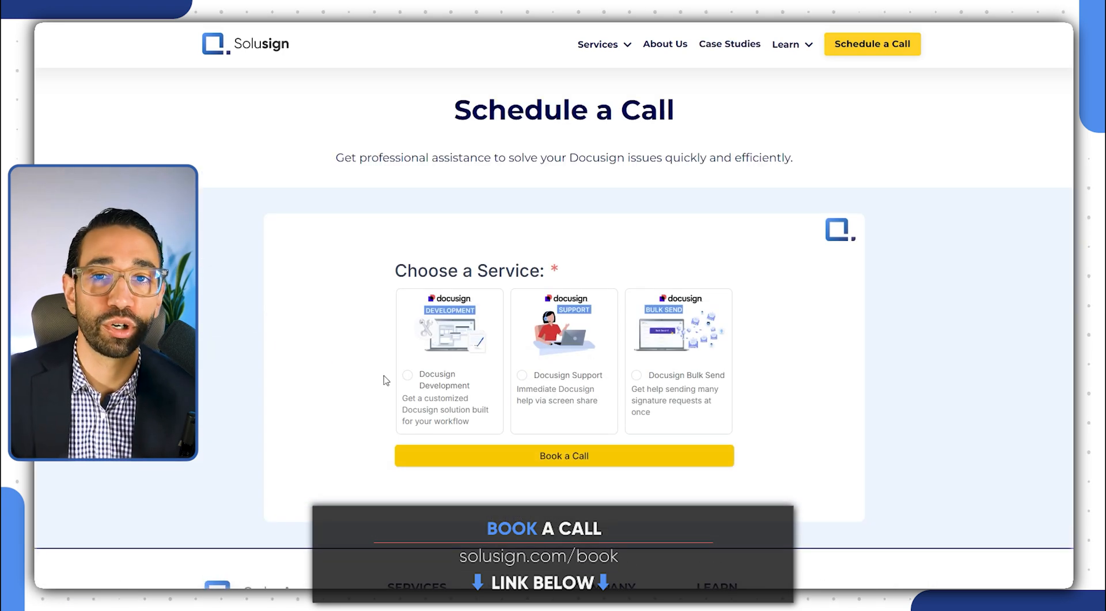
left_click(407, 375)
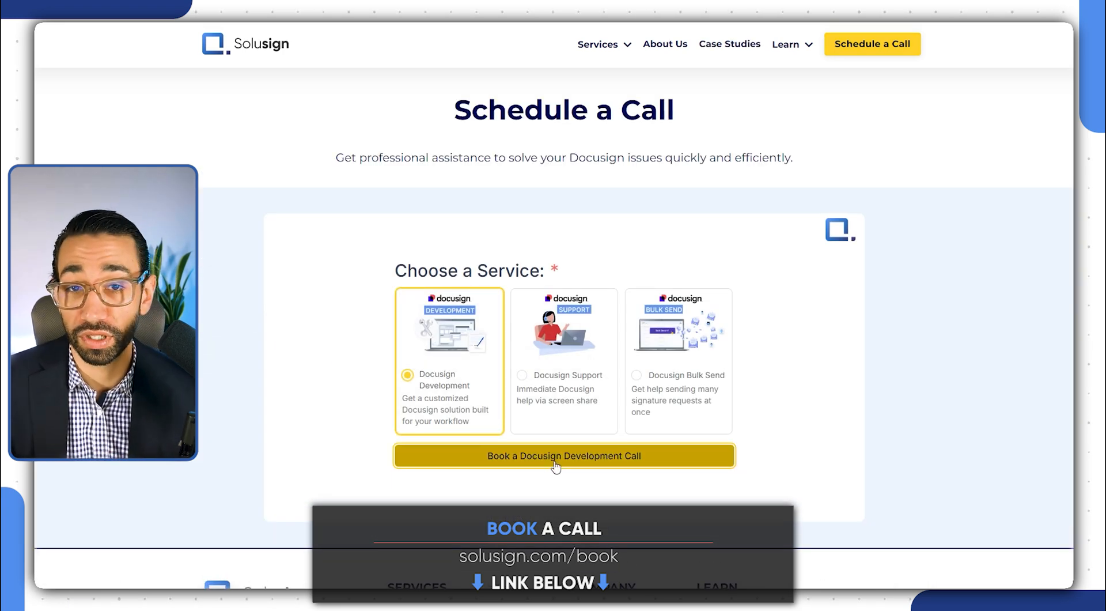
left_click(564, 455)
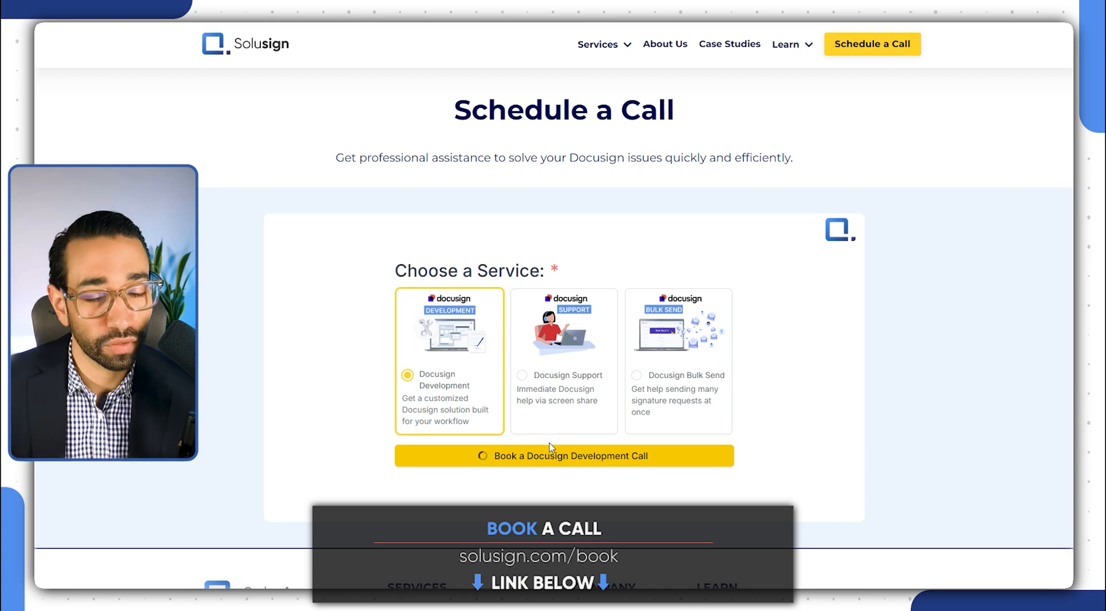